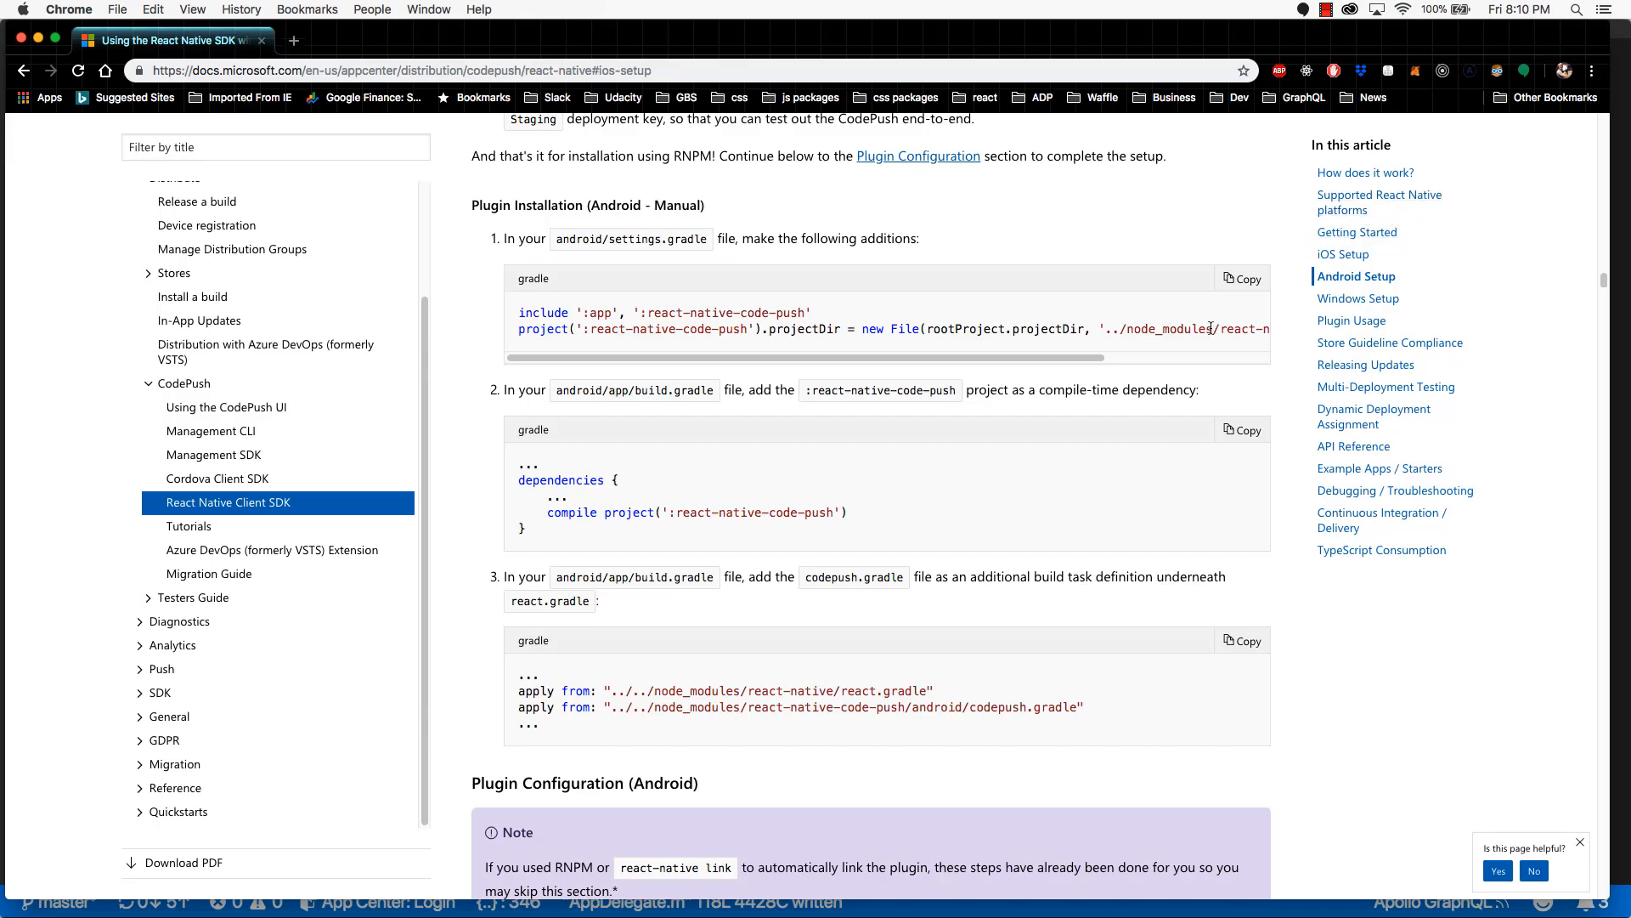
pyautogui.moveTo(876, 469)
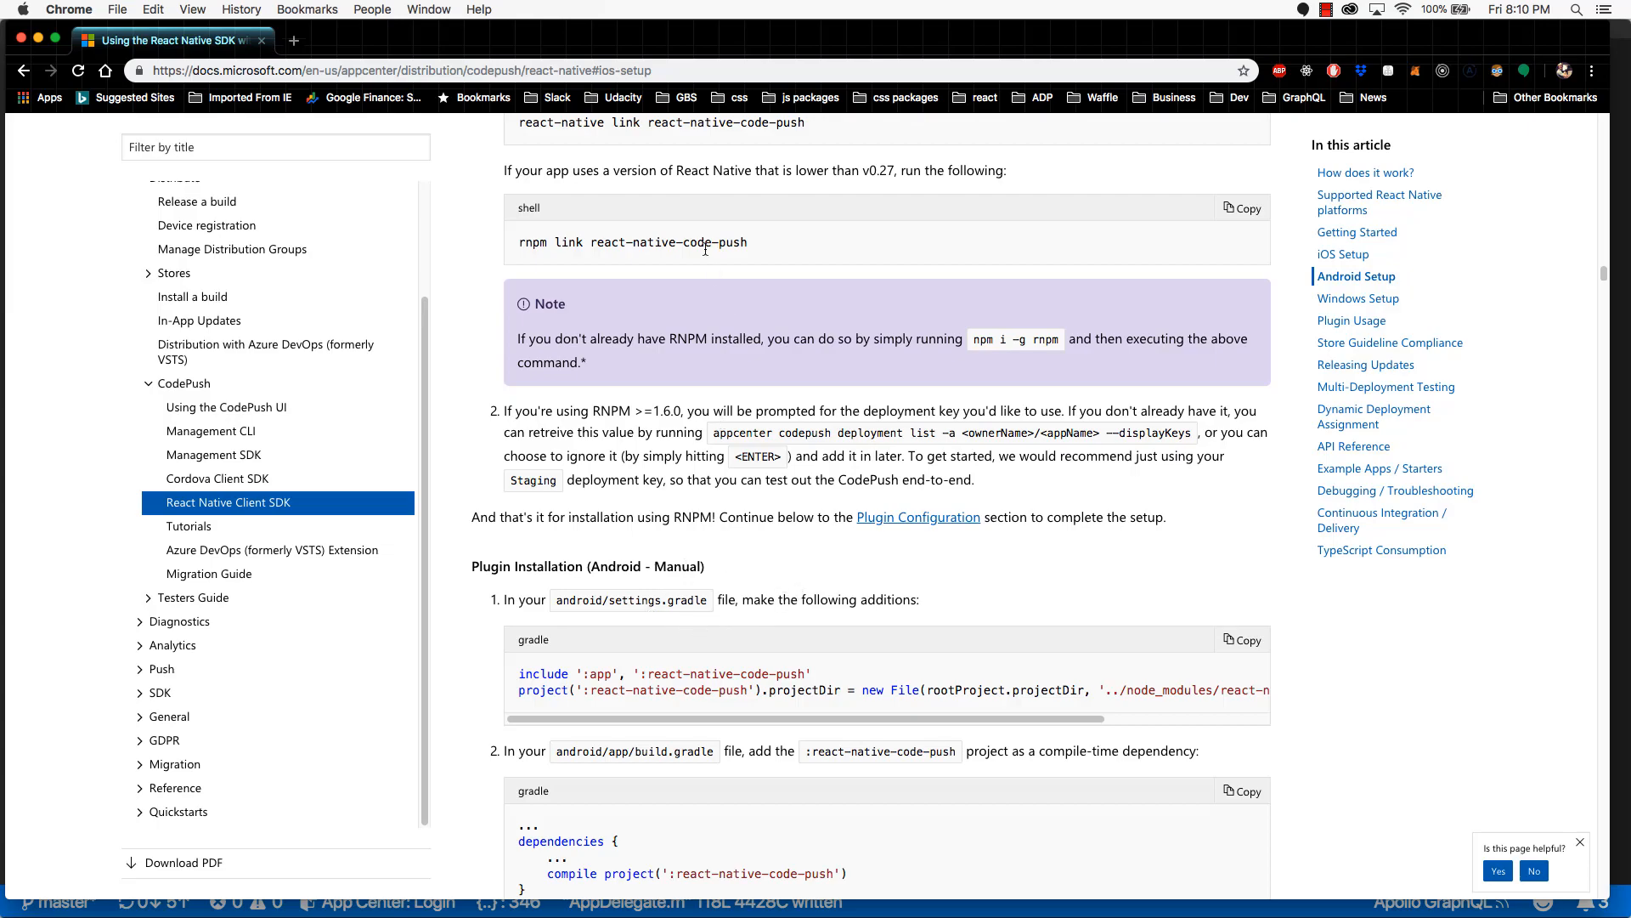
pyautogui.moveTo(751, 245)
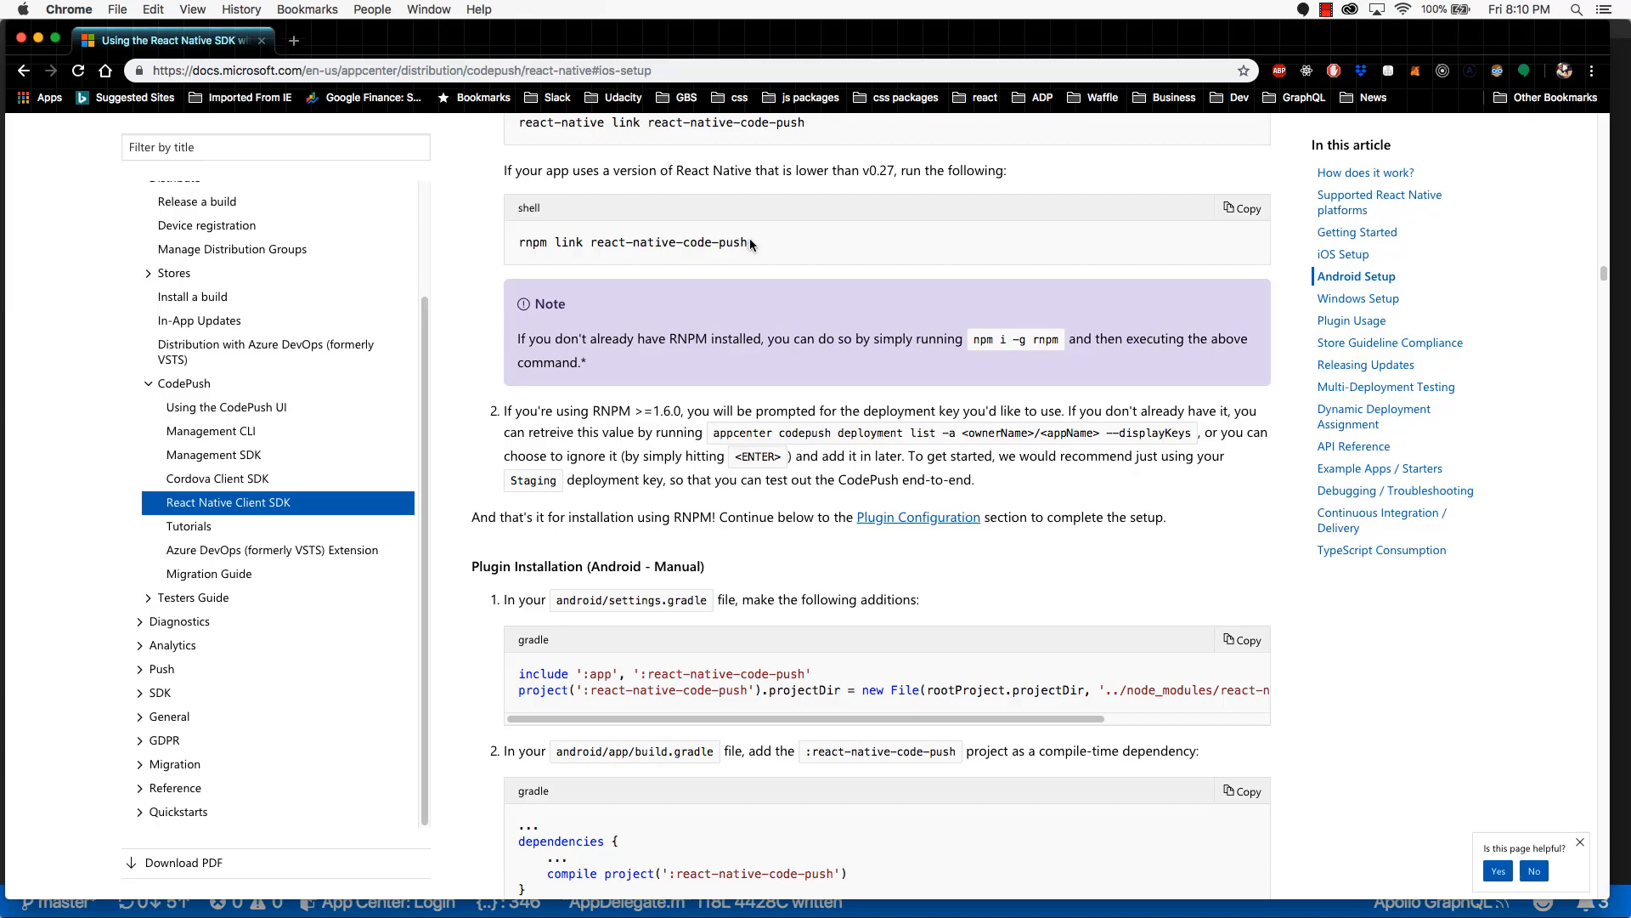
pyautogui.moveTo(851, 272)
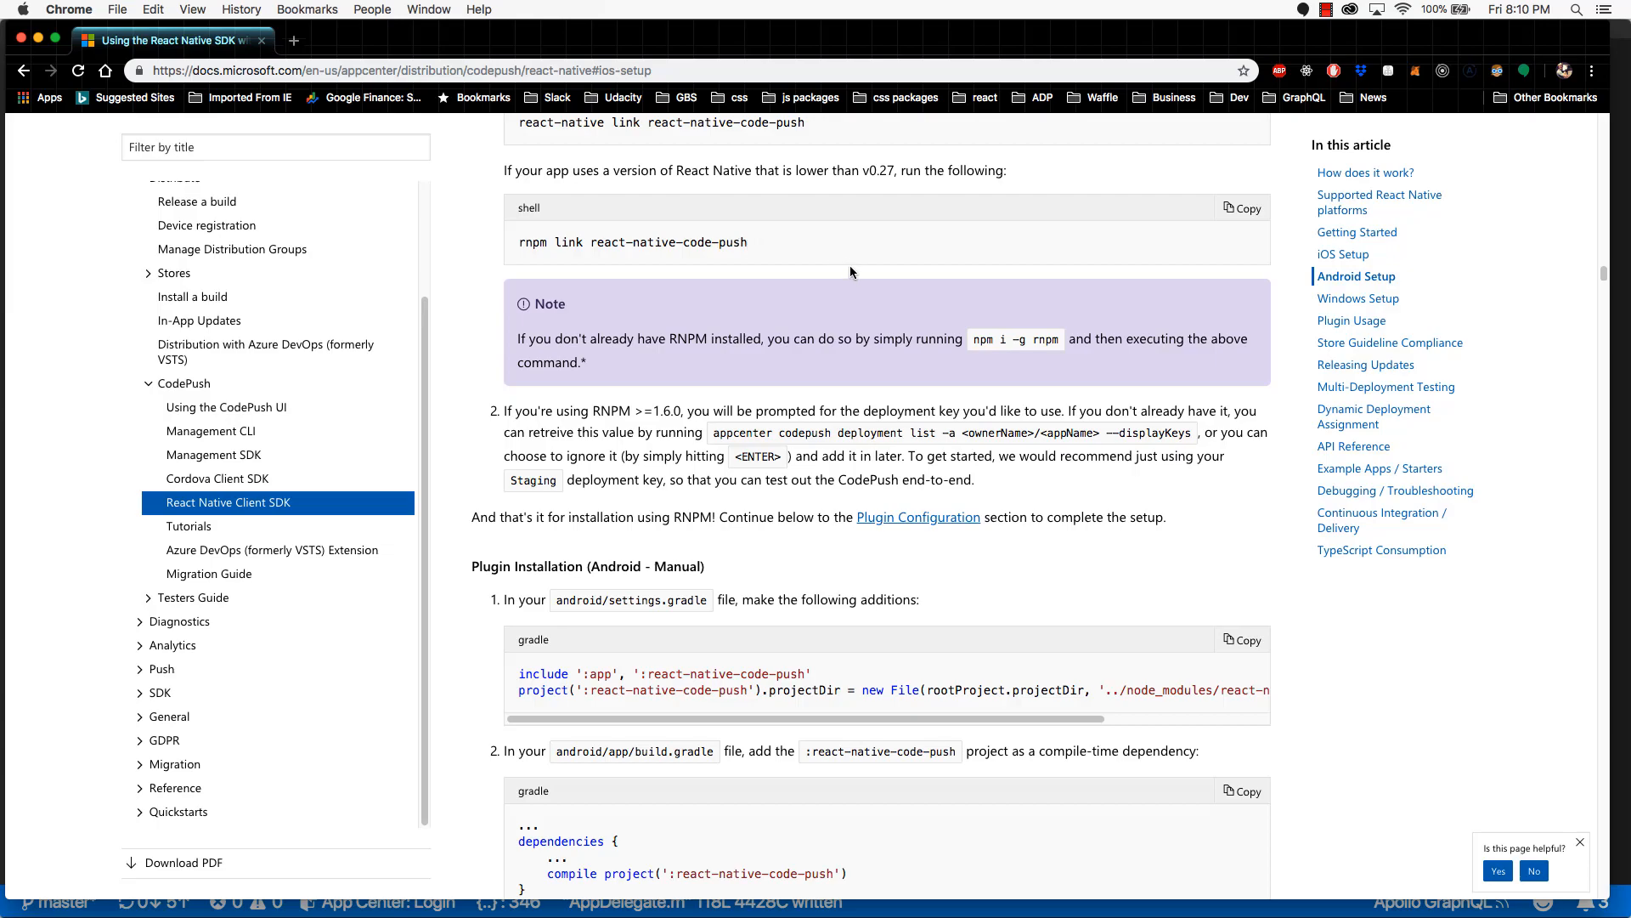
# Open android/settings.gradle, add include ':app', ':react-native-code-push' and its projectDir line, and save
pyautogui.scroll(-3)
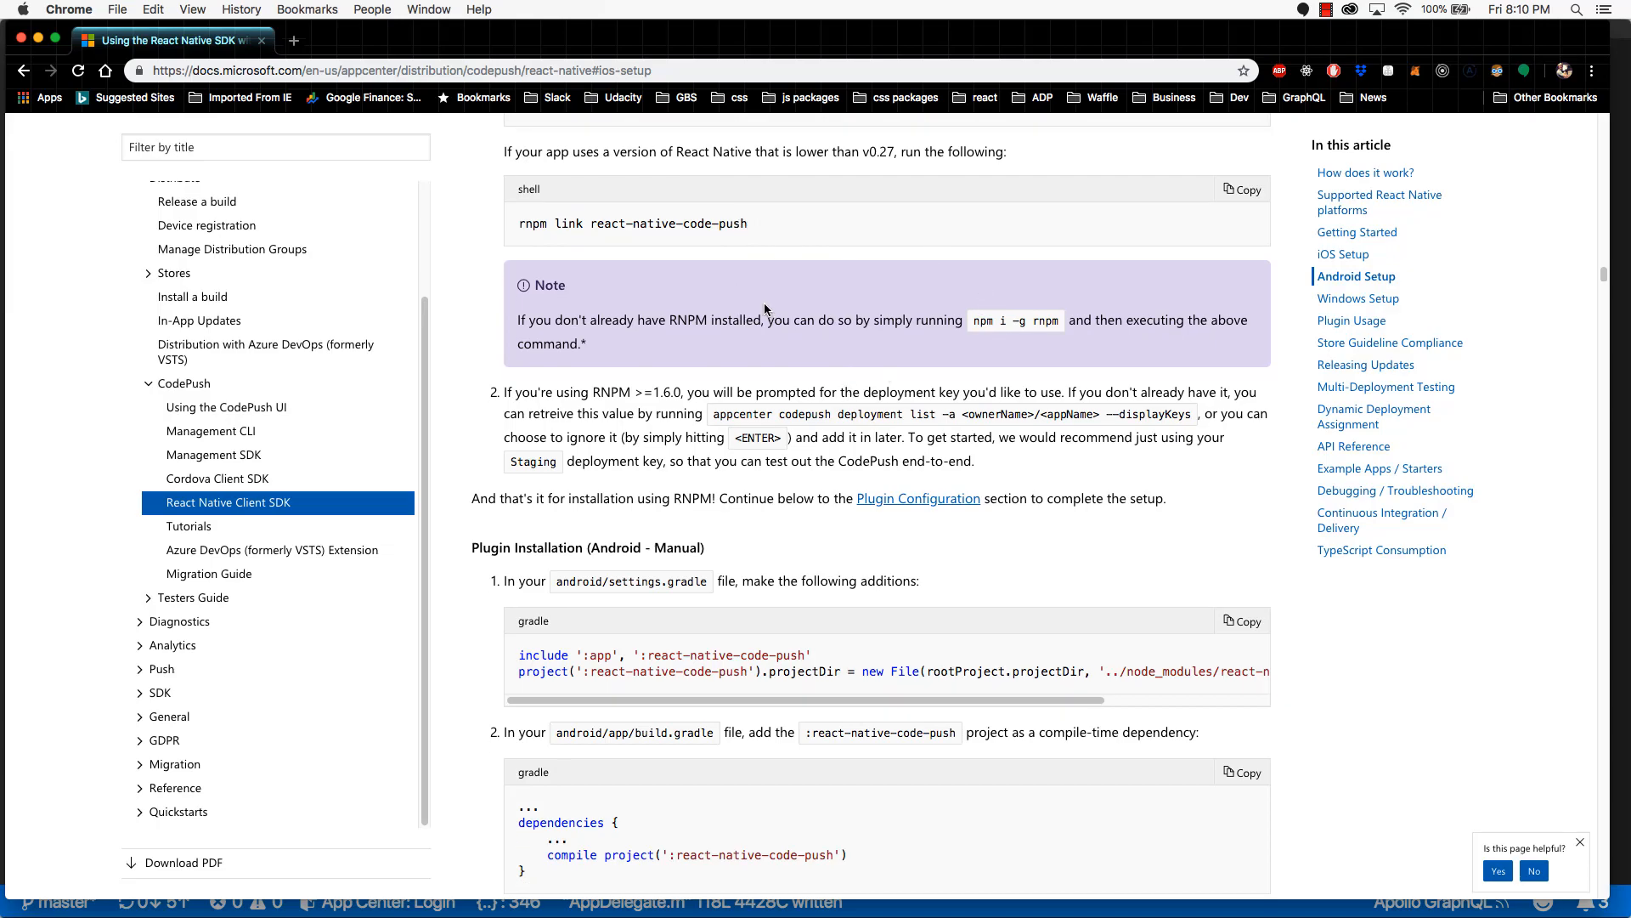
pyautogui.scroll(-3)
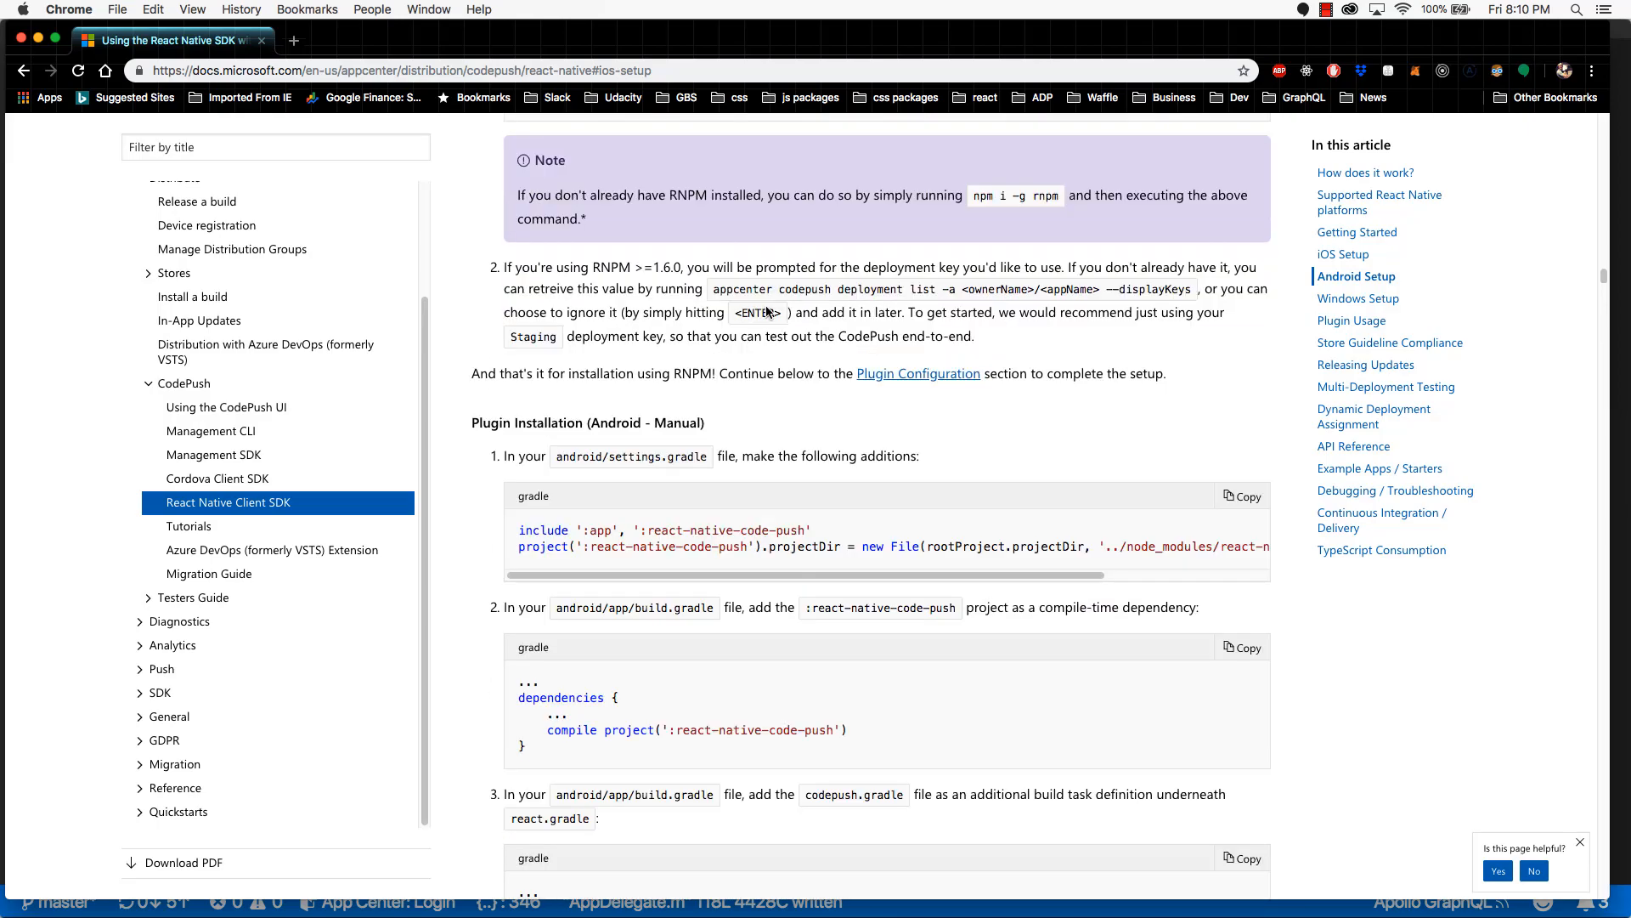
pyautogui.scroll(-3)
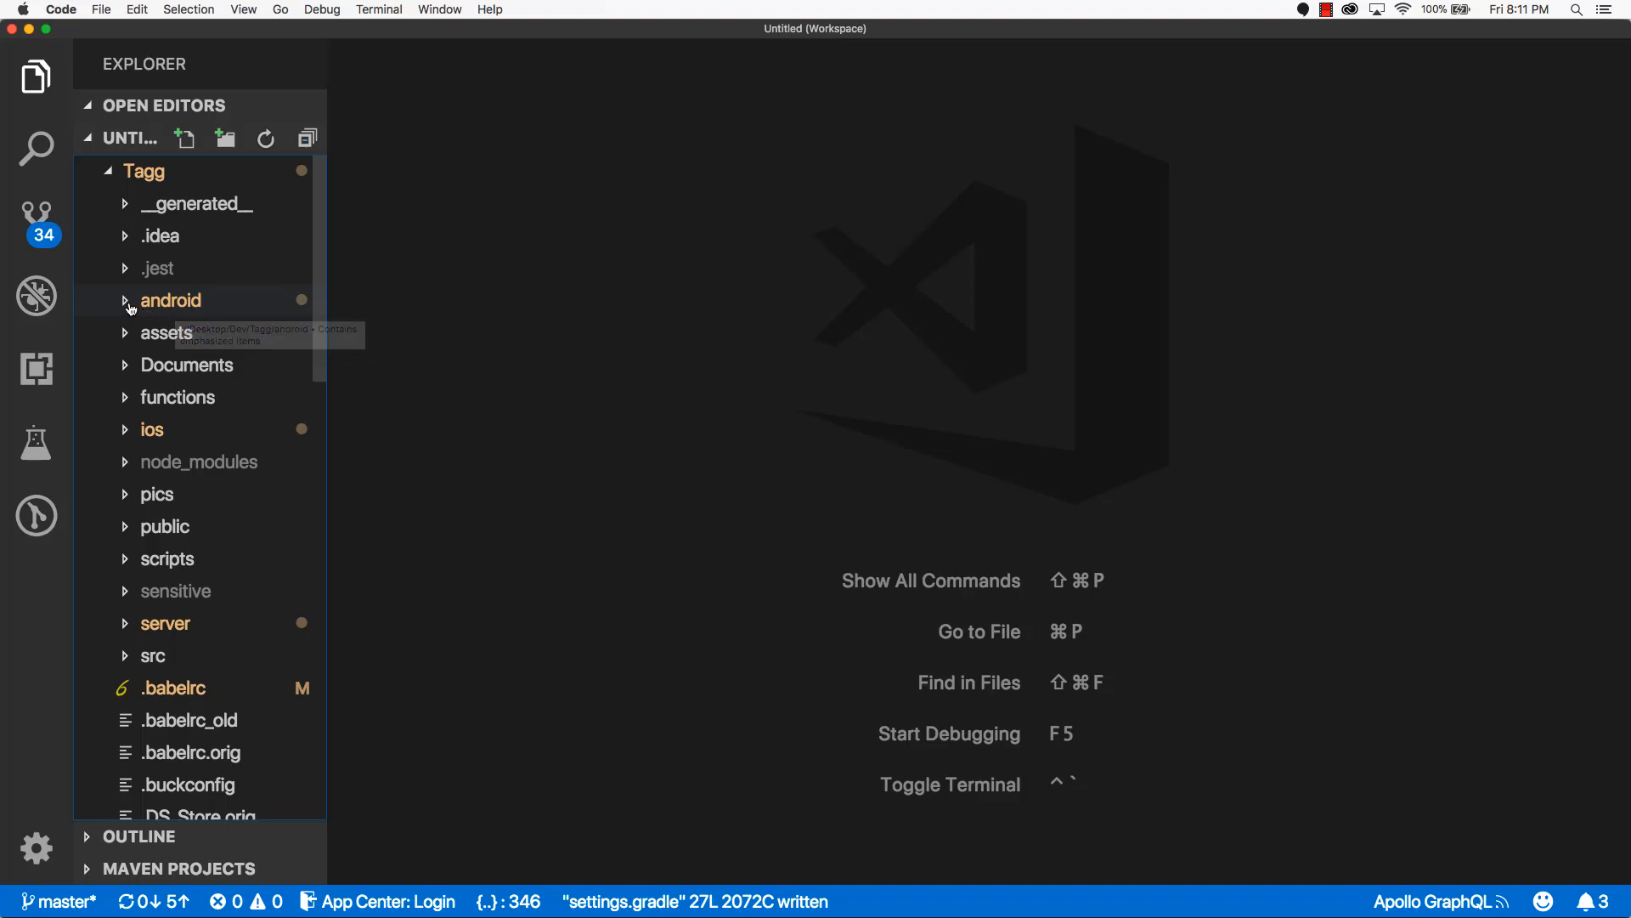
pyautogui.click(170, 300)
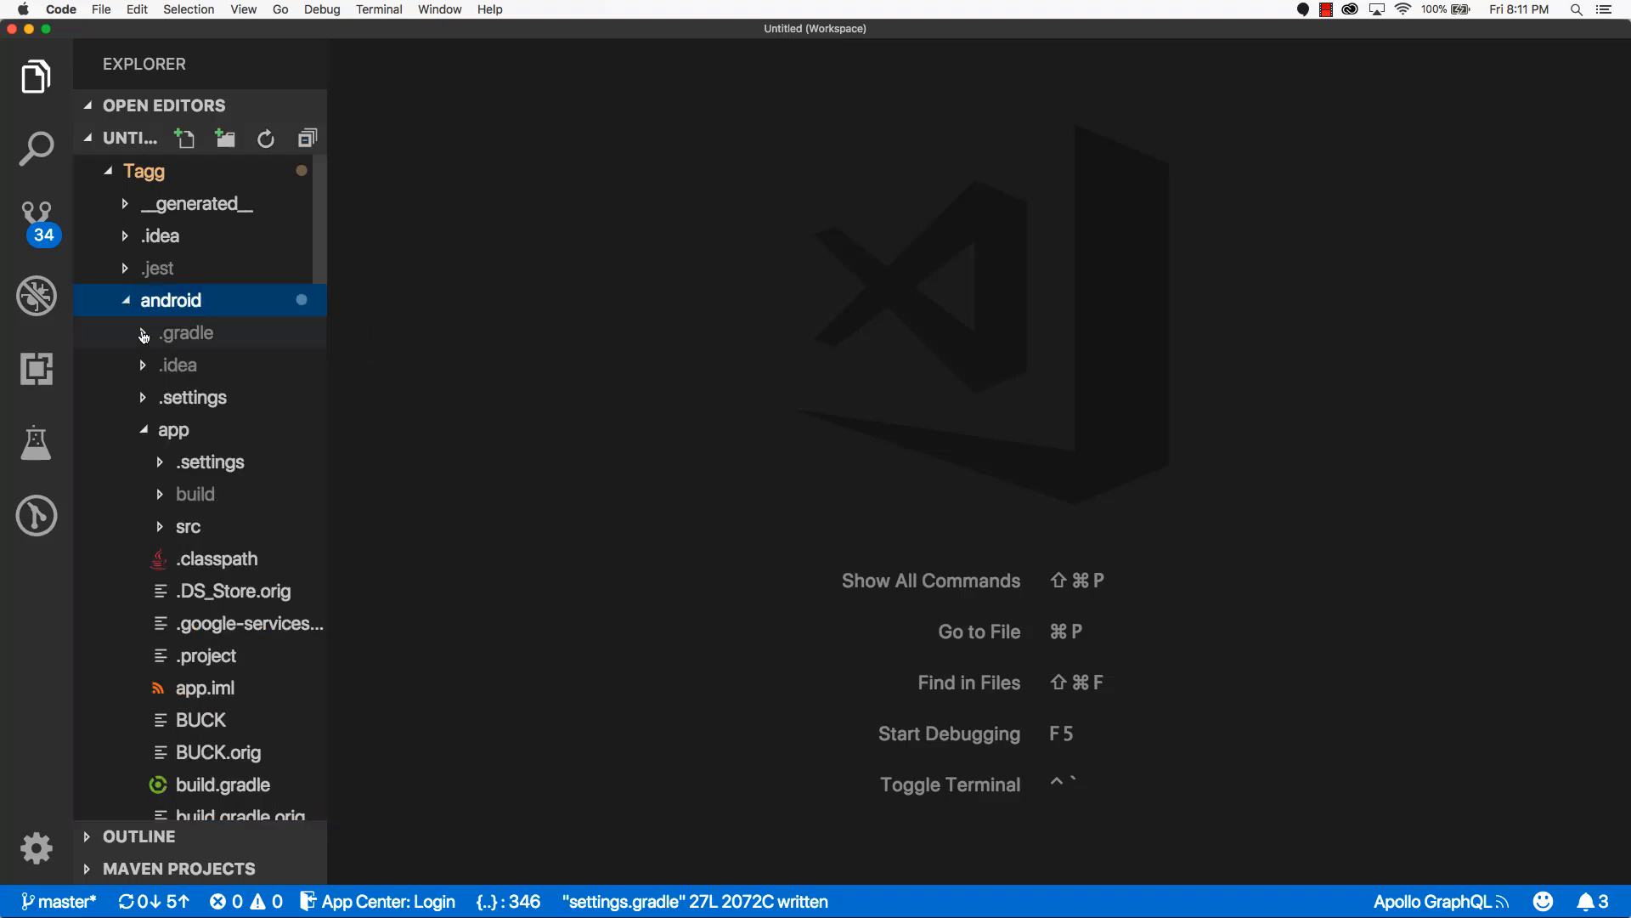
pyautogui.click(172, 430)
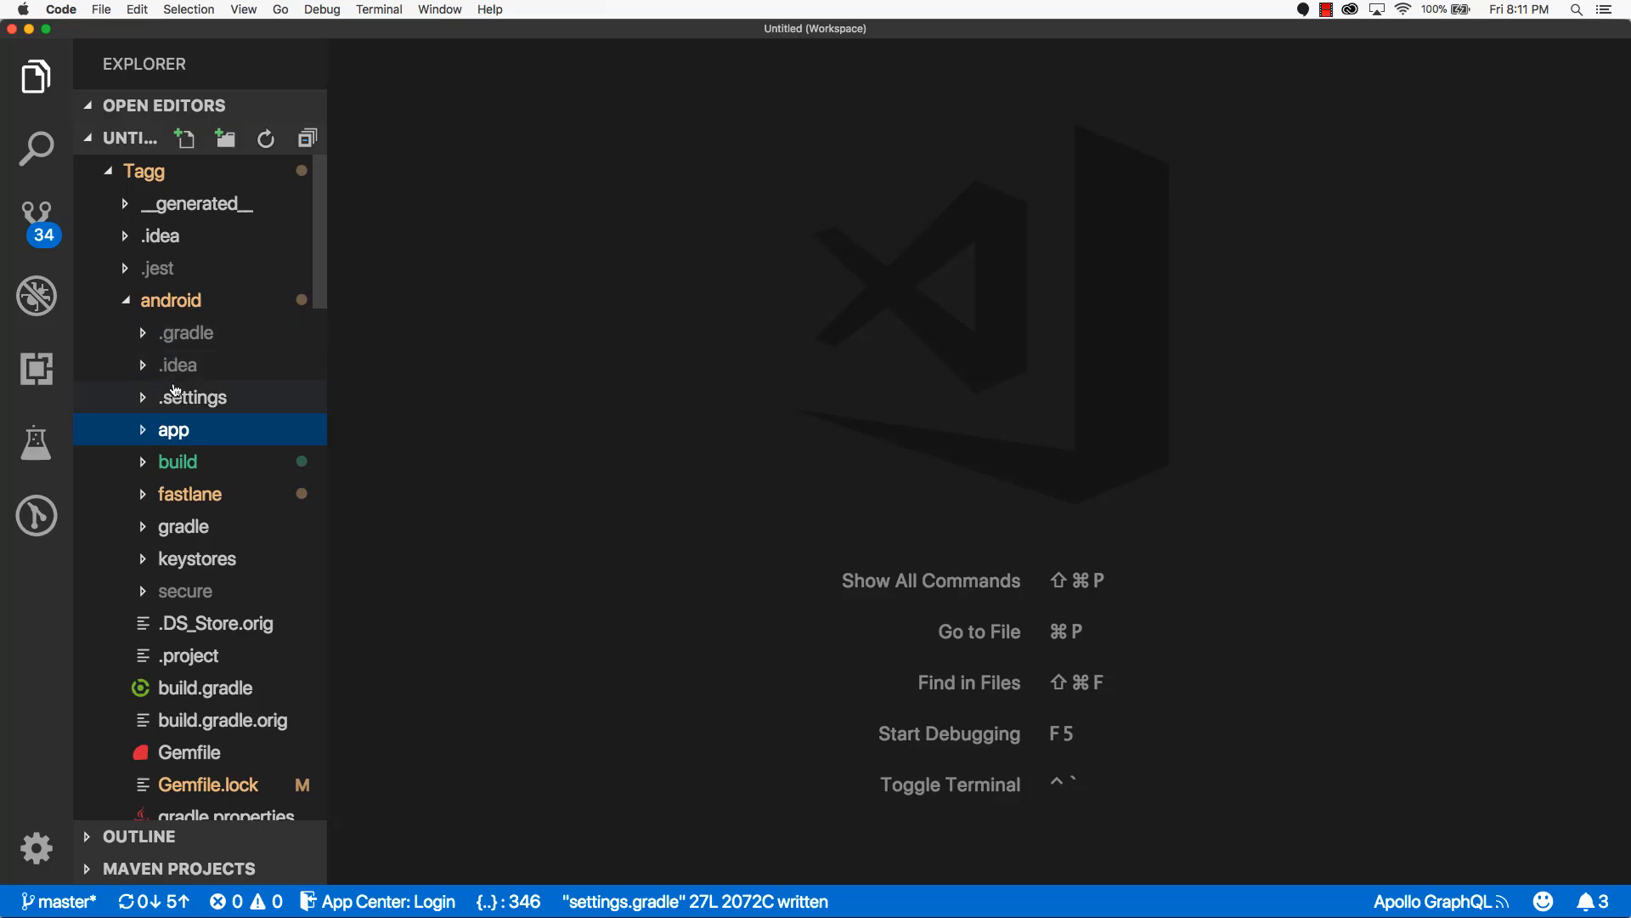
pyautogui.scroll(-3)
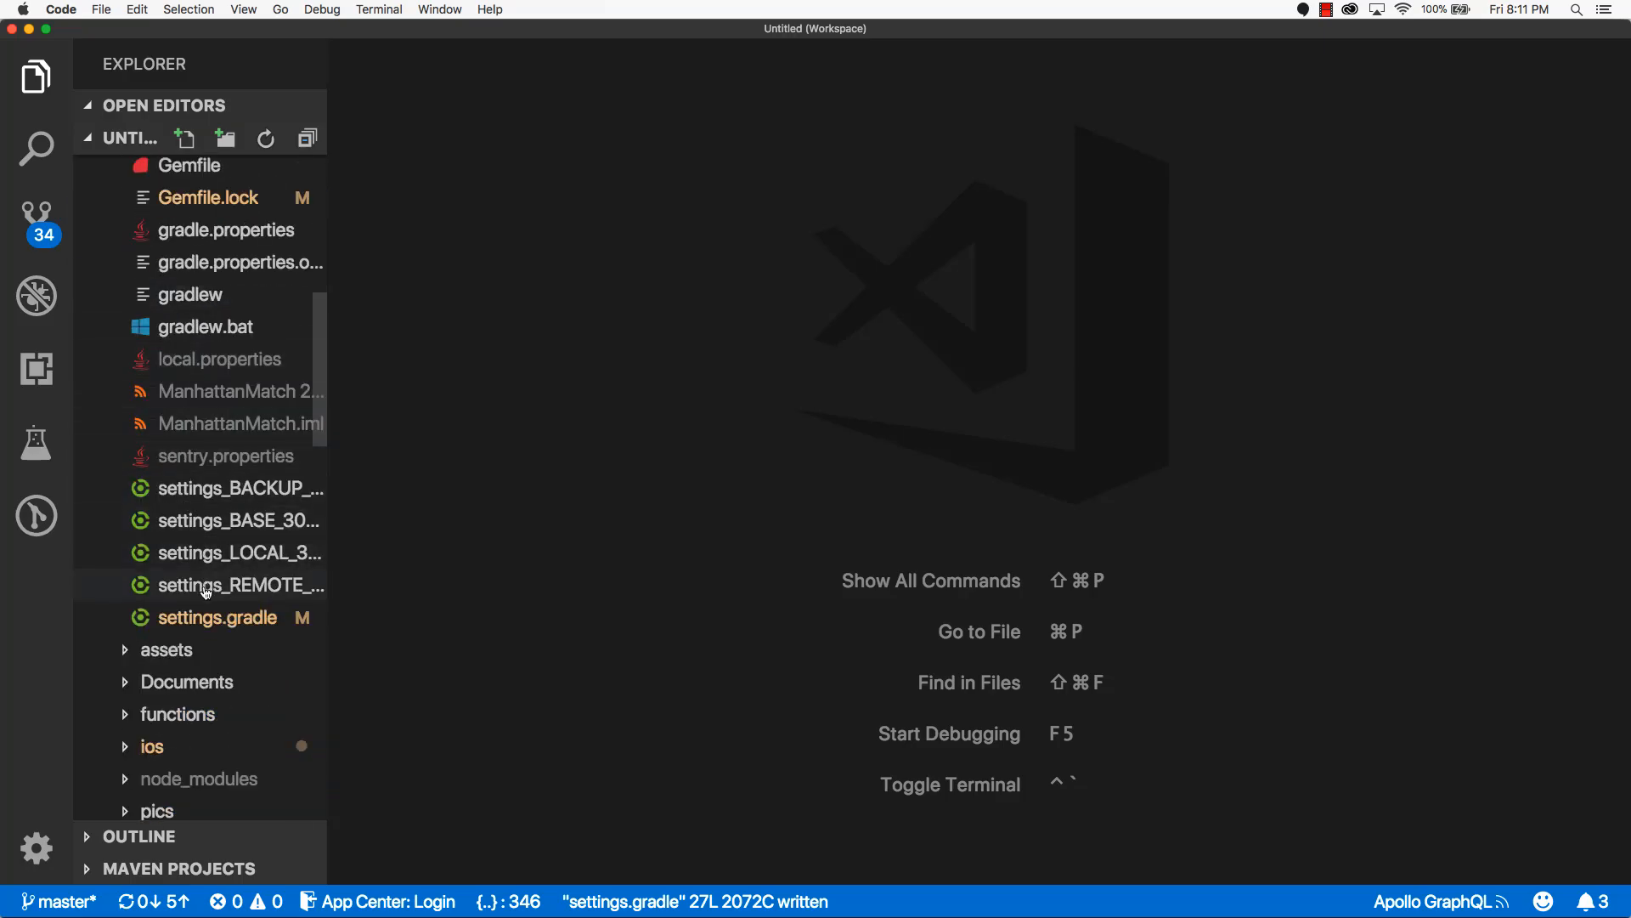
pyautogui.moveTo(218, 617)
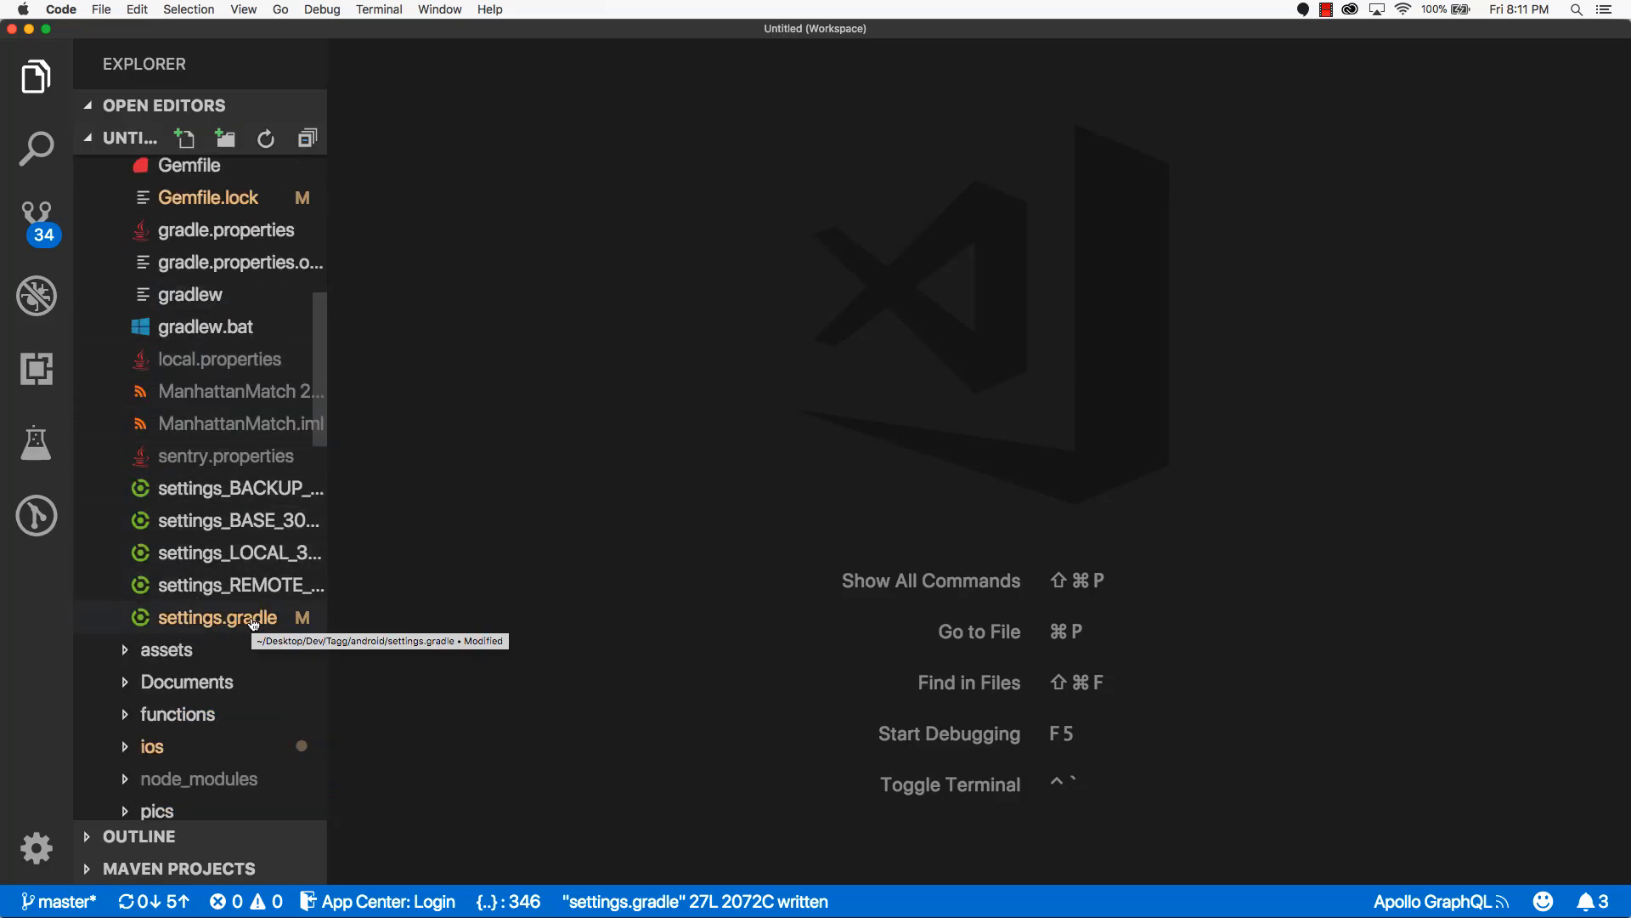
pyautogui.click(217, 617)
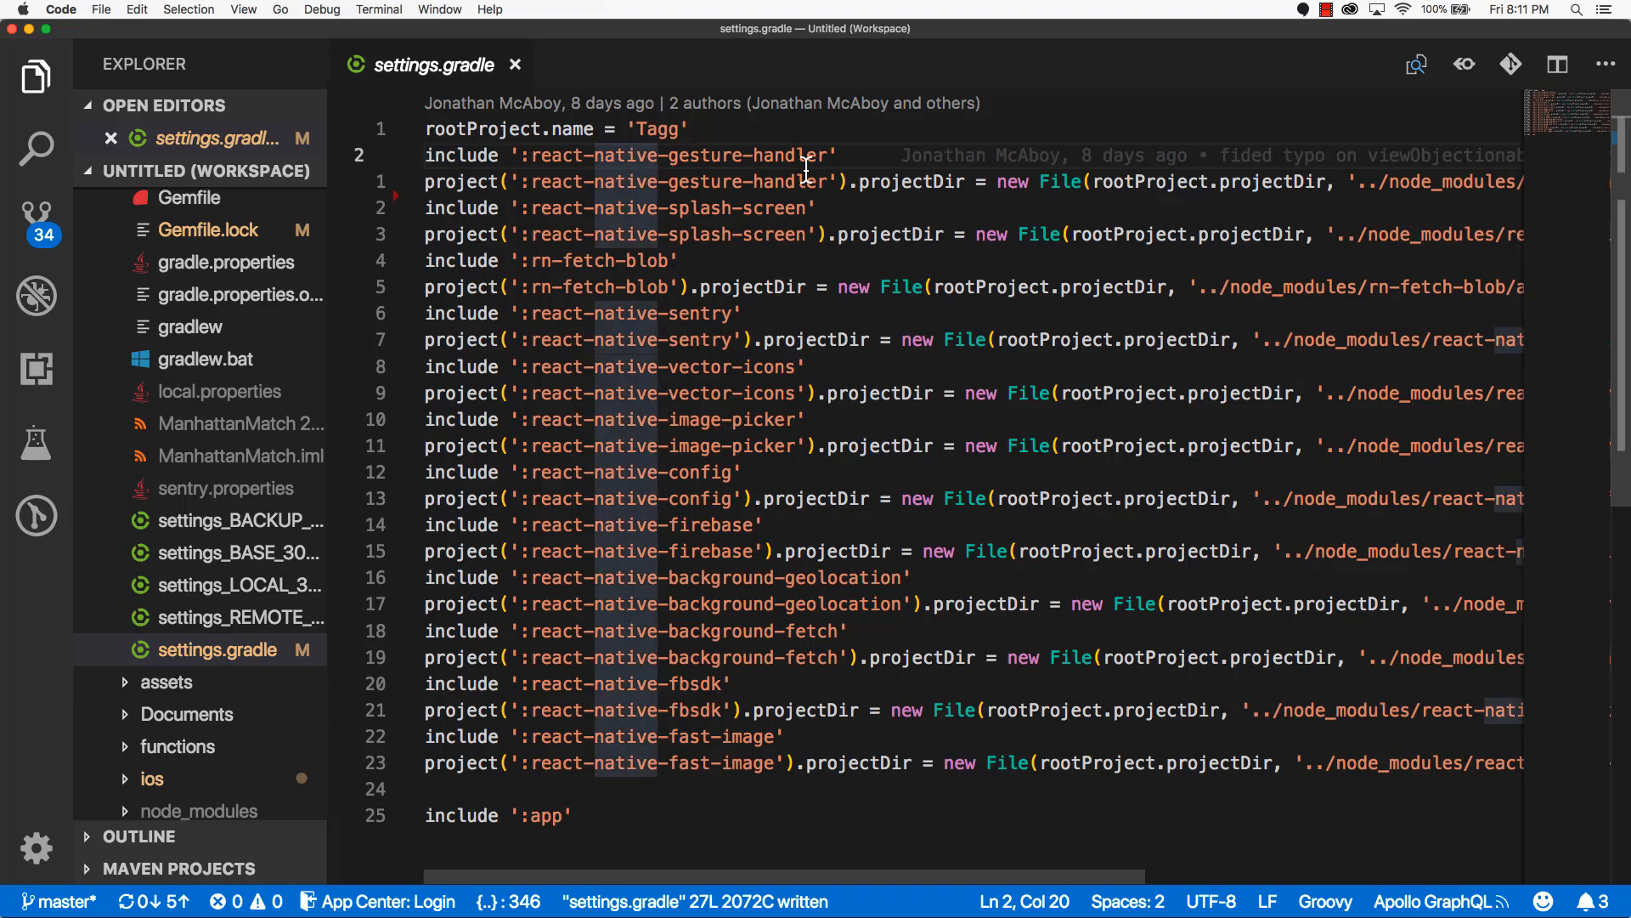
pyautogui.write('P')
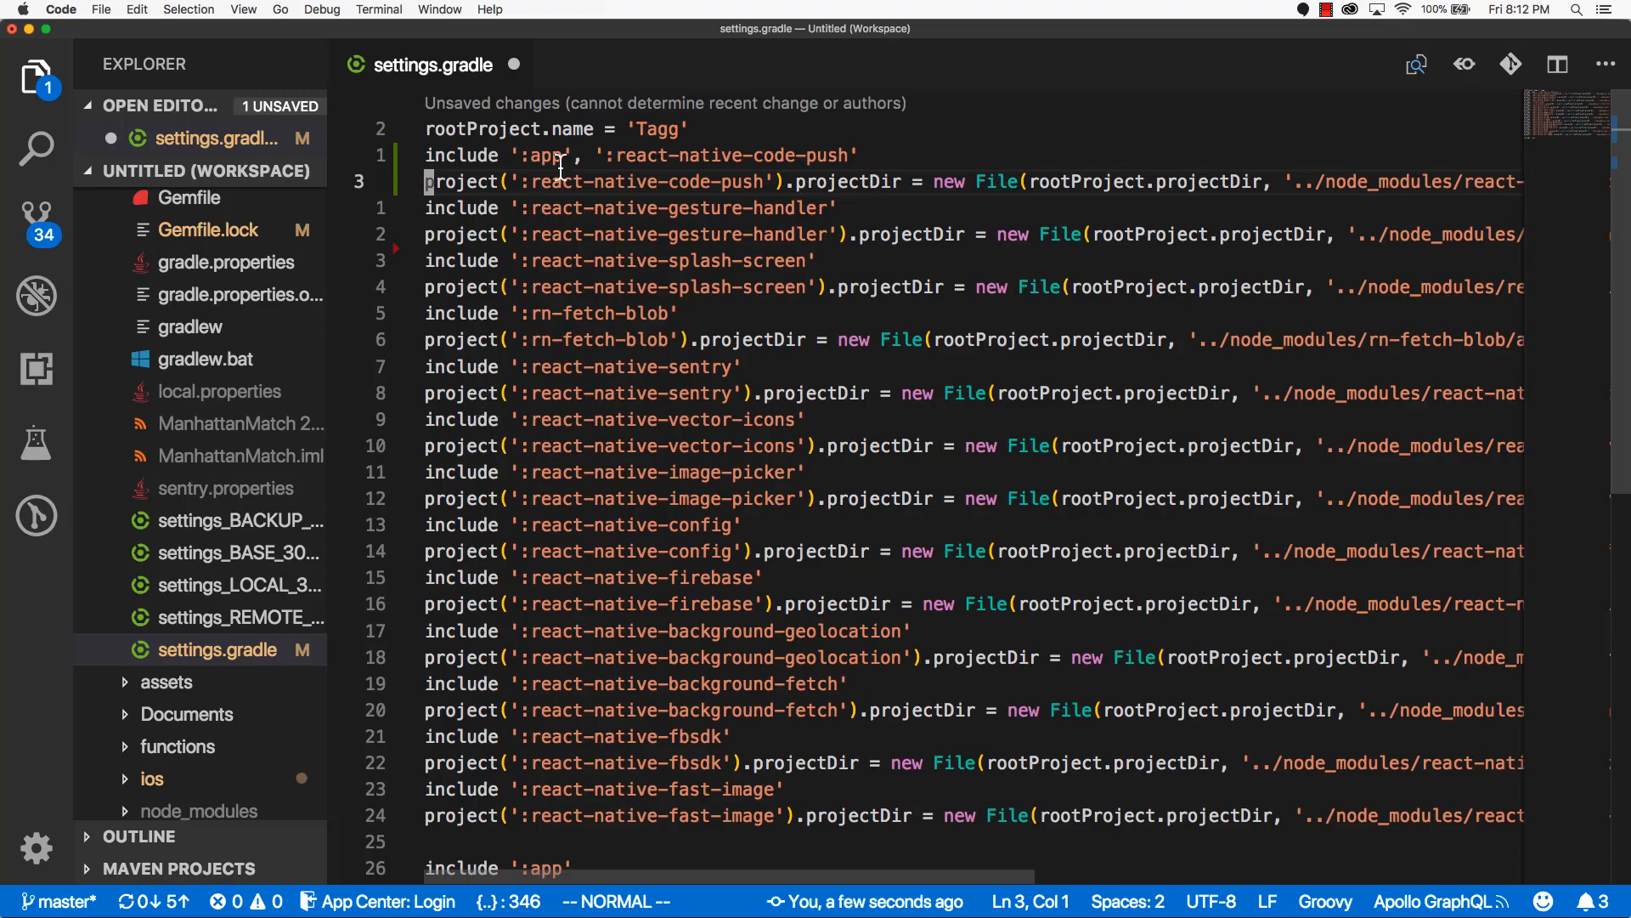
pyautogui.press('cmd+s')
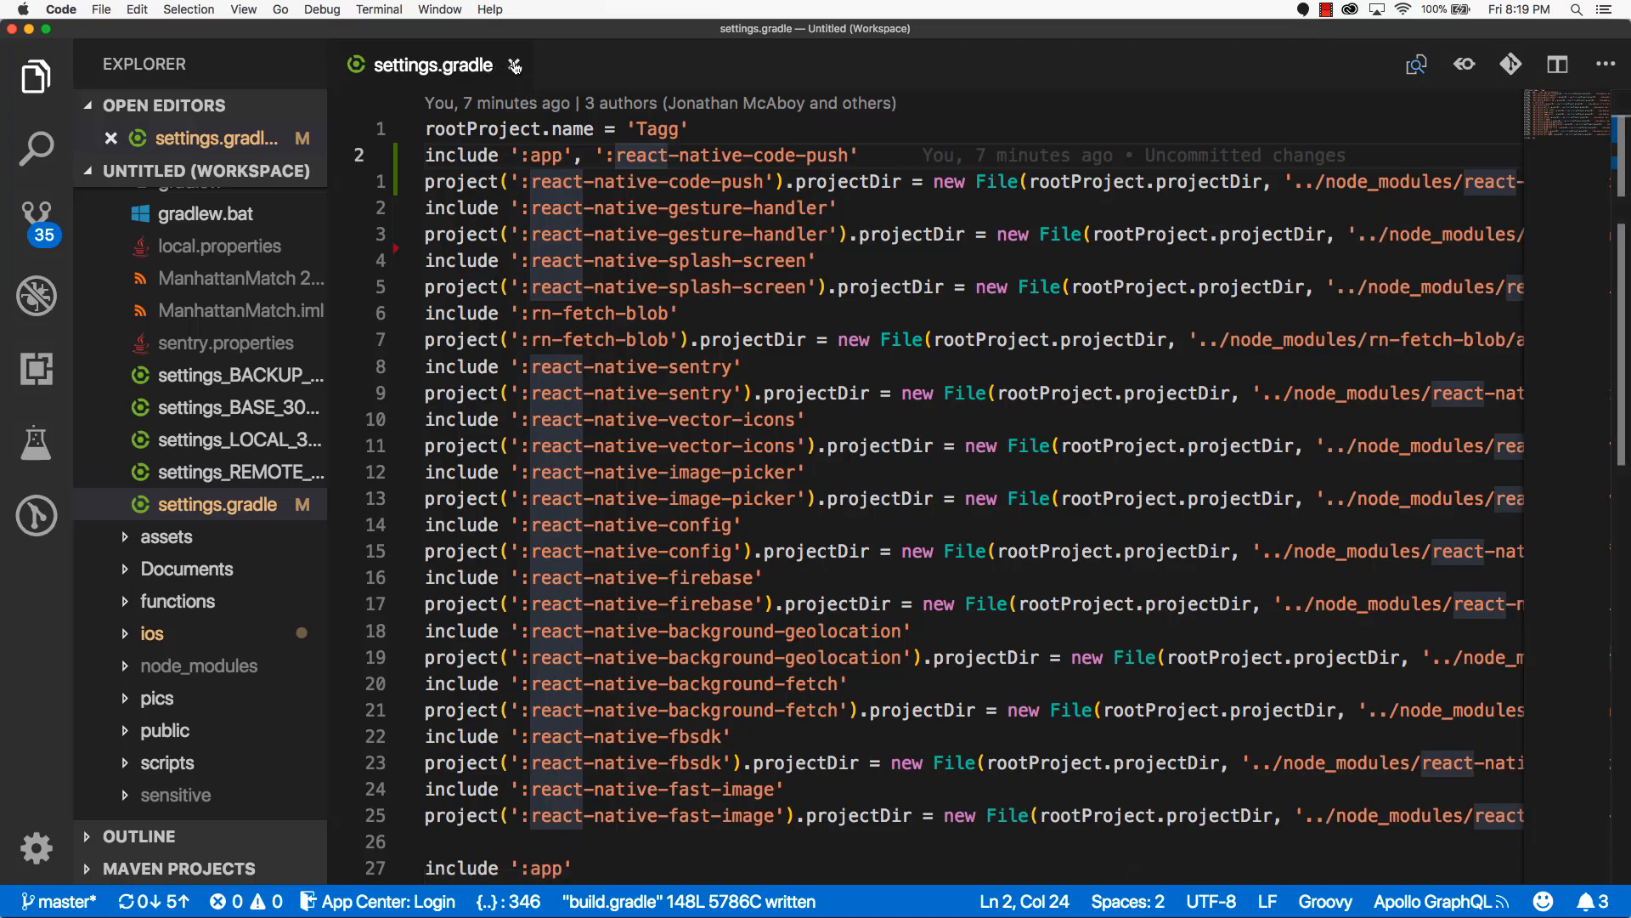
# Open android/app/build.gradle and add compile project(':react-native-code-push') as the first dependency
pyautogui.click(514, 64)
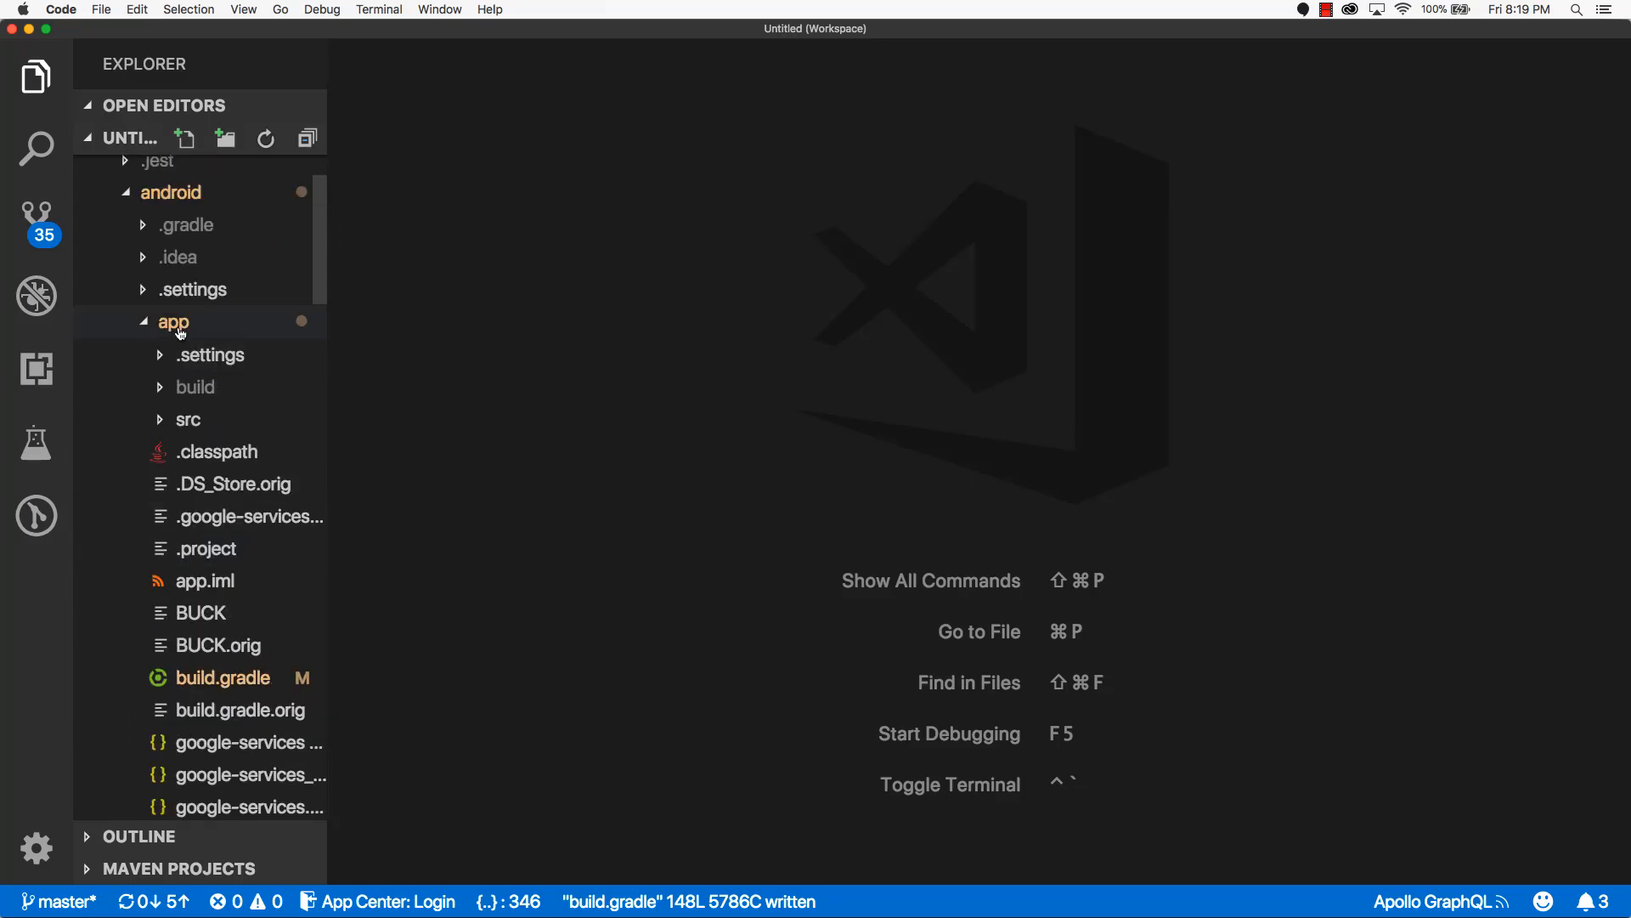
pyautogui.click(174, 321)
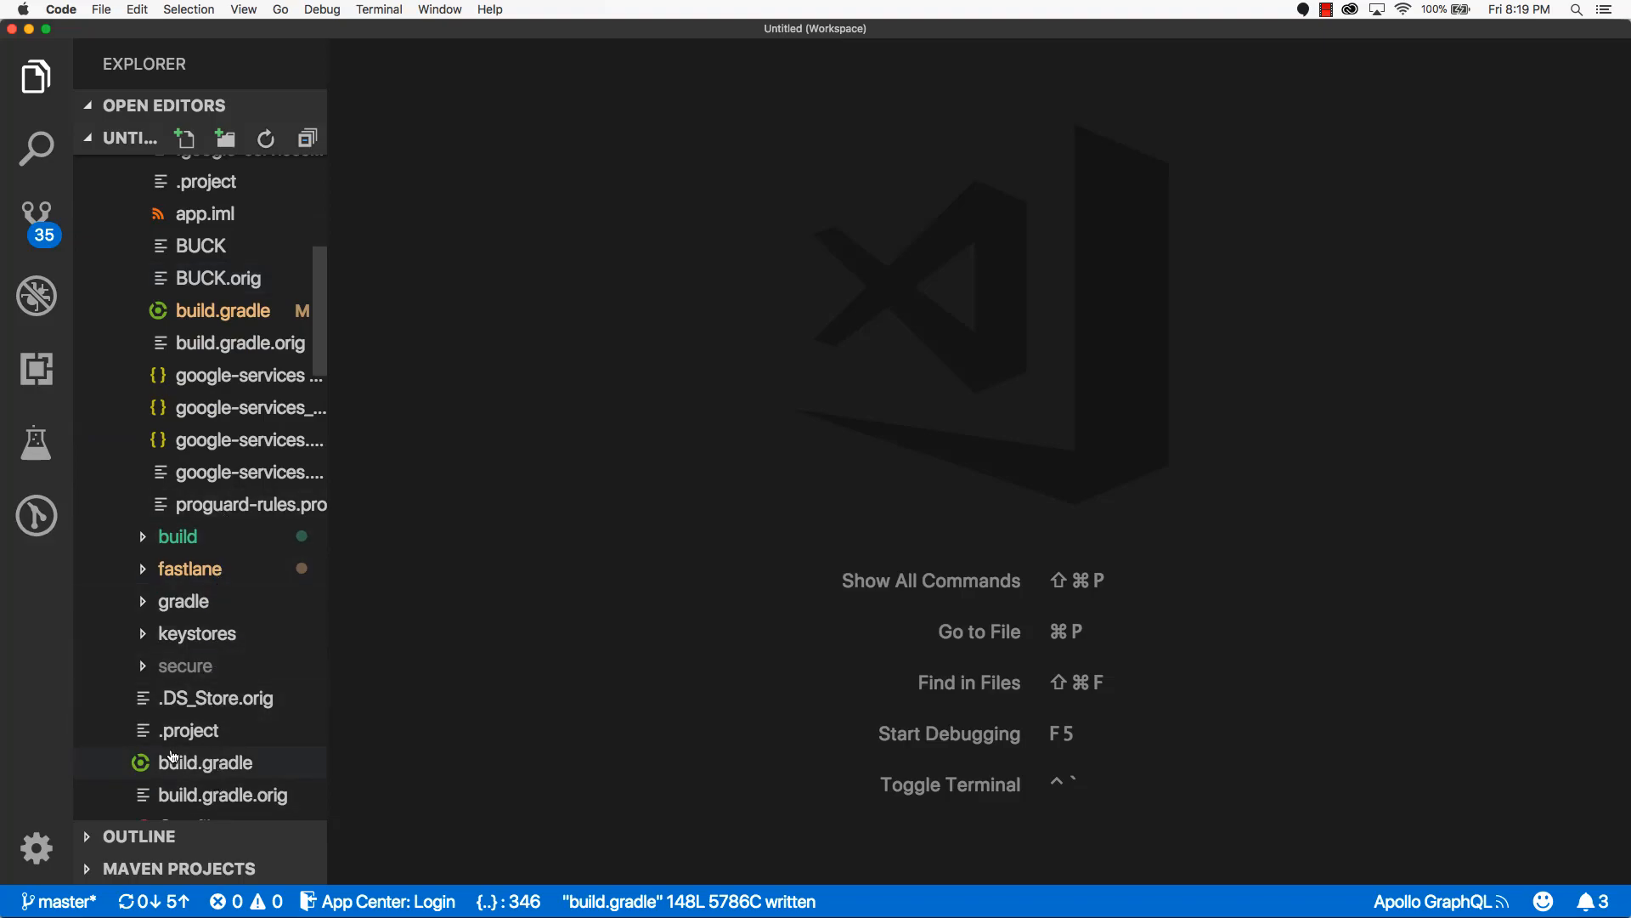
pyautogui.click(173, 175)
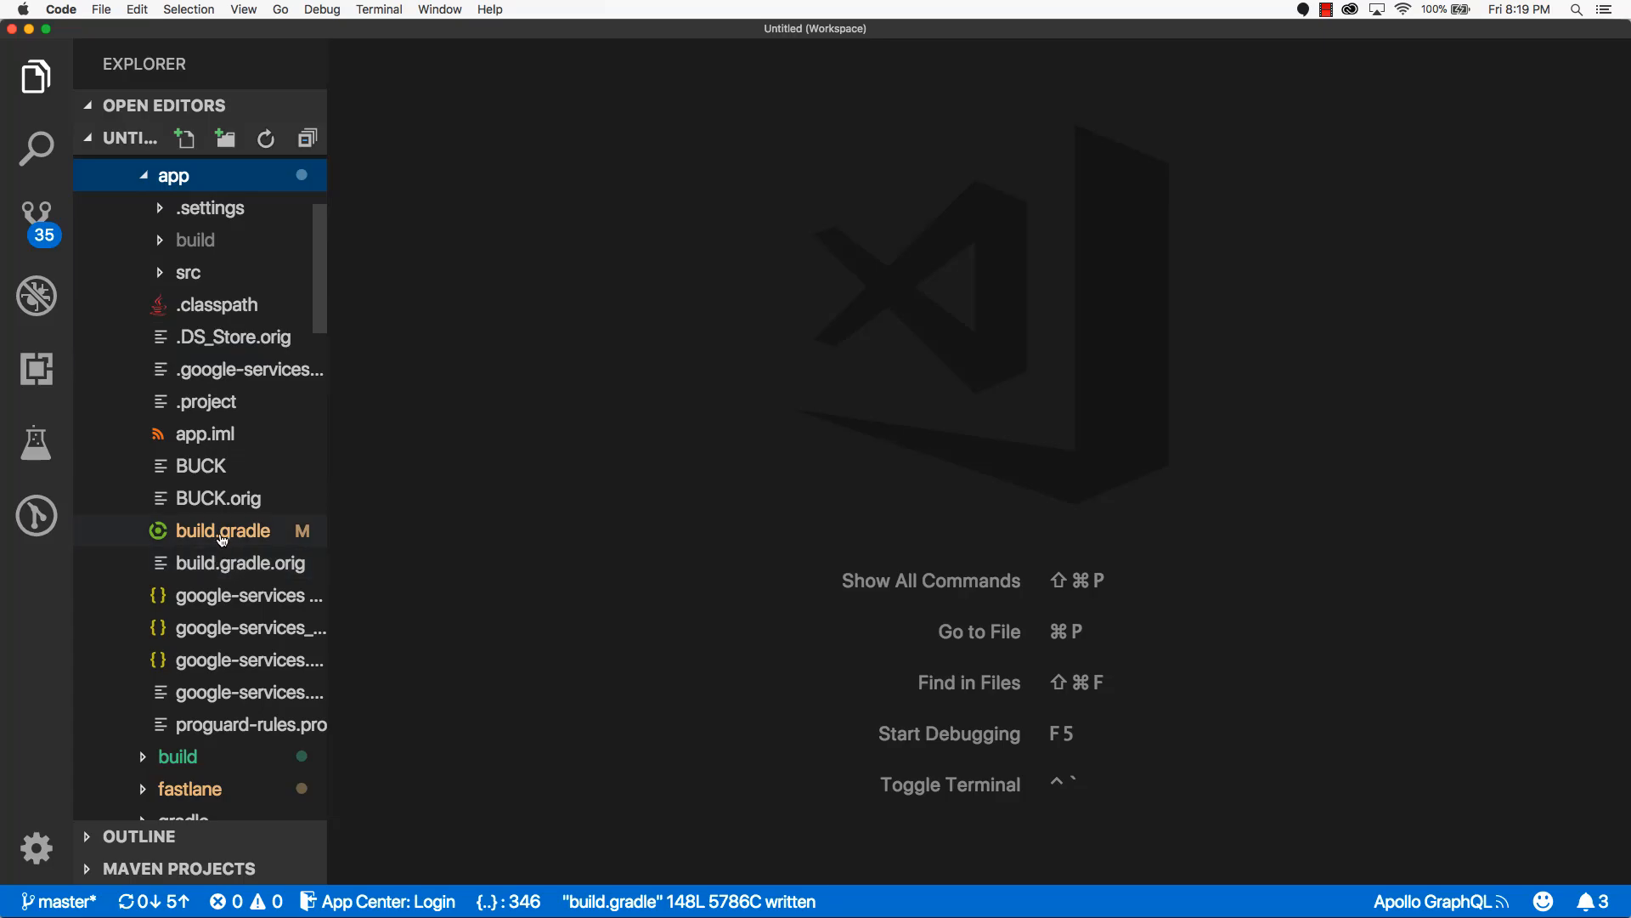
pyautogui.click(221, 530)
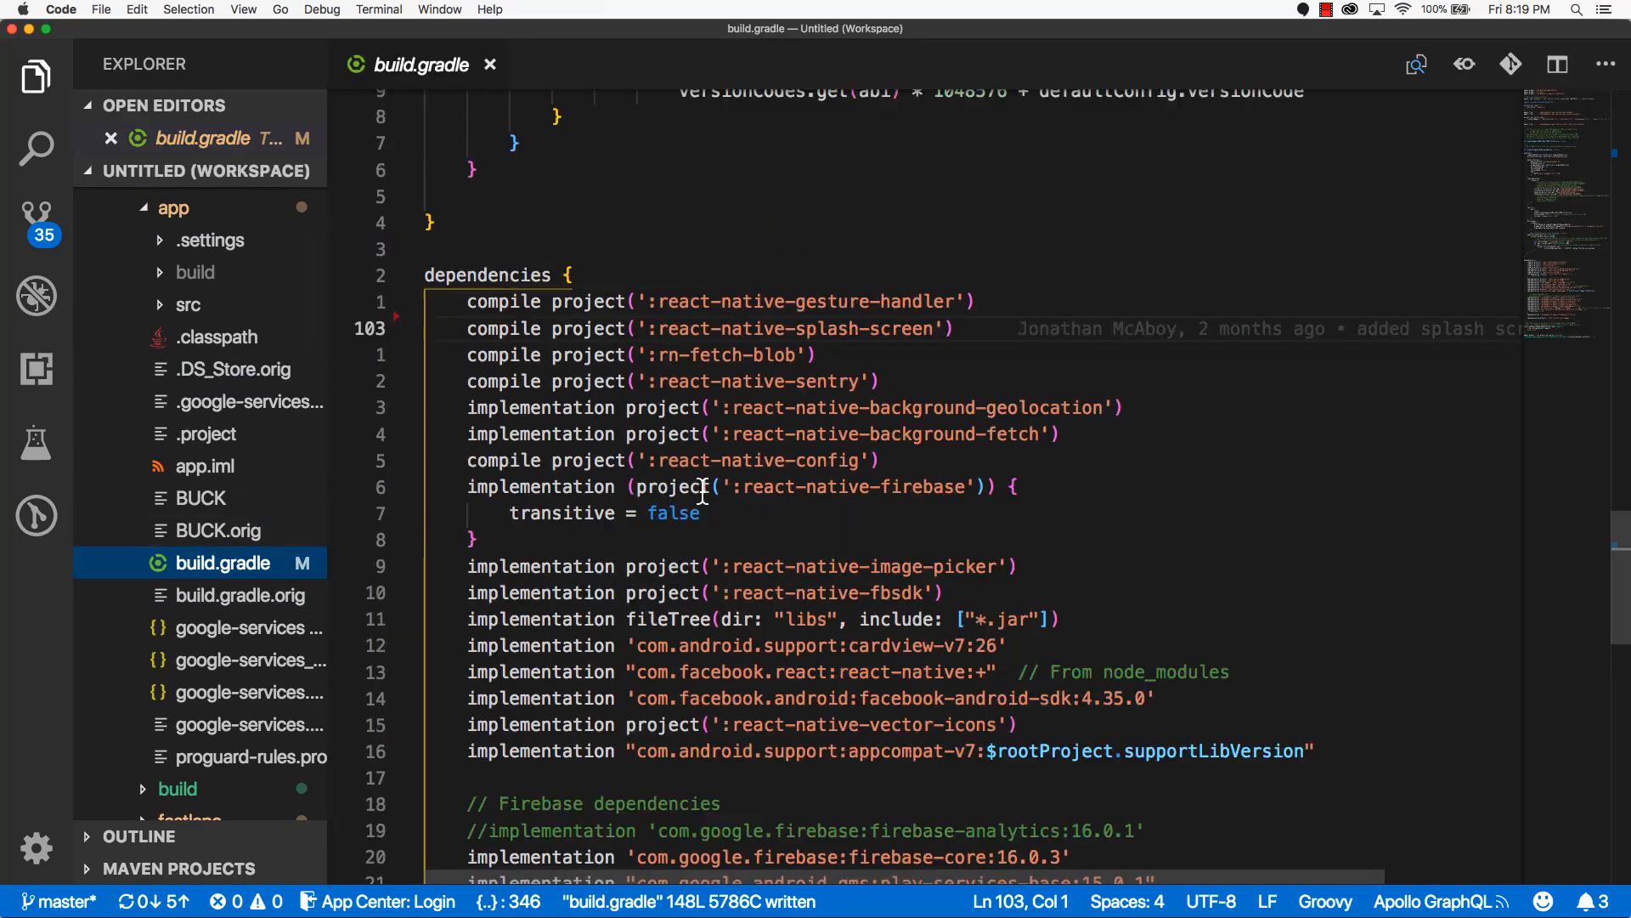
pyautogui.scroll(-3)
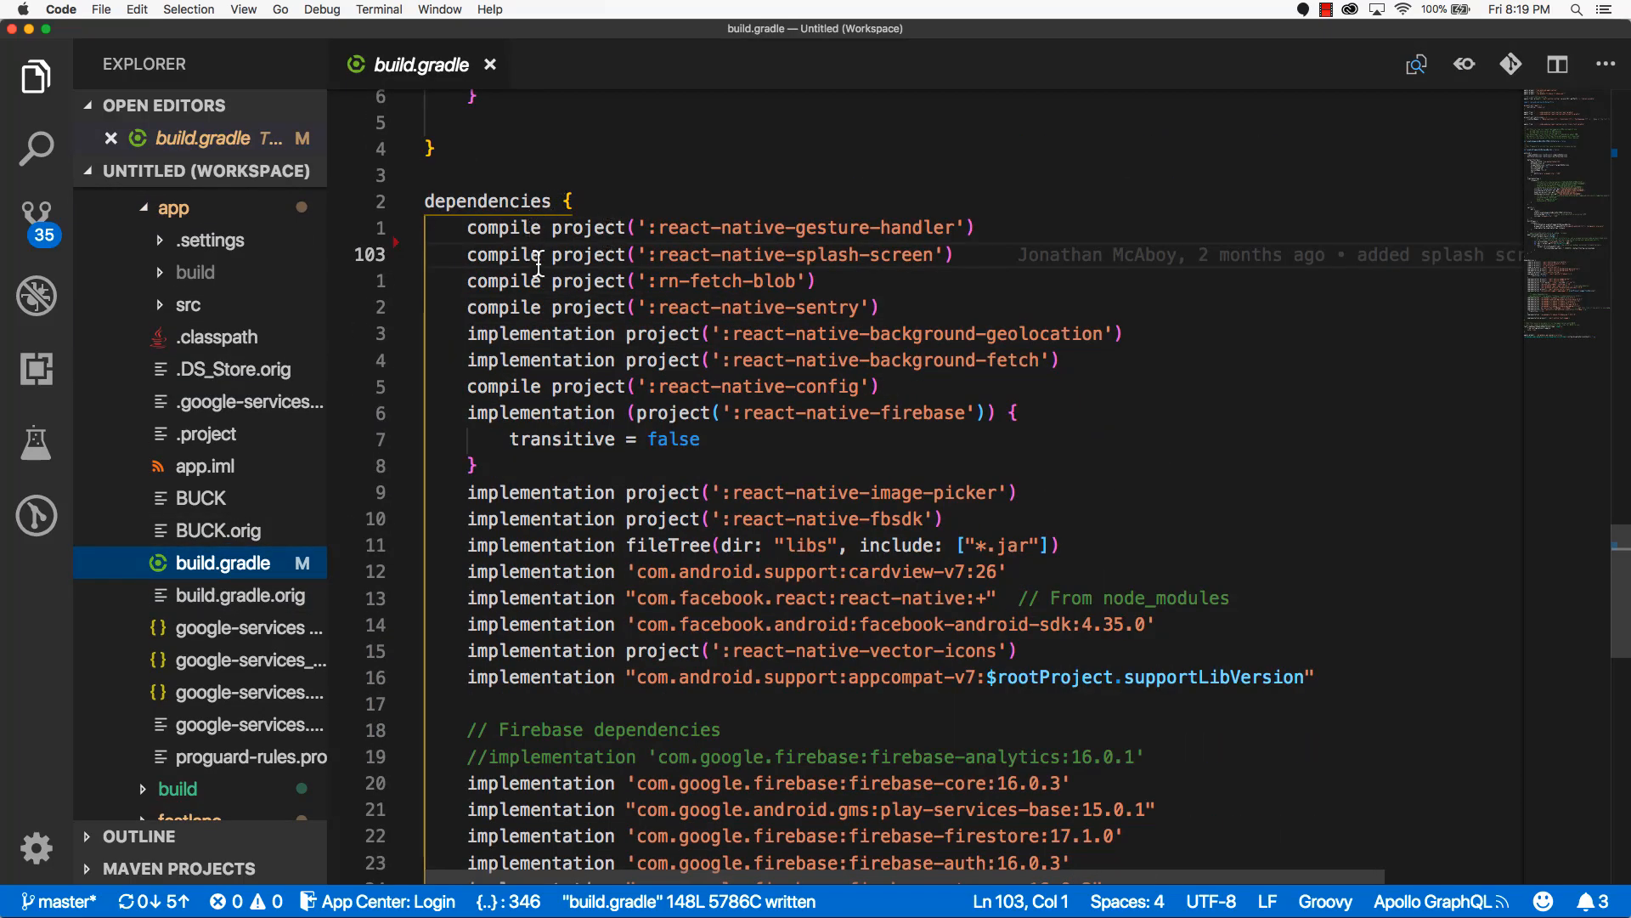
pyautogui.moveTo(648, 292)
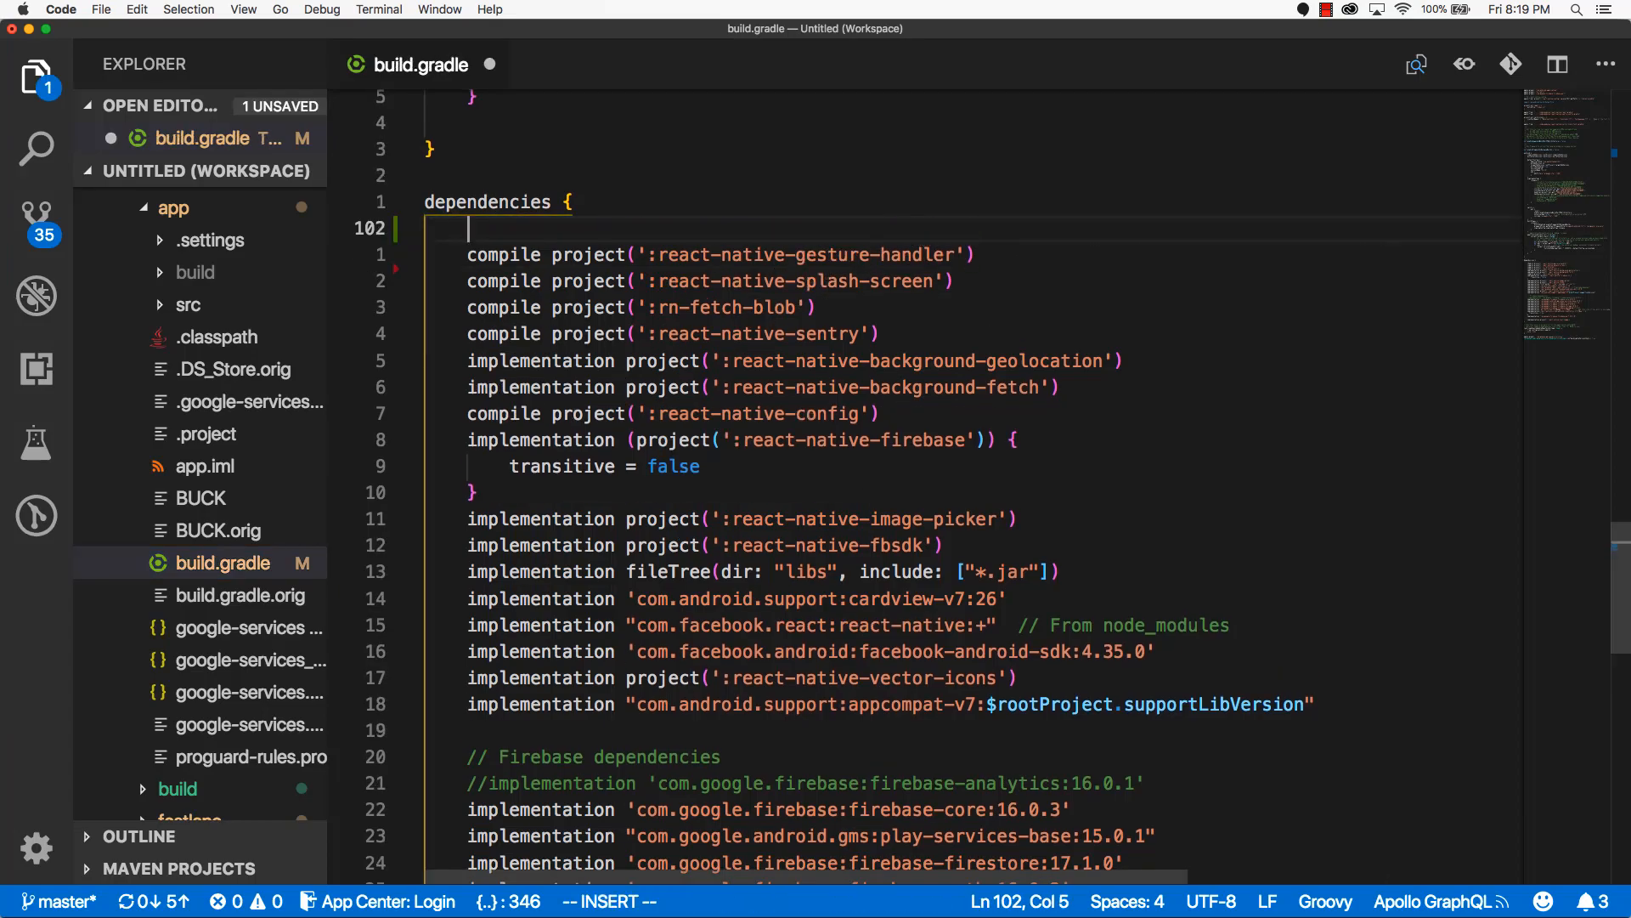
pyautogui.write("compile project(':react-native-code-push')")
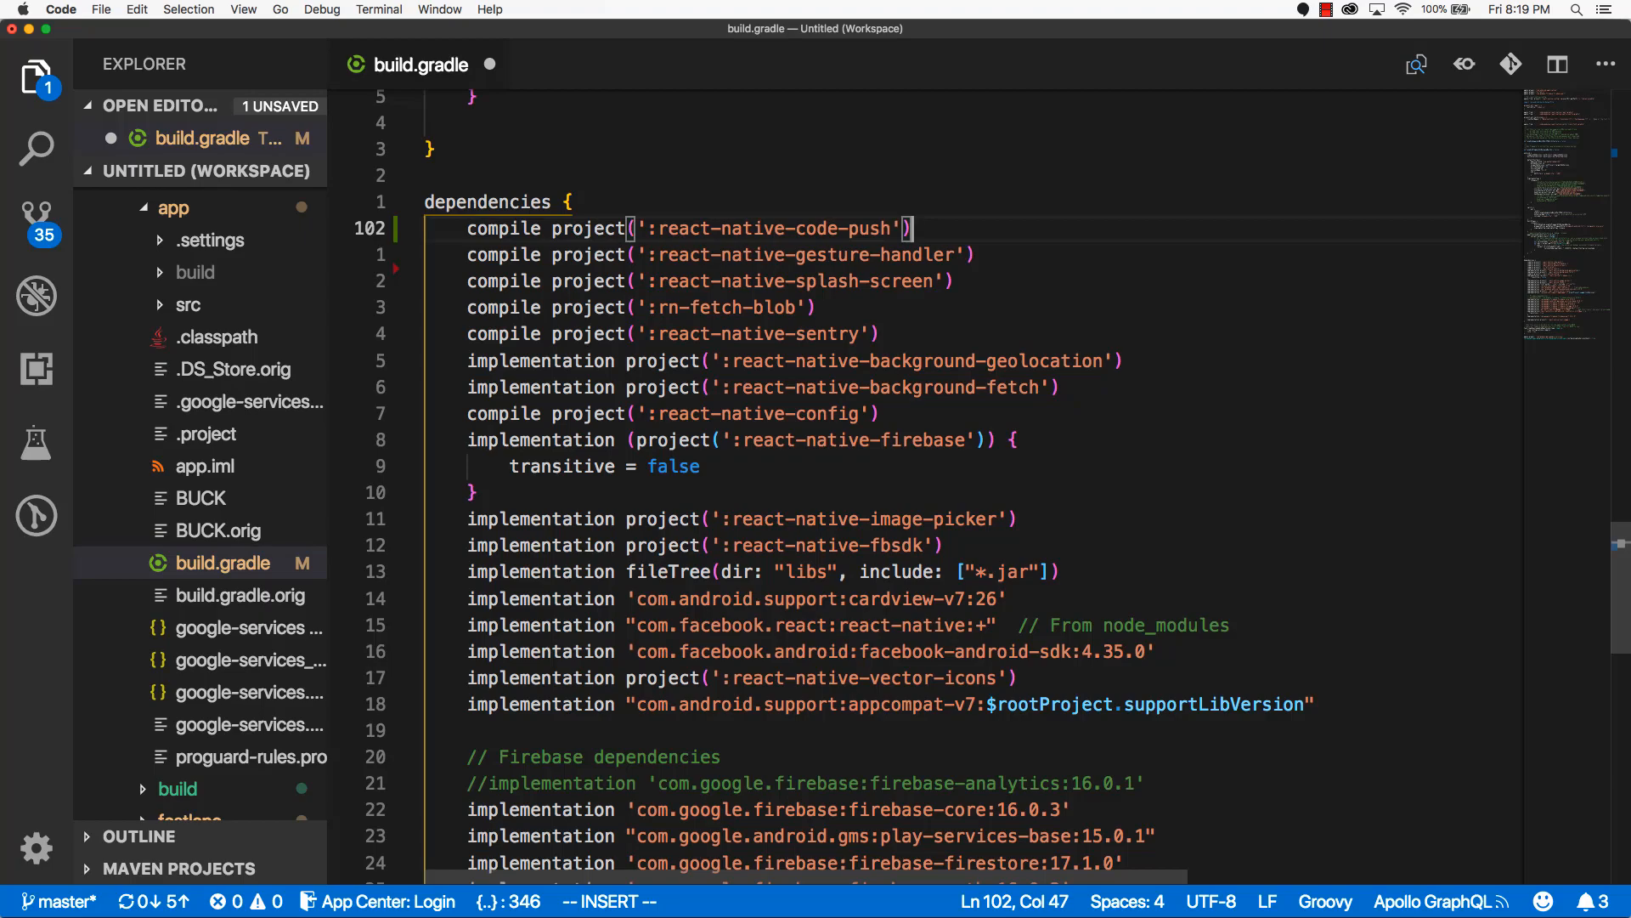
pyautogui.moveTo(904, 265)
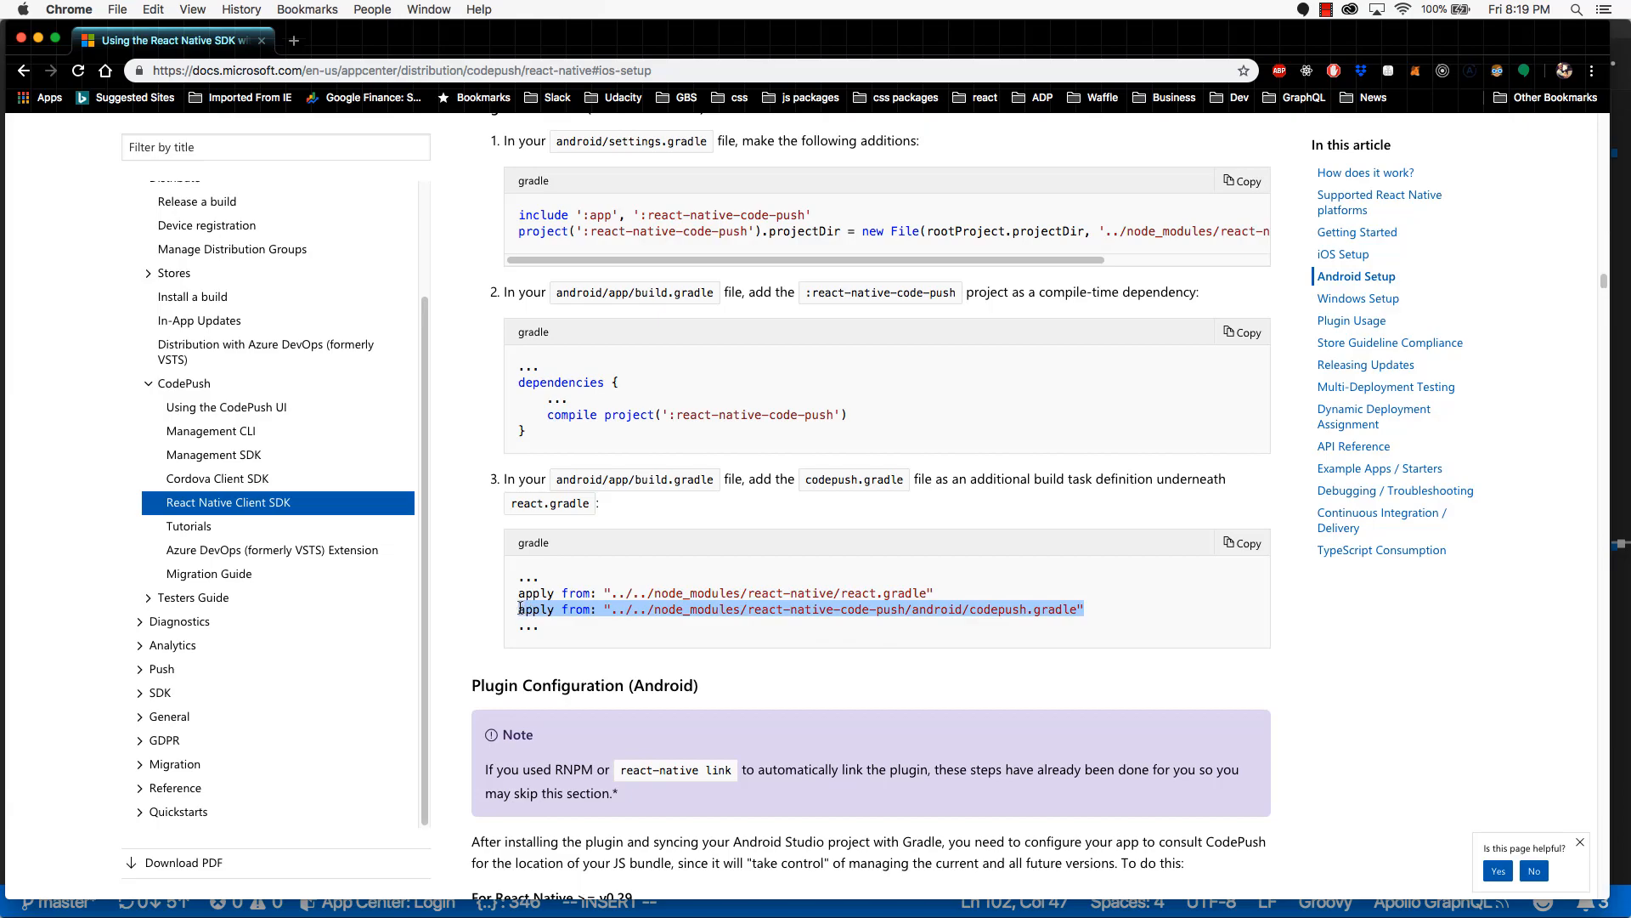
pyautogui.moveTo(676, 548)
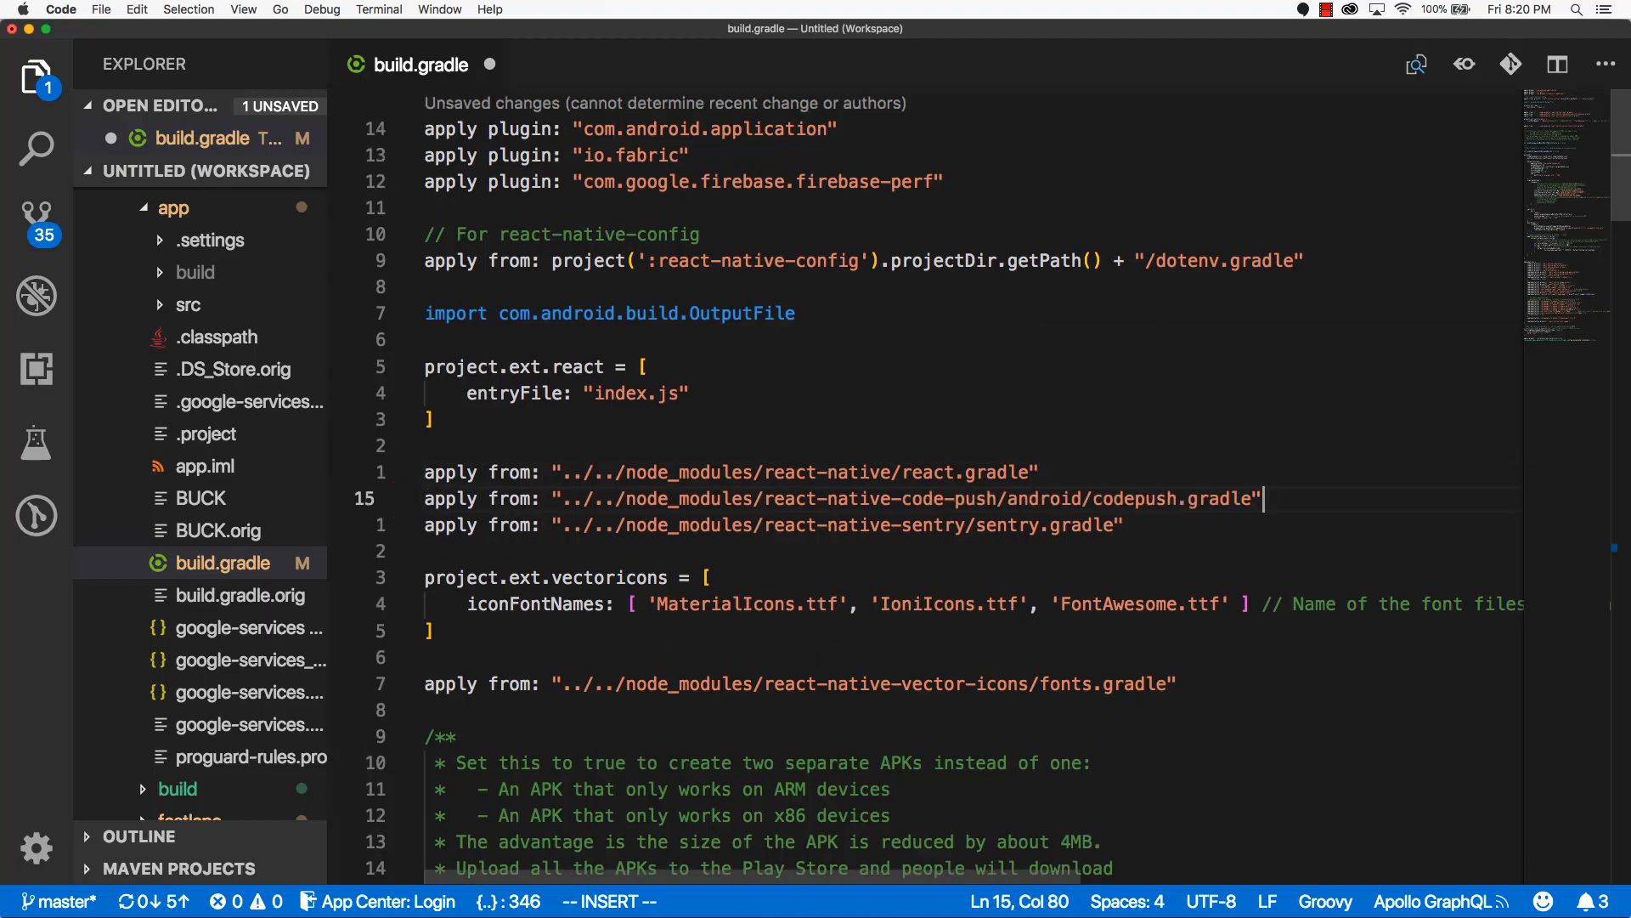
pyautogui.moveTo(867, 509)
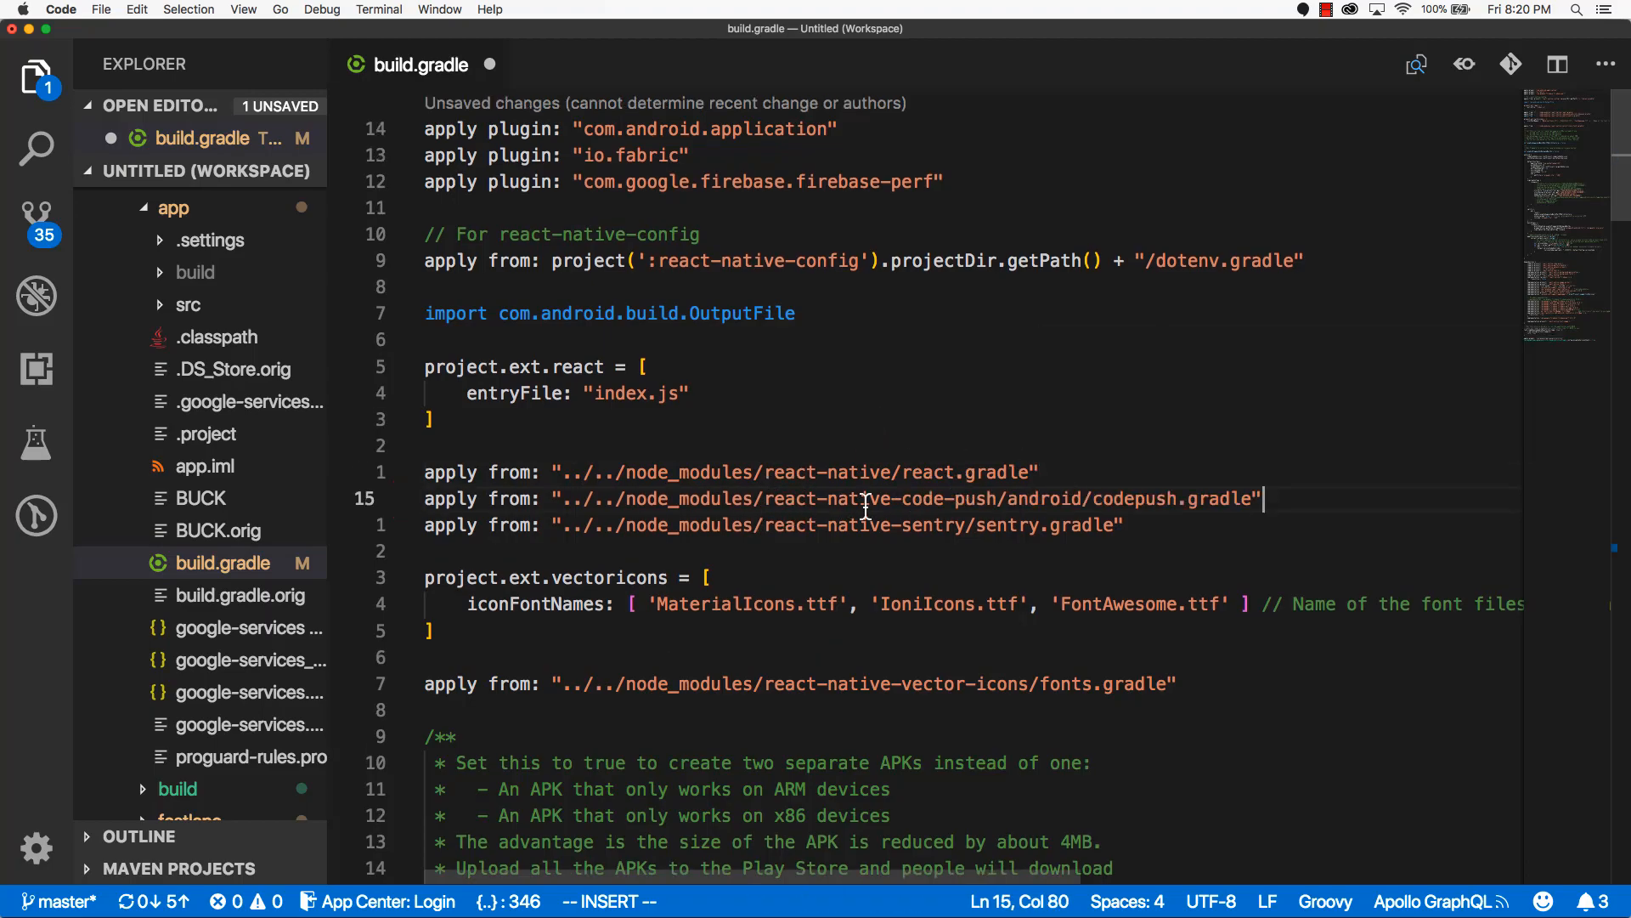
# Finish the codepush.gradle apply line below react.gradle and save build.gradle
pyautogui.press('Escape')
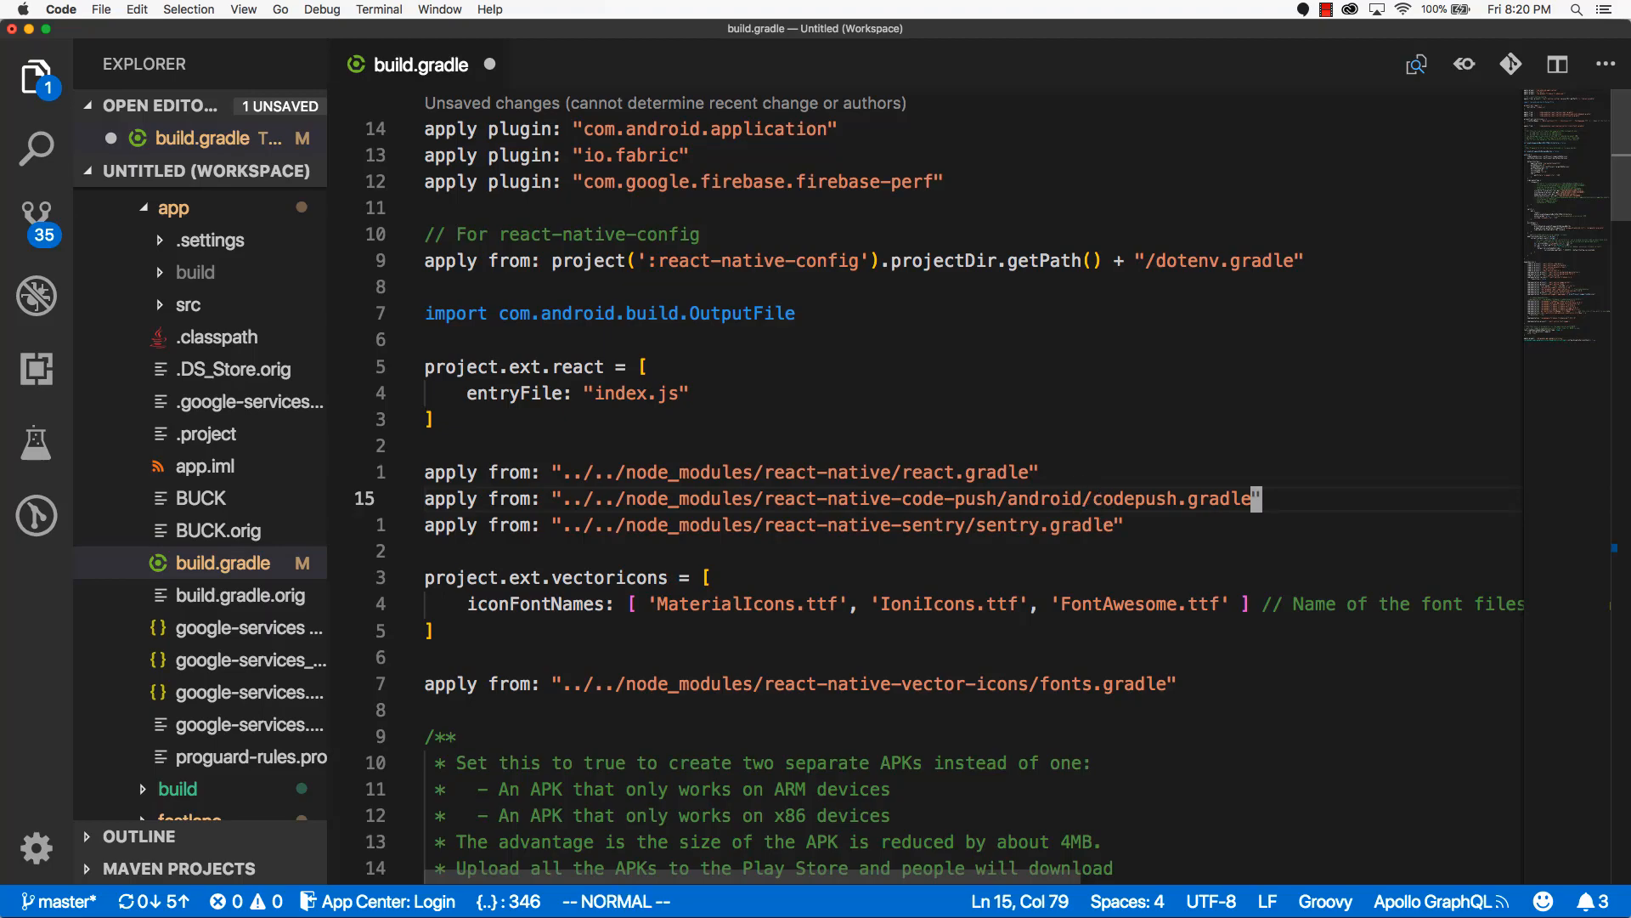
pyautogui.press('cmd+s')
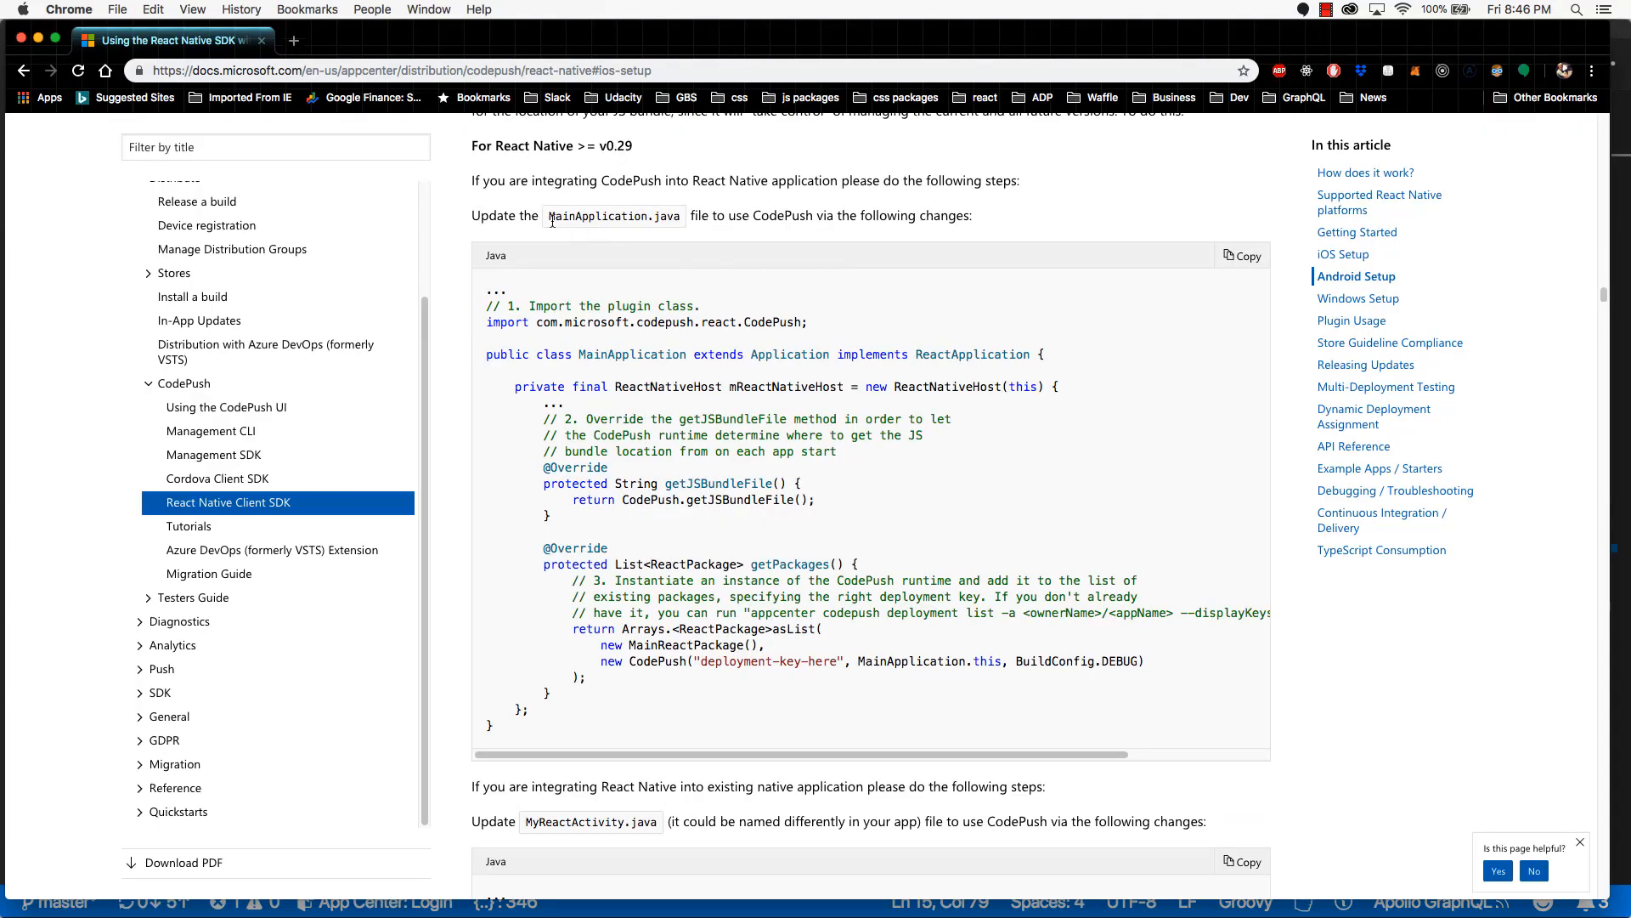
# Select MainApplication.java in the guide's React Native Client SDK Android Setup section
pyautogui.doubleClick(614, 215)
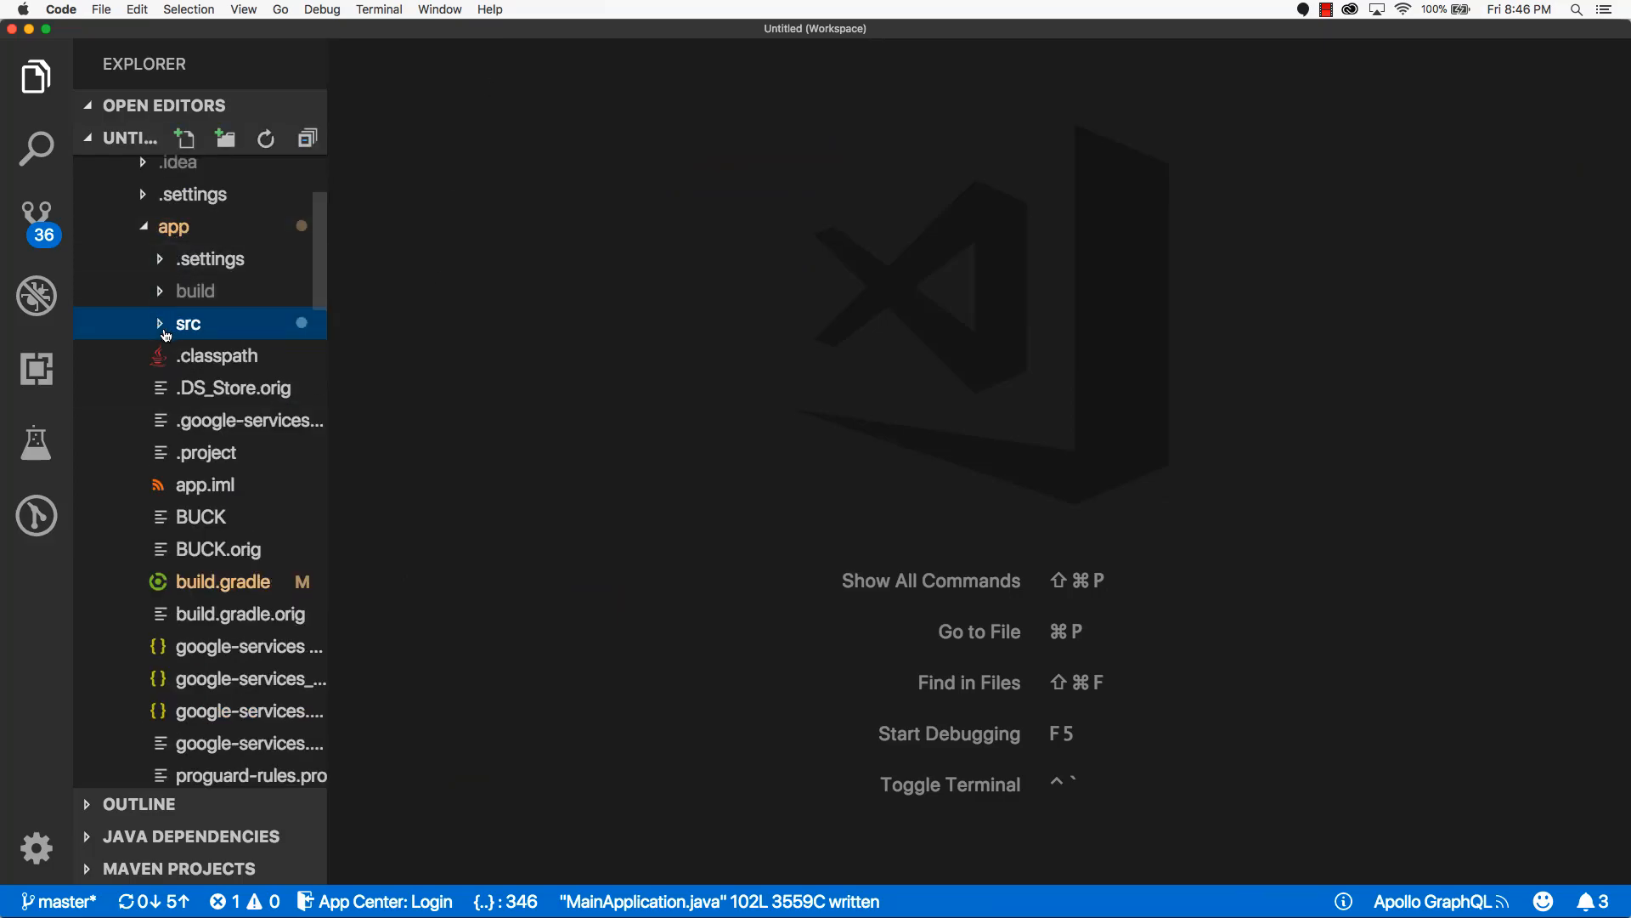
# Open MainApplication.java and add import com.microsoft.codepush.react.CodePush; below the package line
pyautogui.click(186, 324)
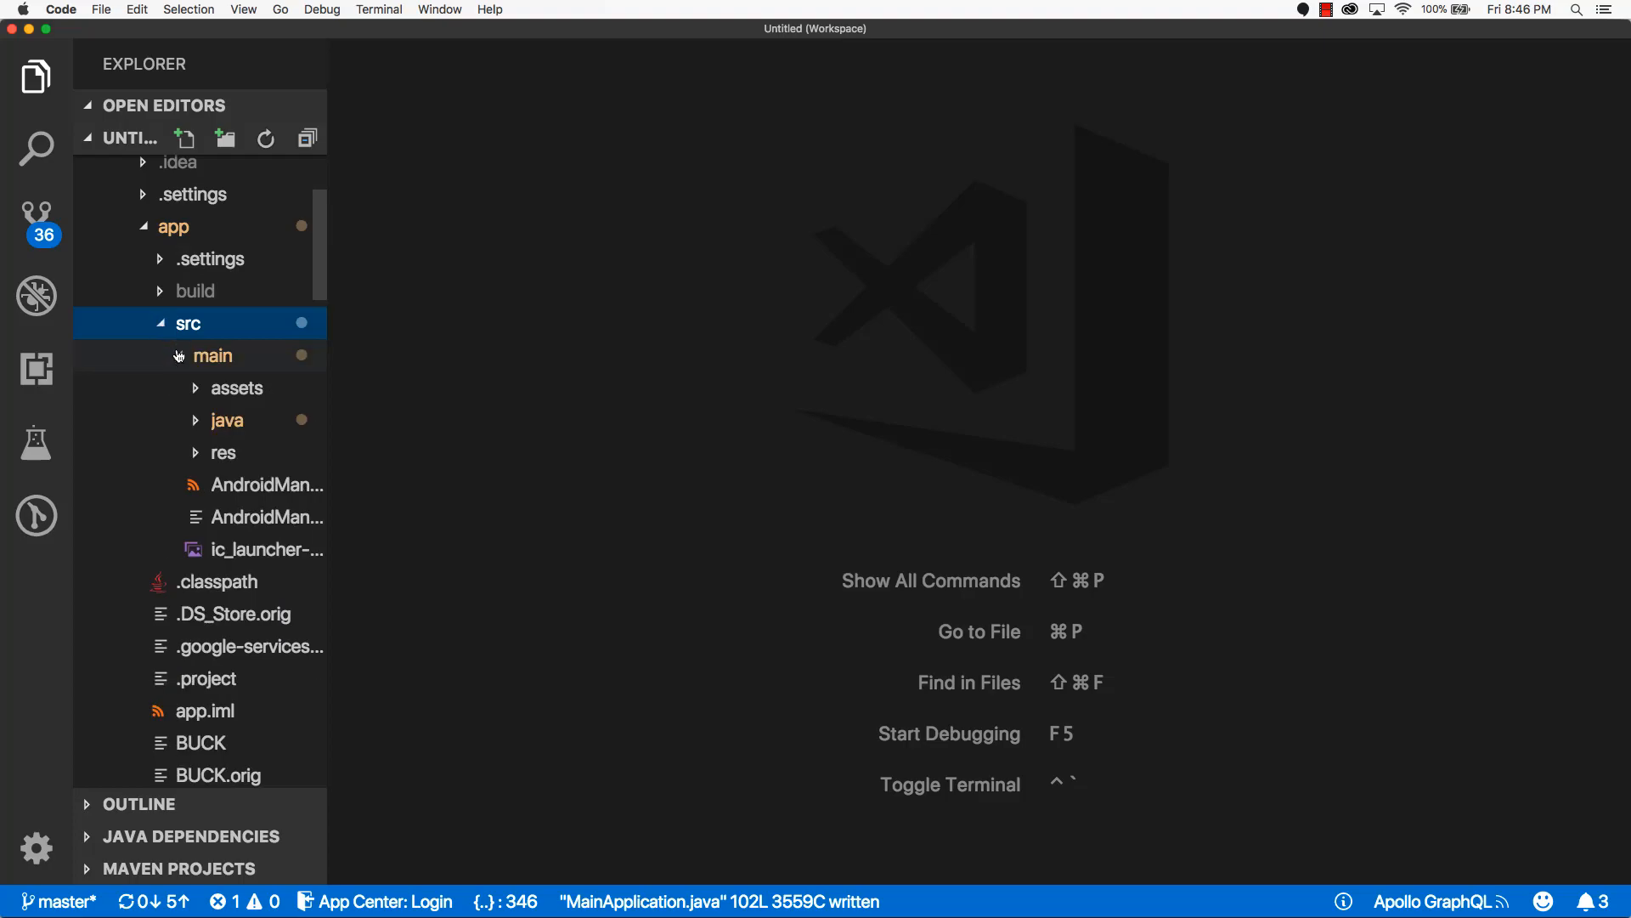
pyautogui.click(212, 355)
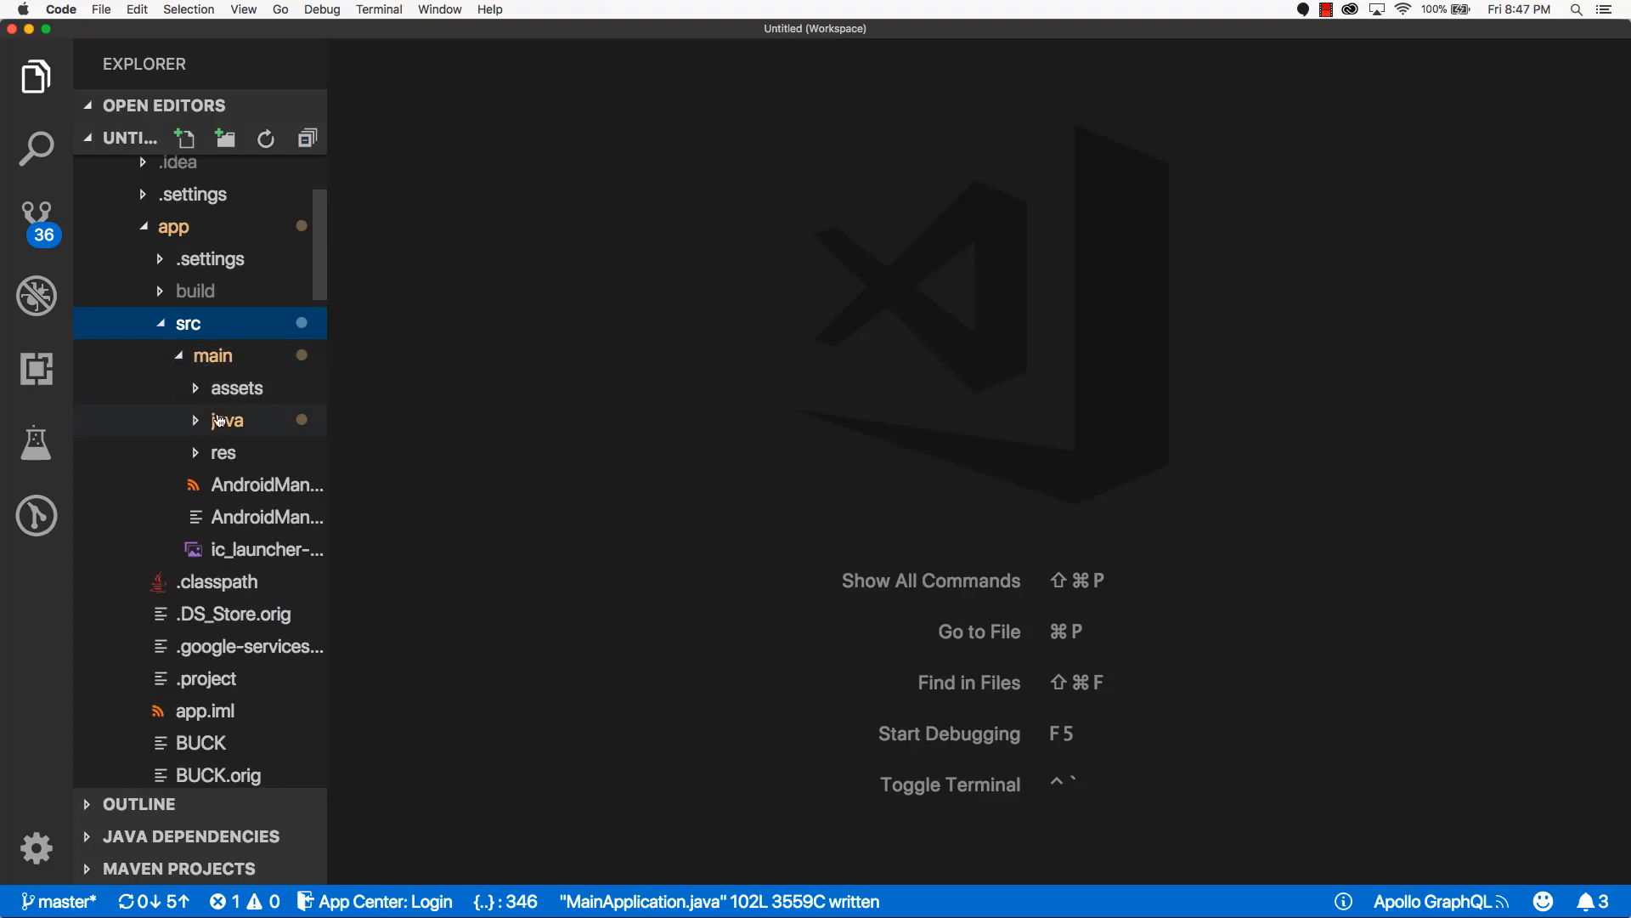
pyautogui.click(227, 419)
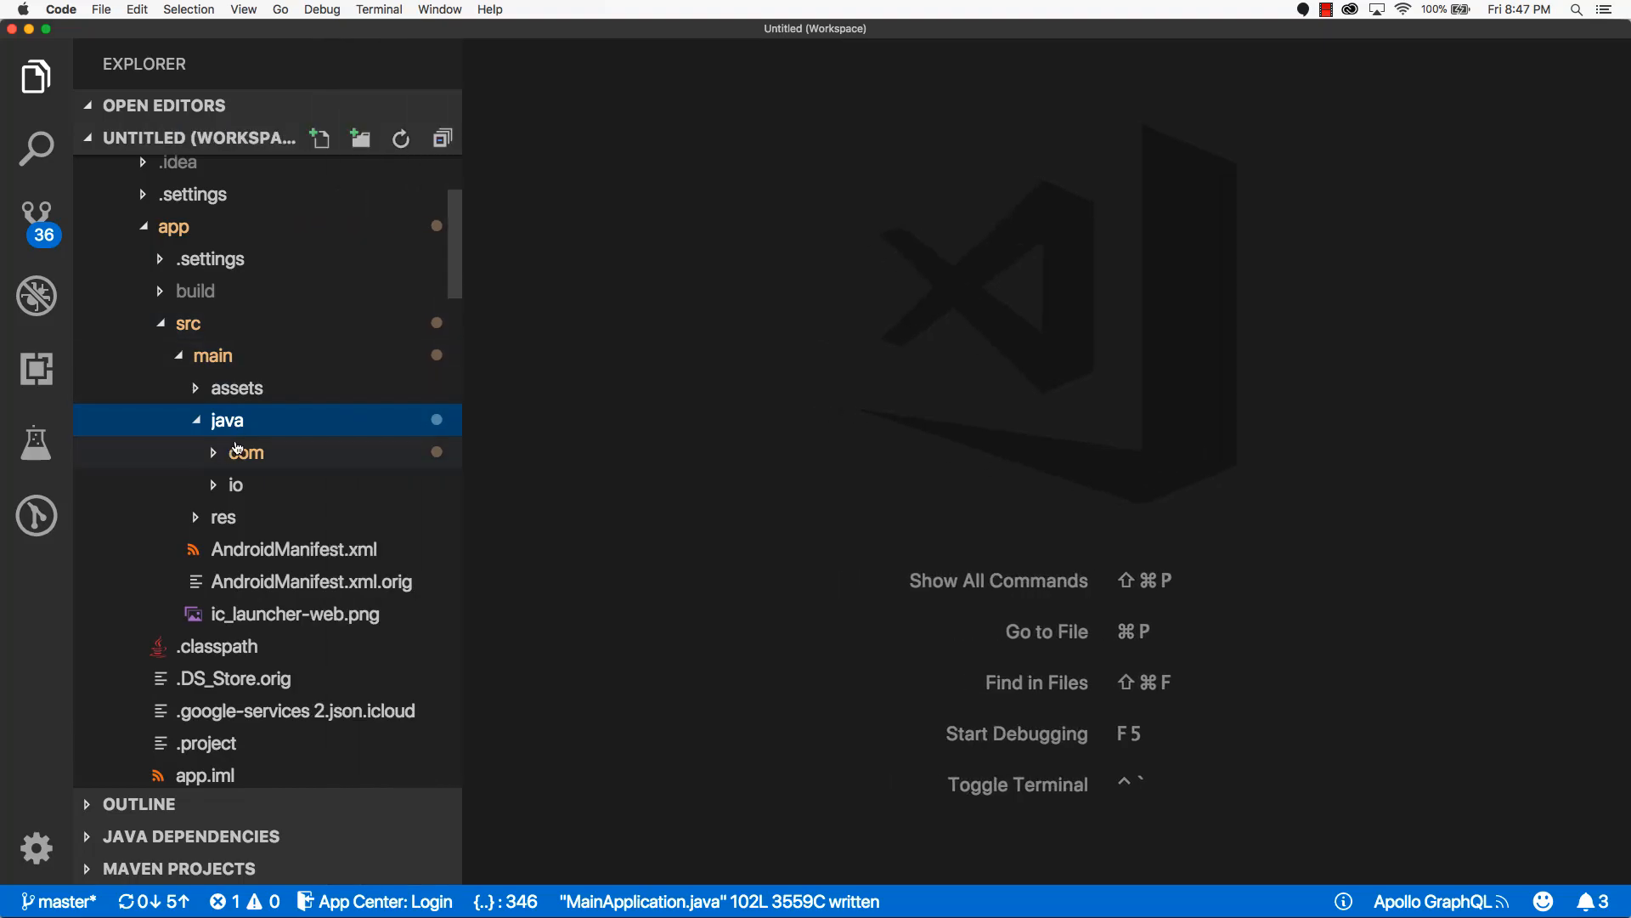
pyautogui.click(246, 451)
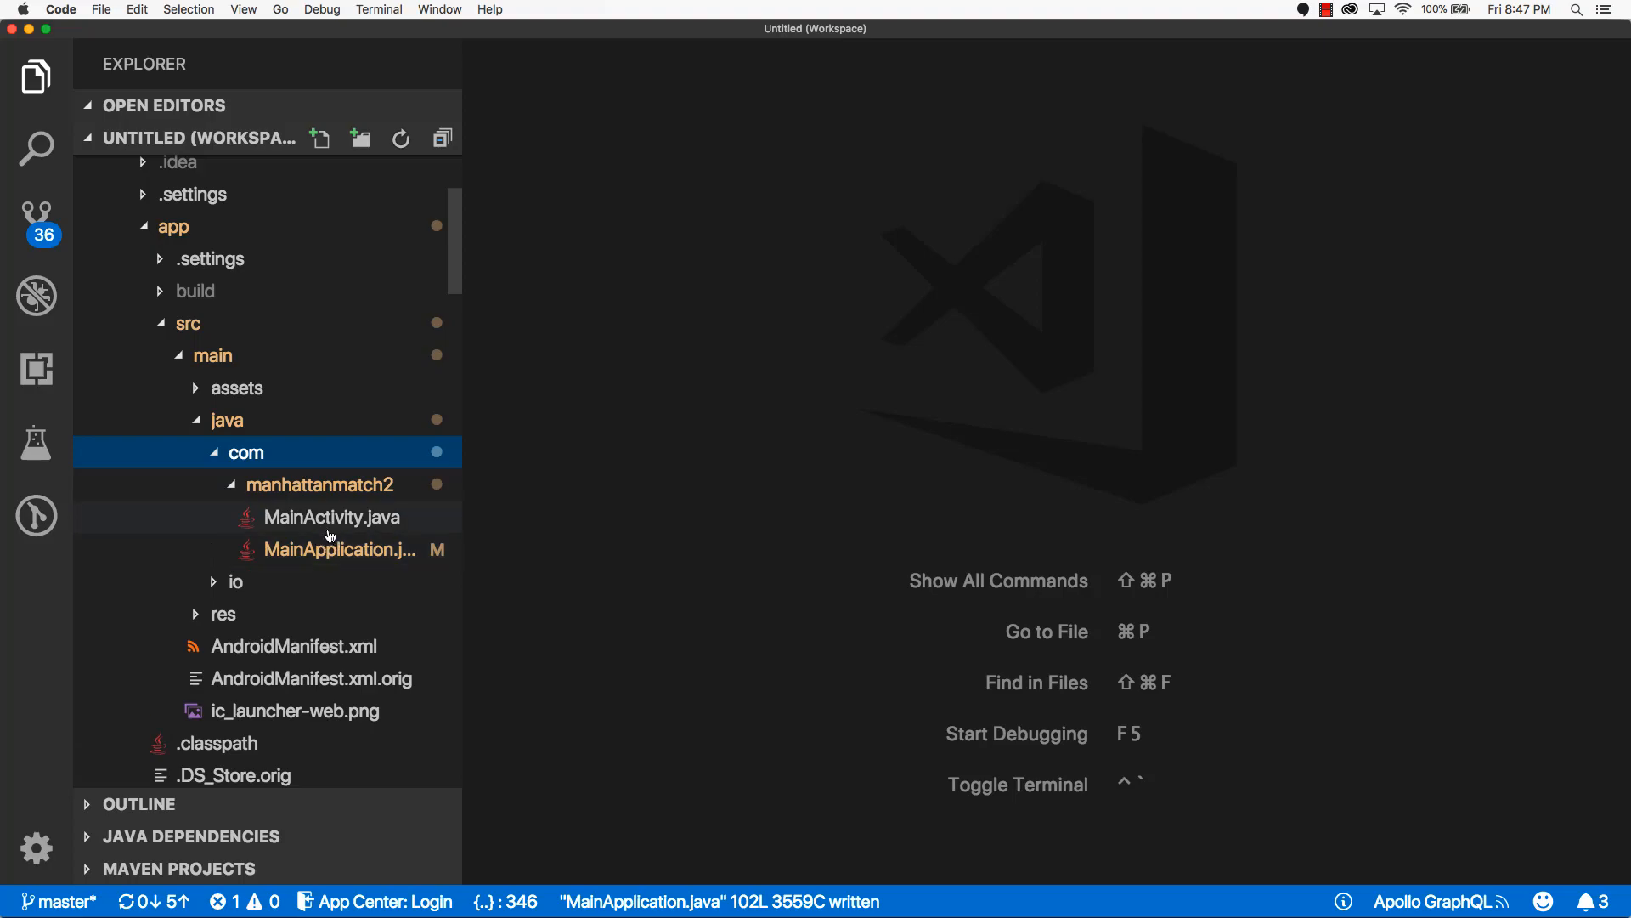
pyautogui.moveTo(333, 549)
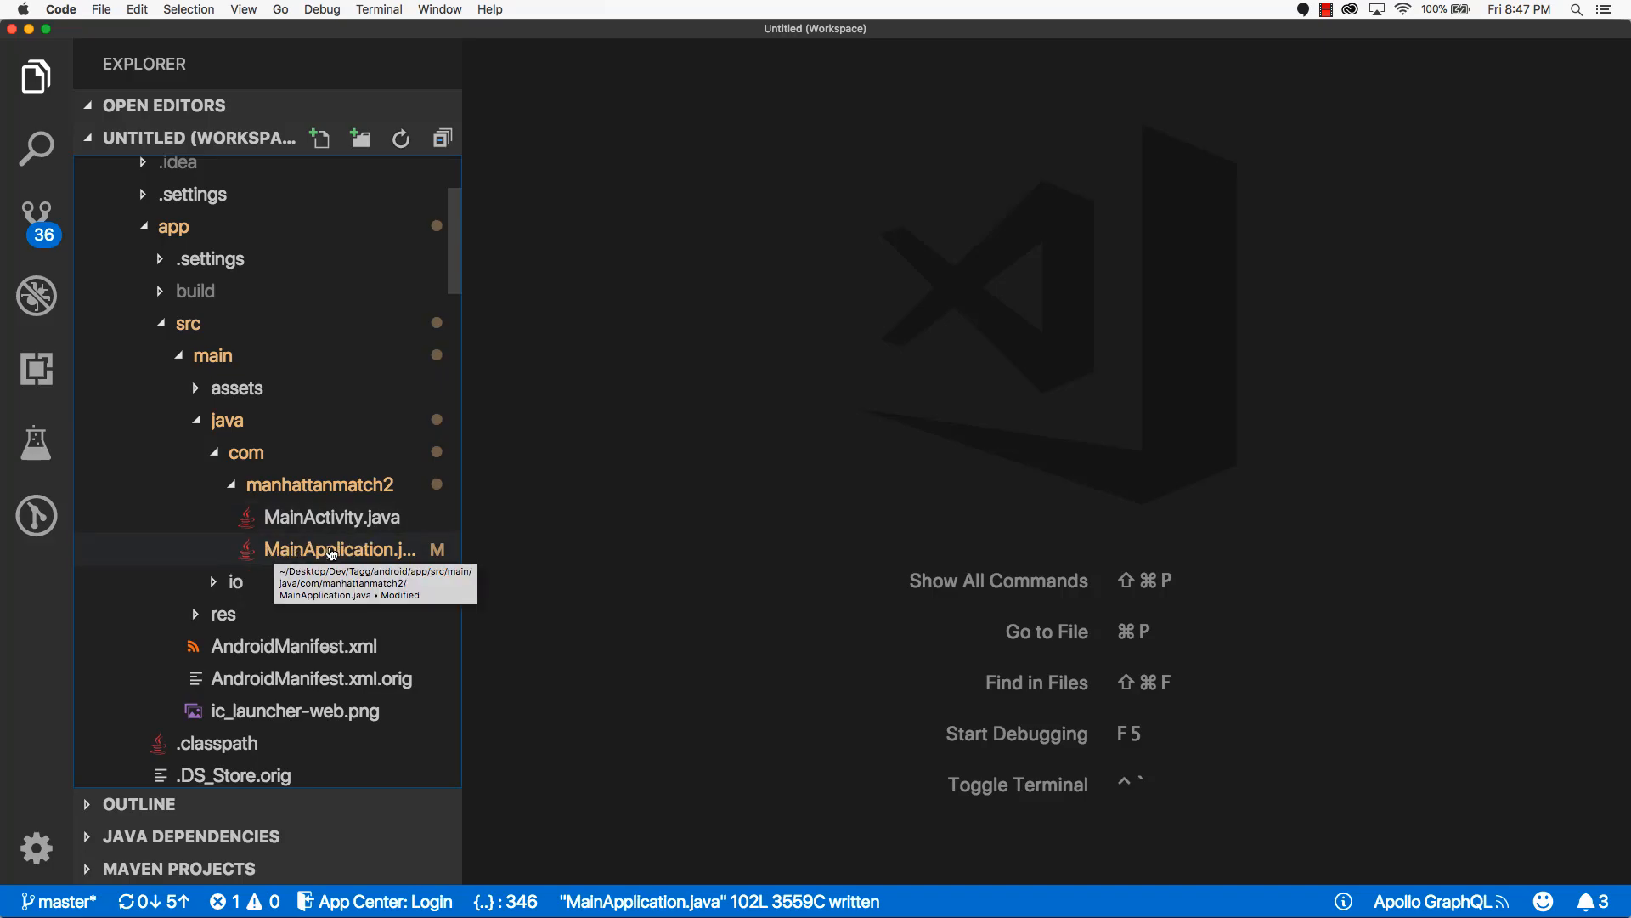
pyautogui.click(336, 548)
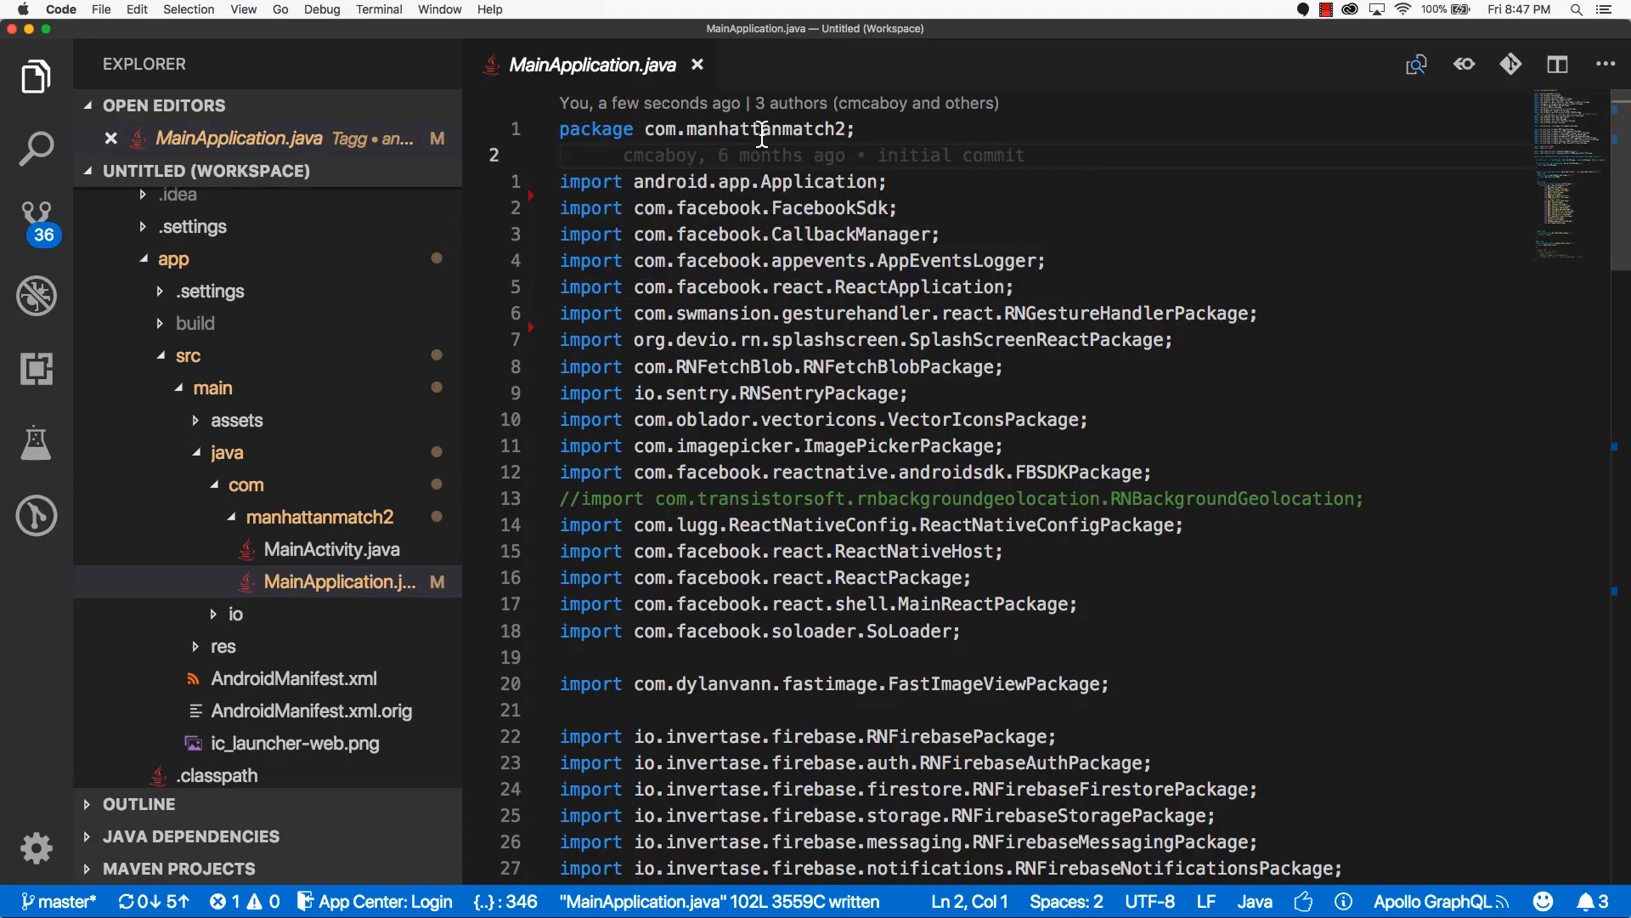
pyautogui.press('Return')
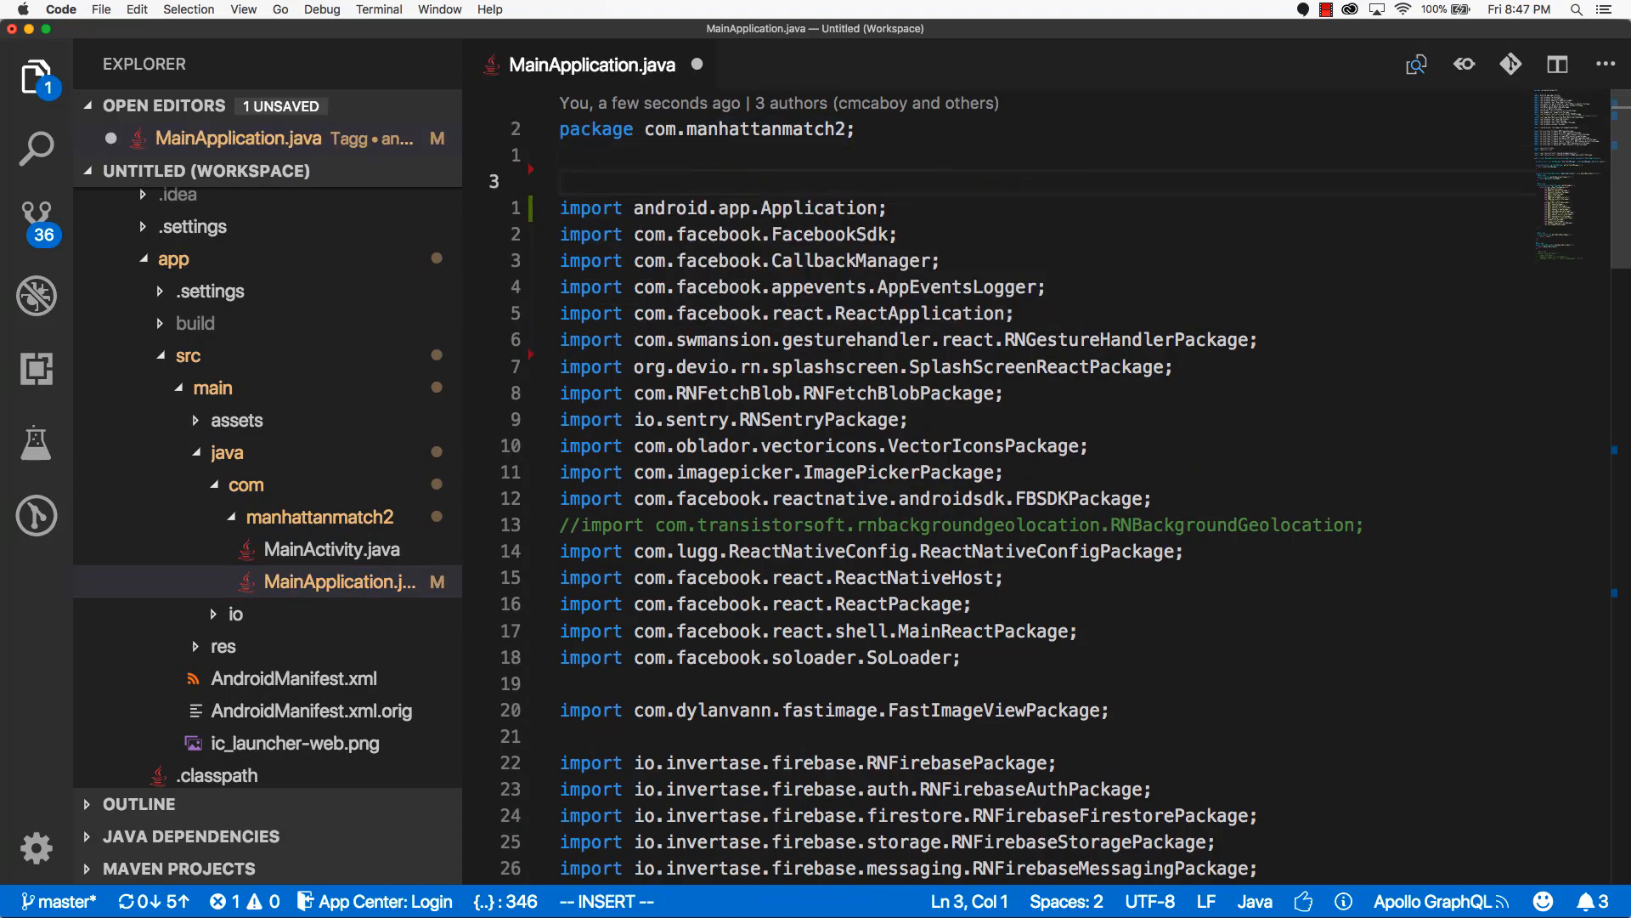
pyautogui.write('import com.microsoft.codepush.react.CodePush;')
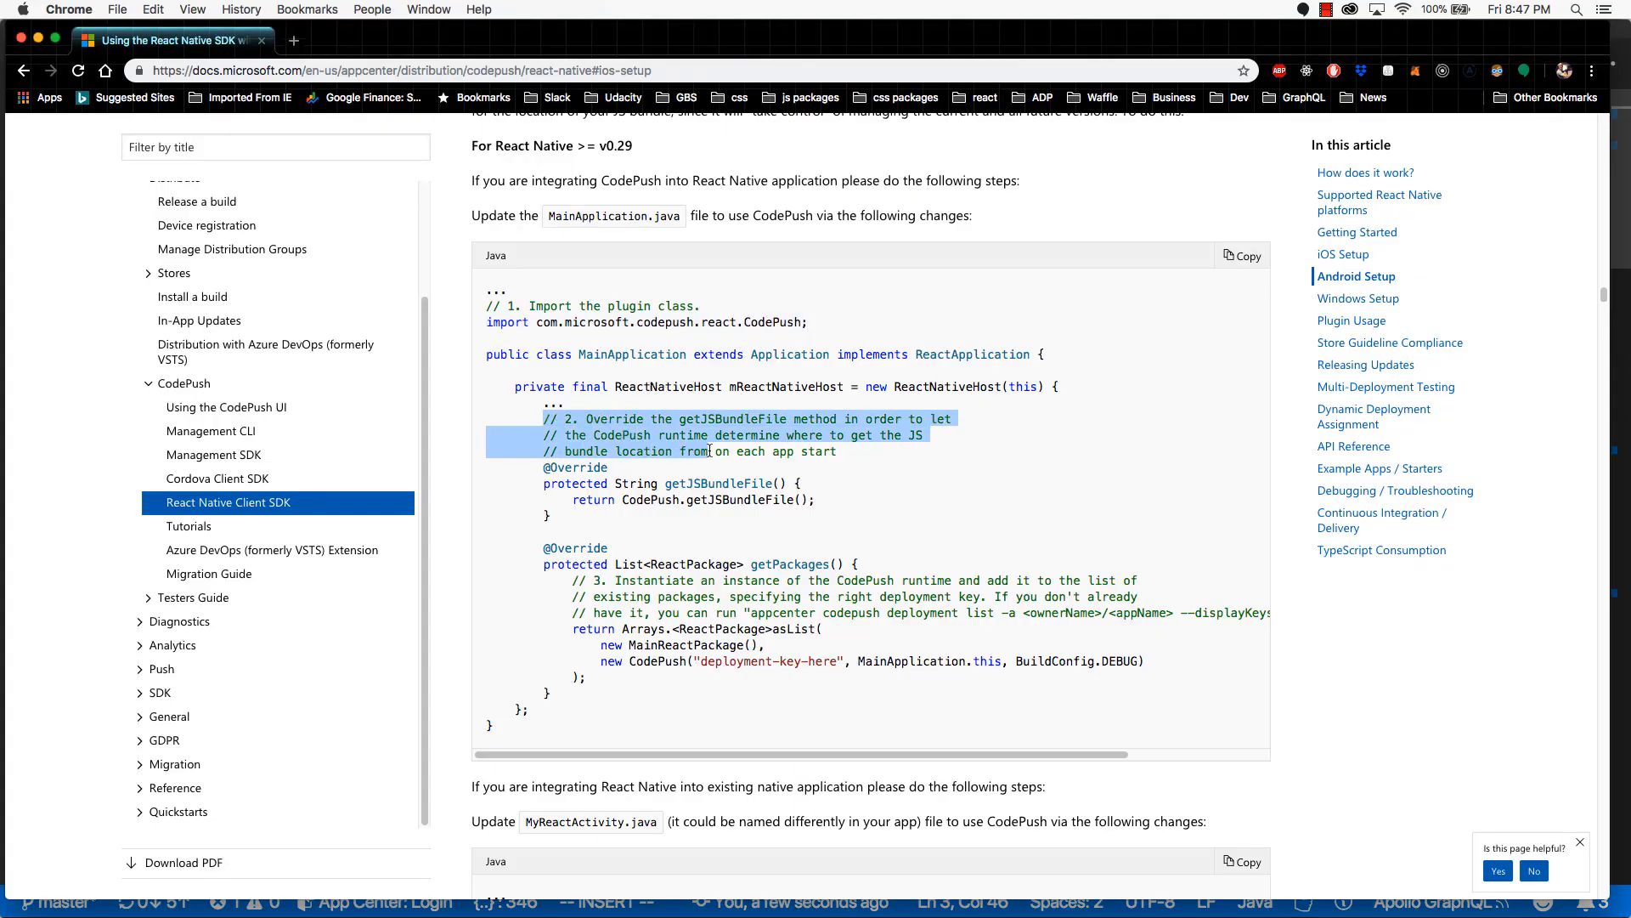
pyautogui.doubleClick(721, 418)
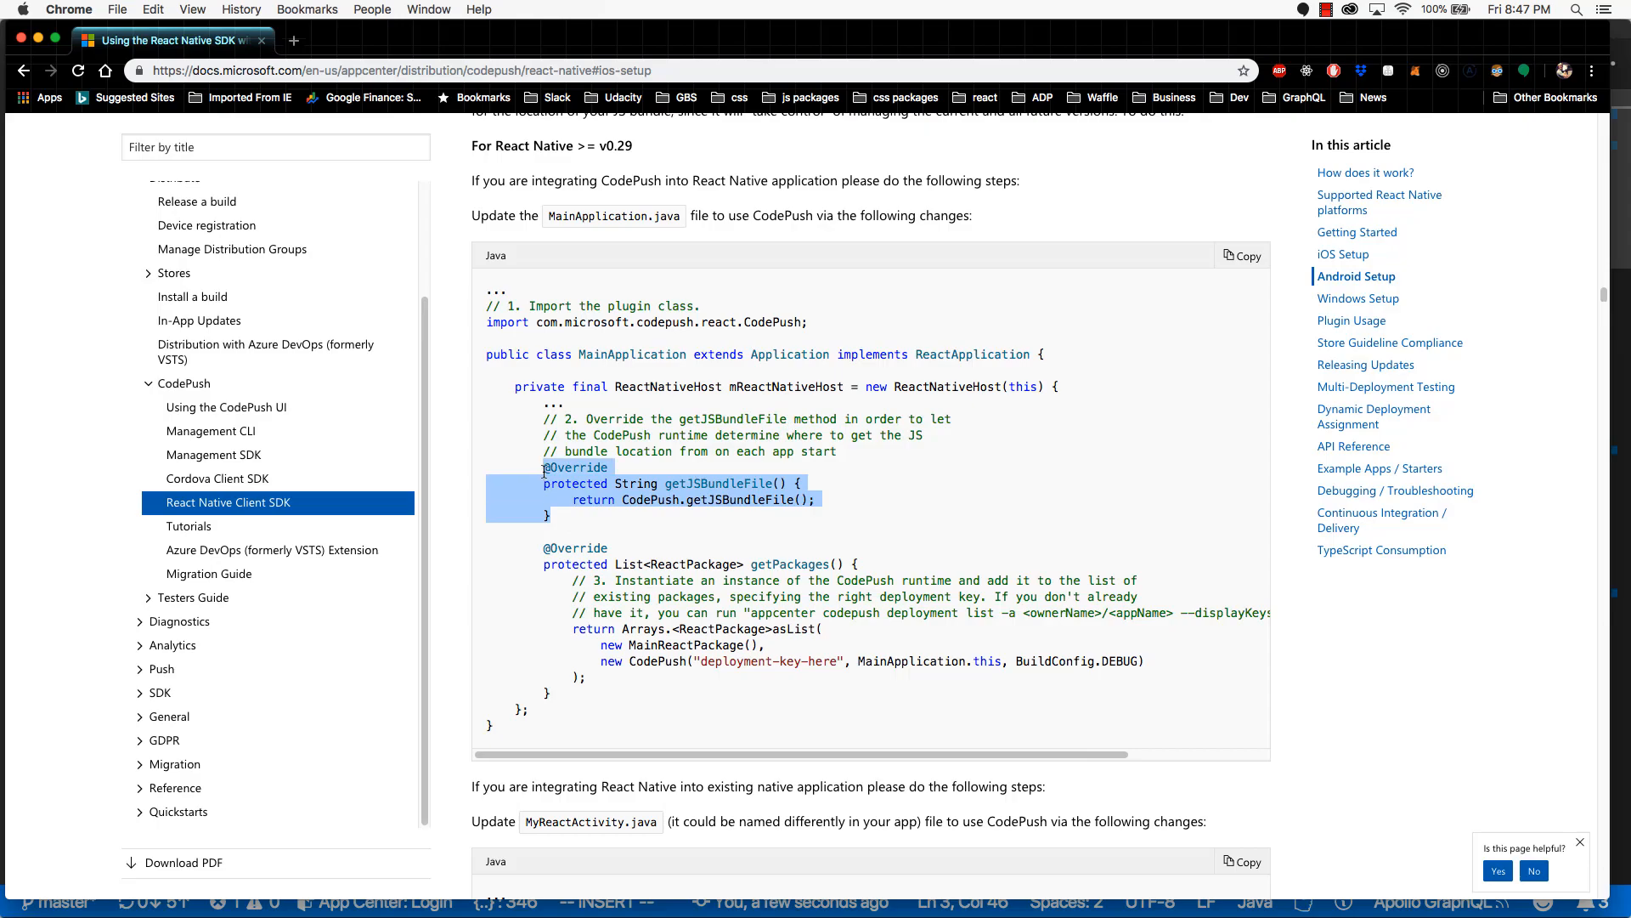
pyautogui.moveTo(545, 476)
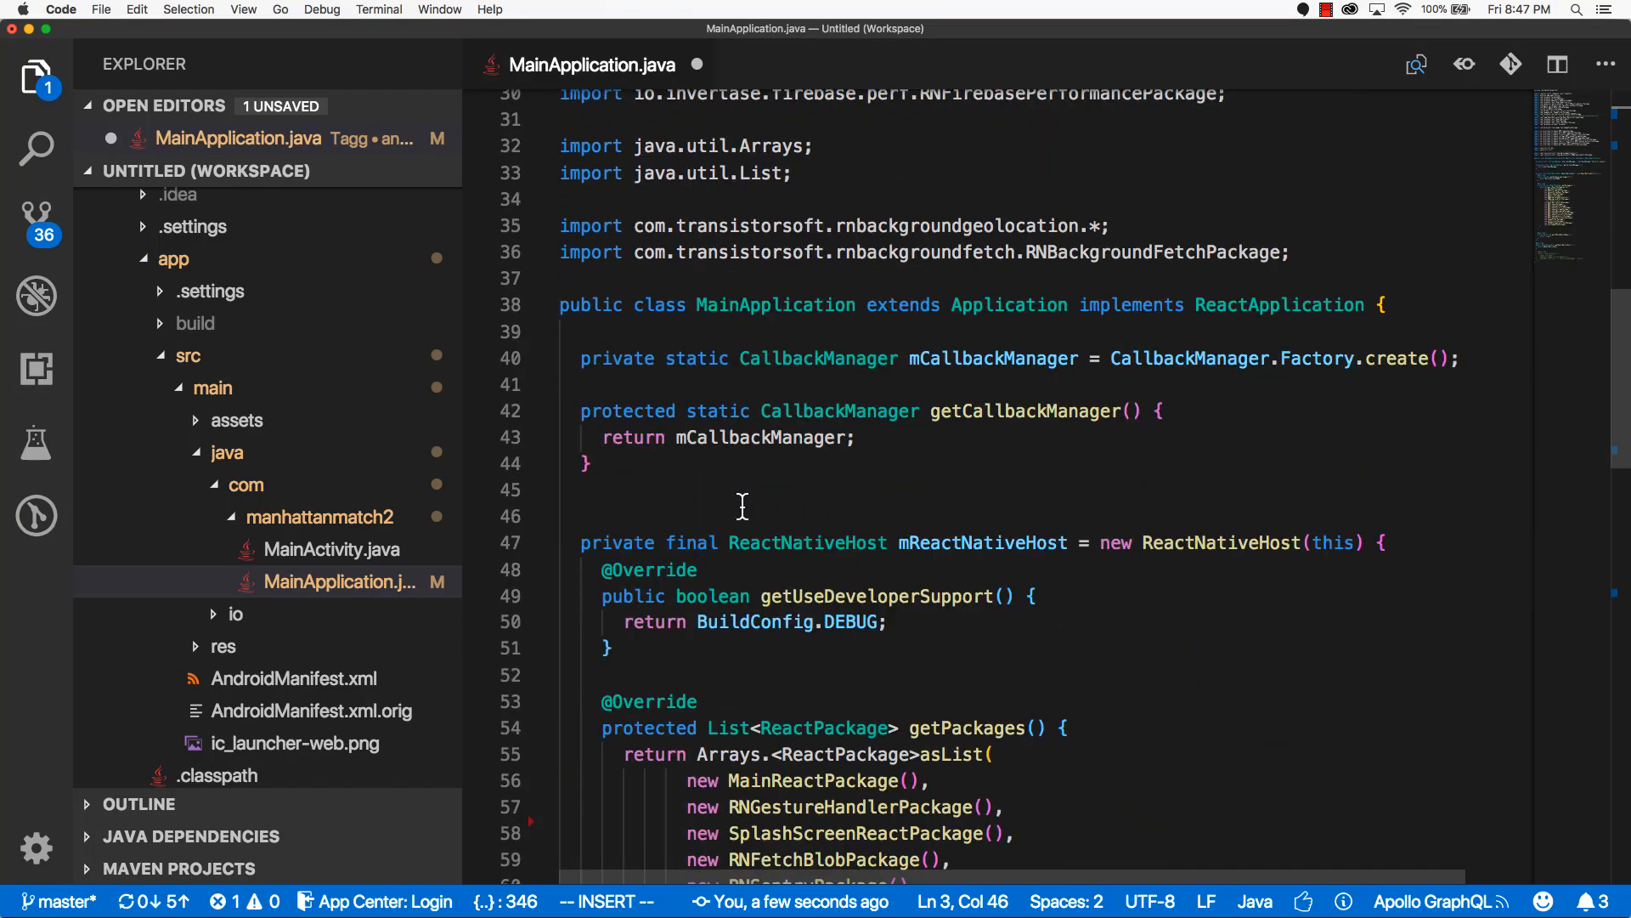
# Paste the getJSBundleFile override returning CodePush.getJSBundleFile() after getUseDeveloperSupport
pyautogui.scroll(-3)
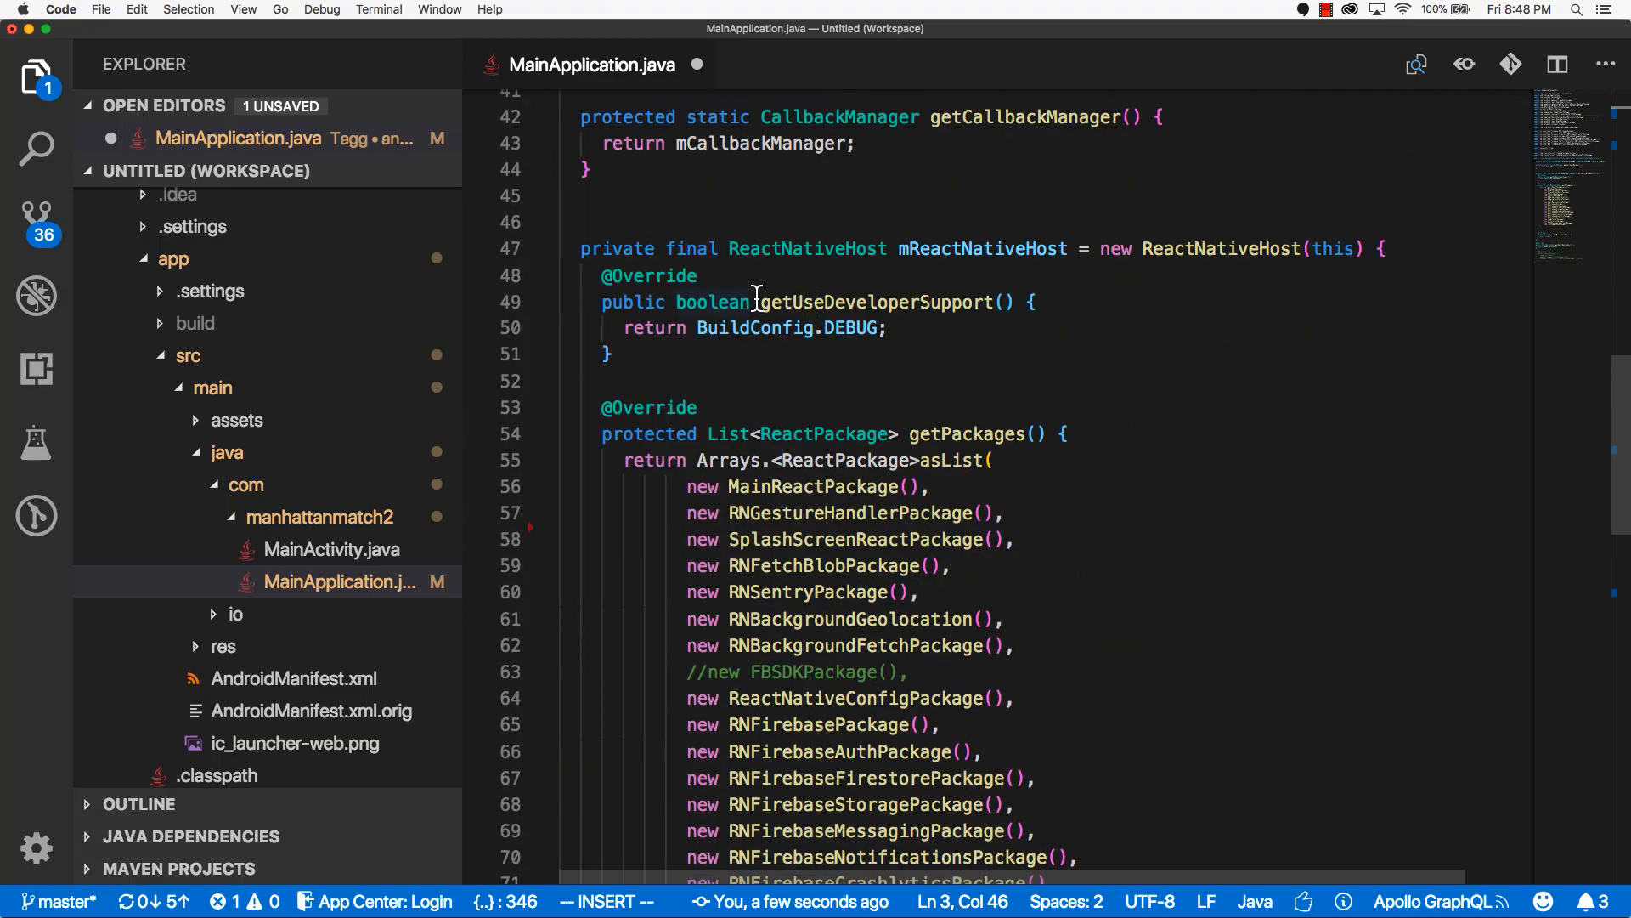
pyautogui.moveTo(1337, 247)
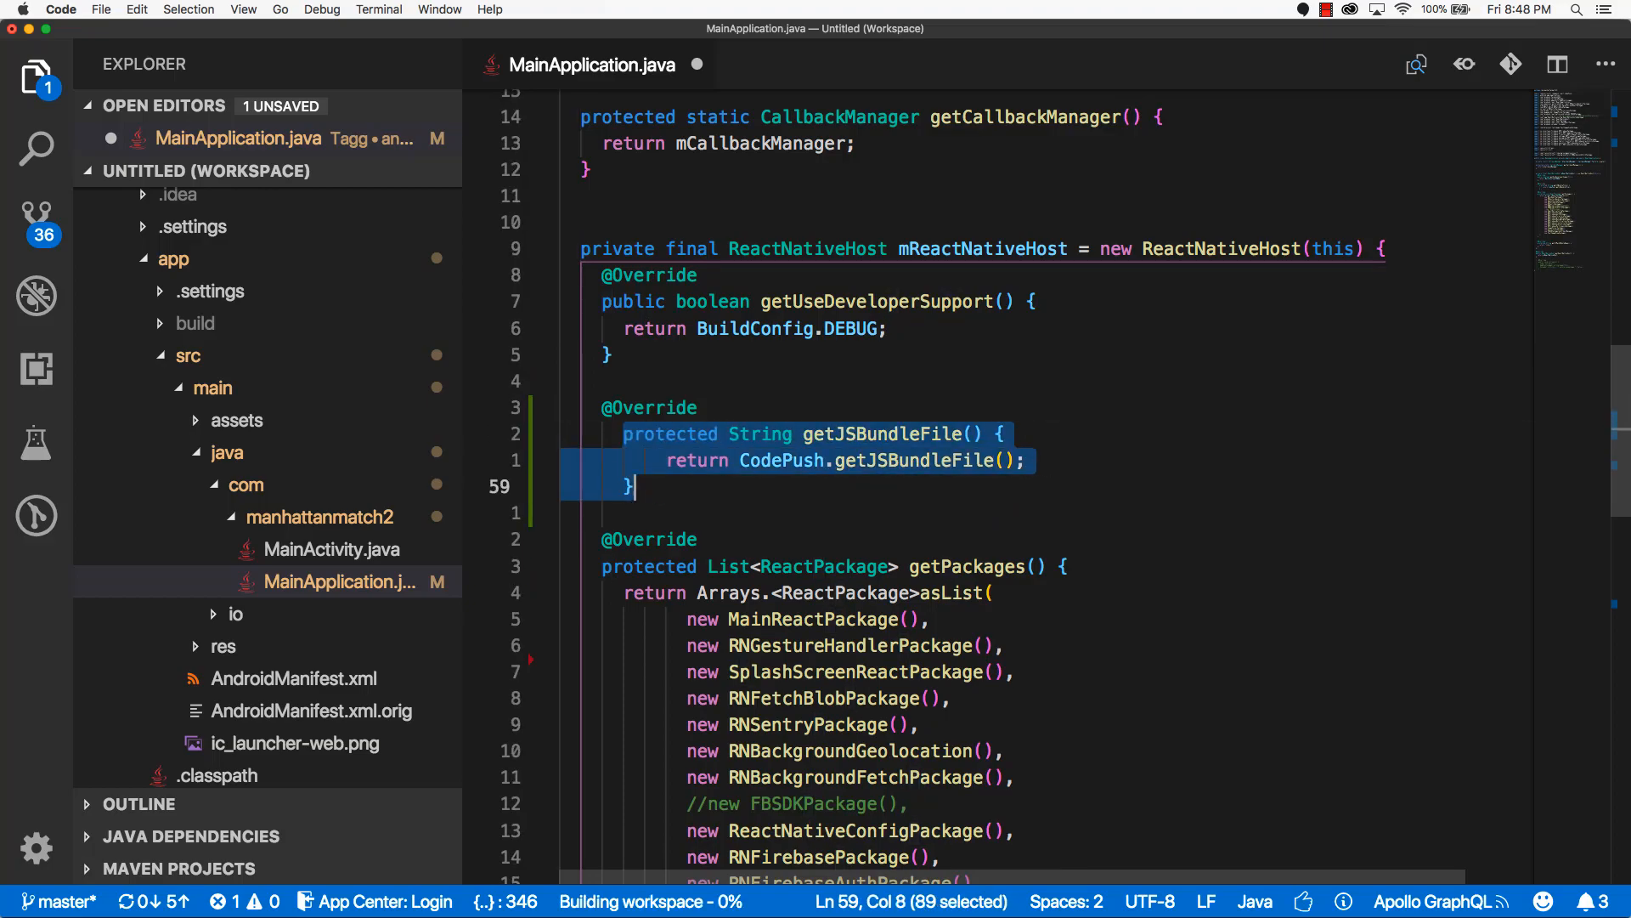
pyautogui.click(598, 407)
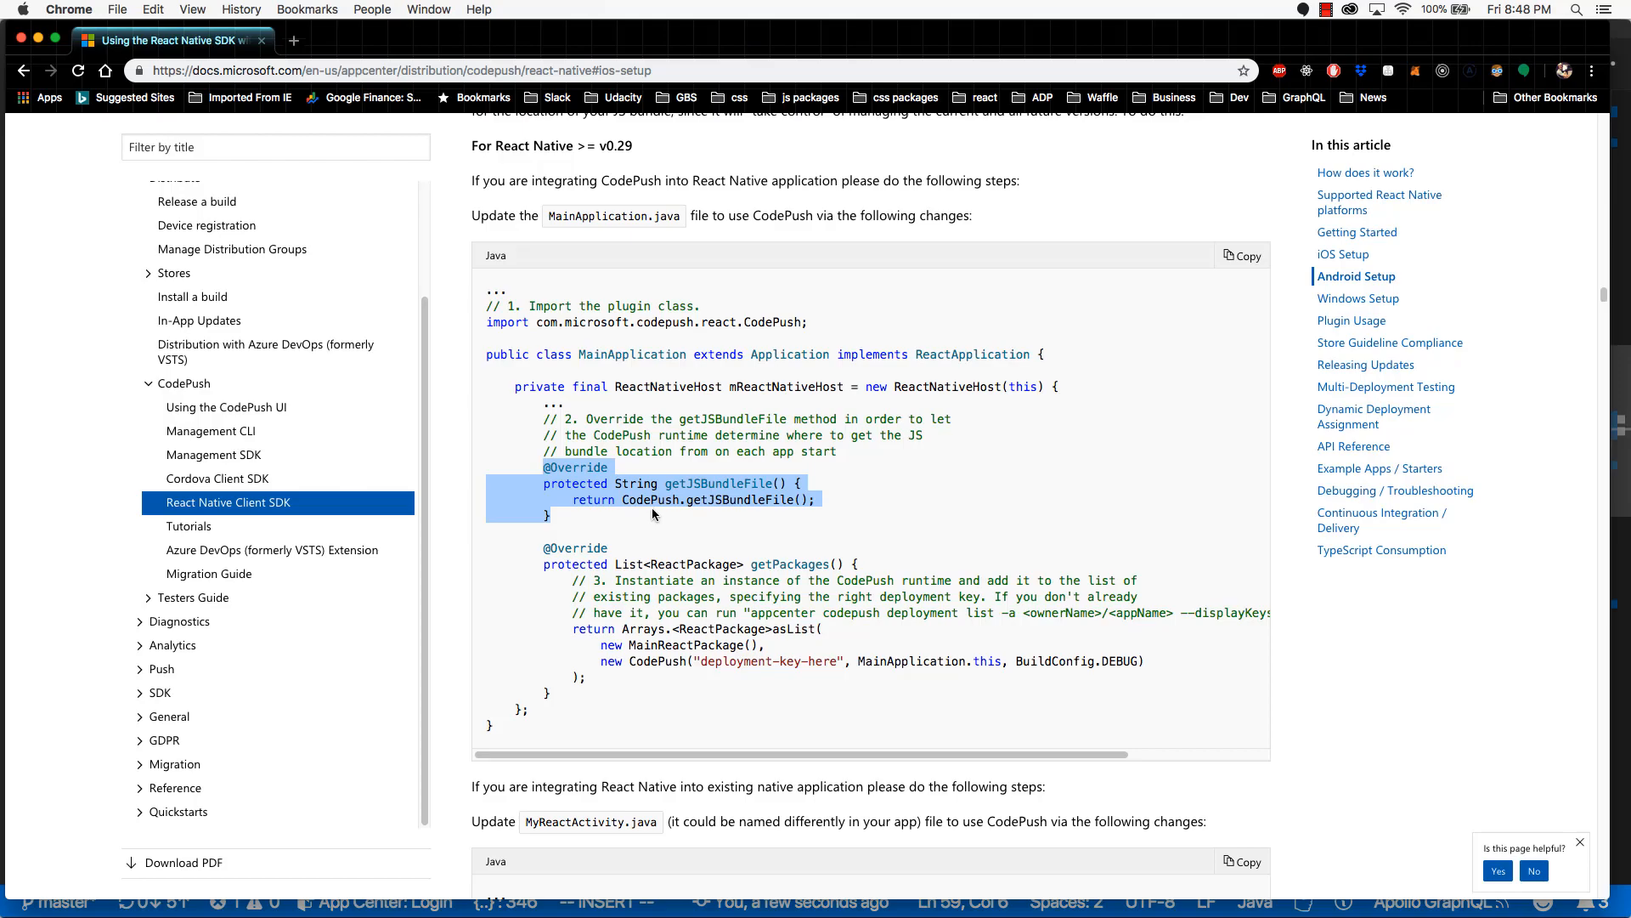
pyautogui.moveTo(674, 593)
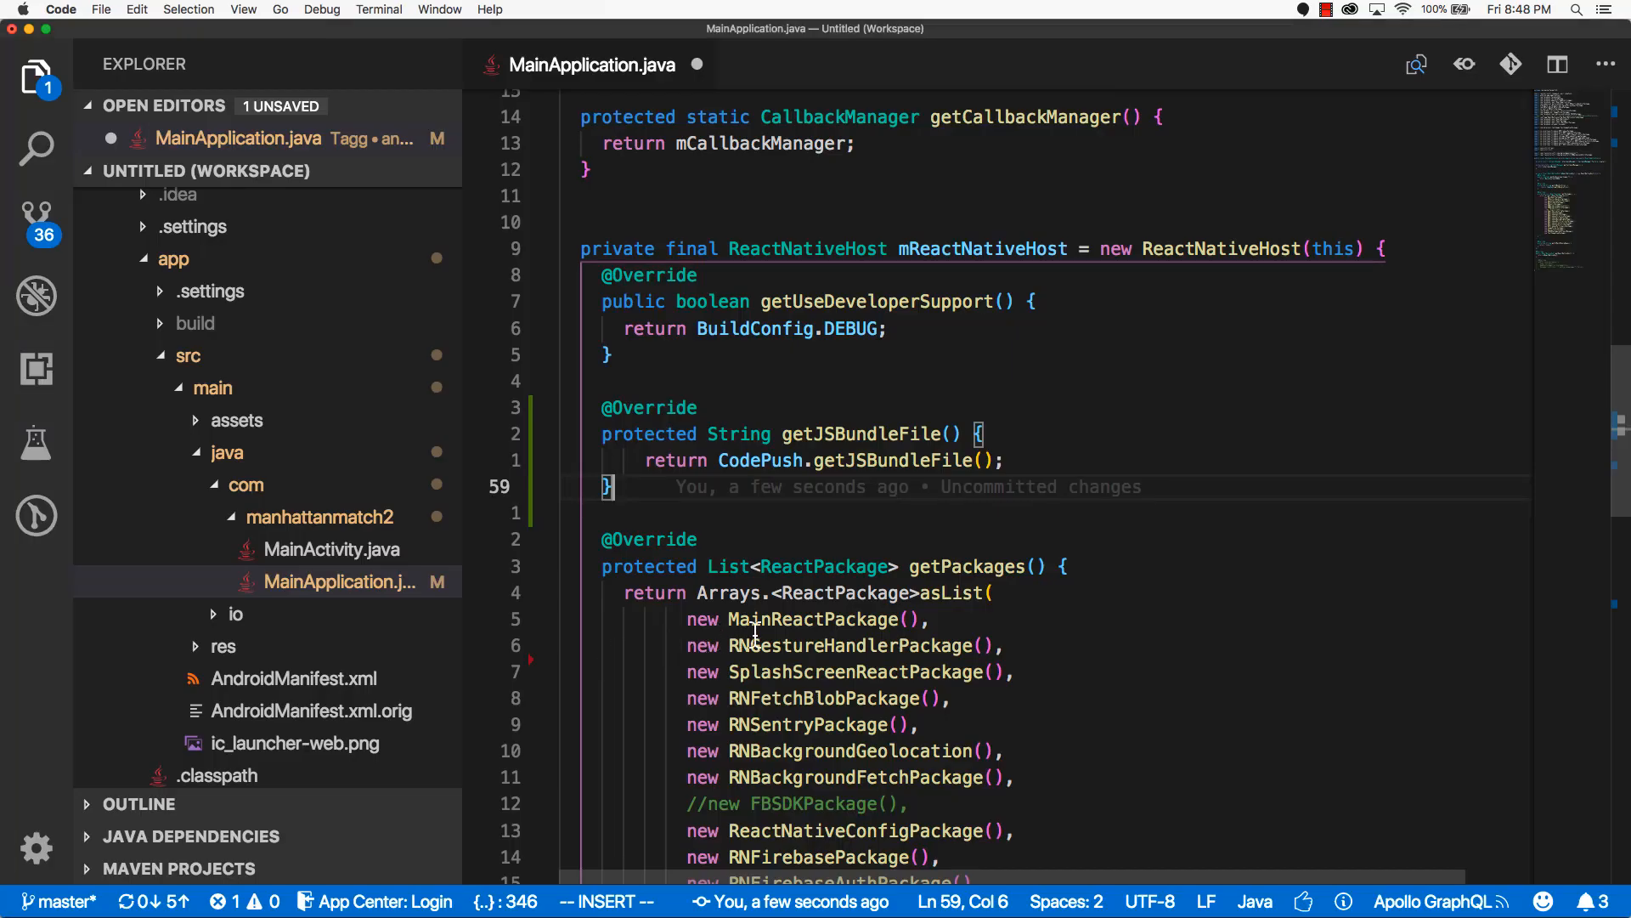
# Add new CodePush("deployment-key-here", MainApplication.this, BuildConfig.DEBUG), at the top of asList
pyautogui.scroll(-3)
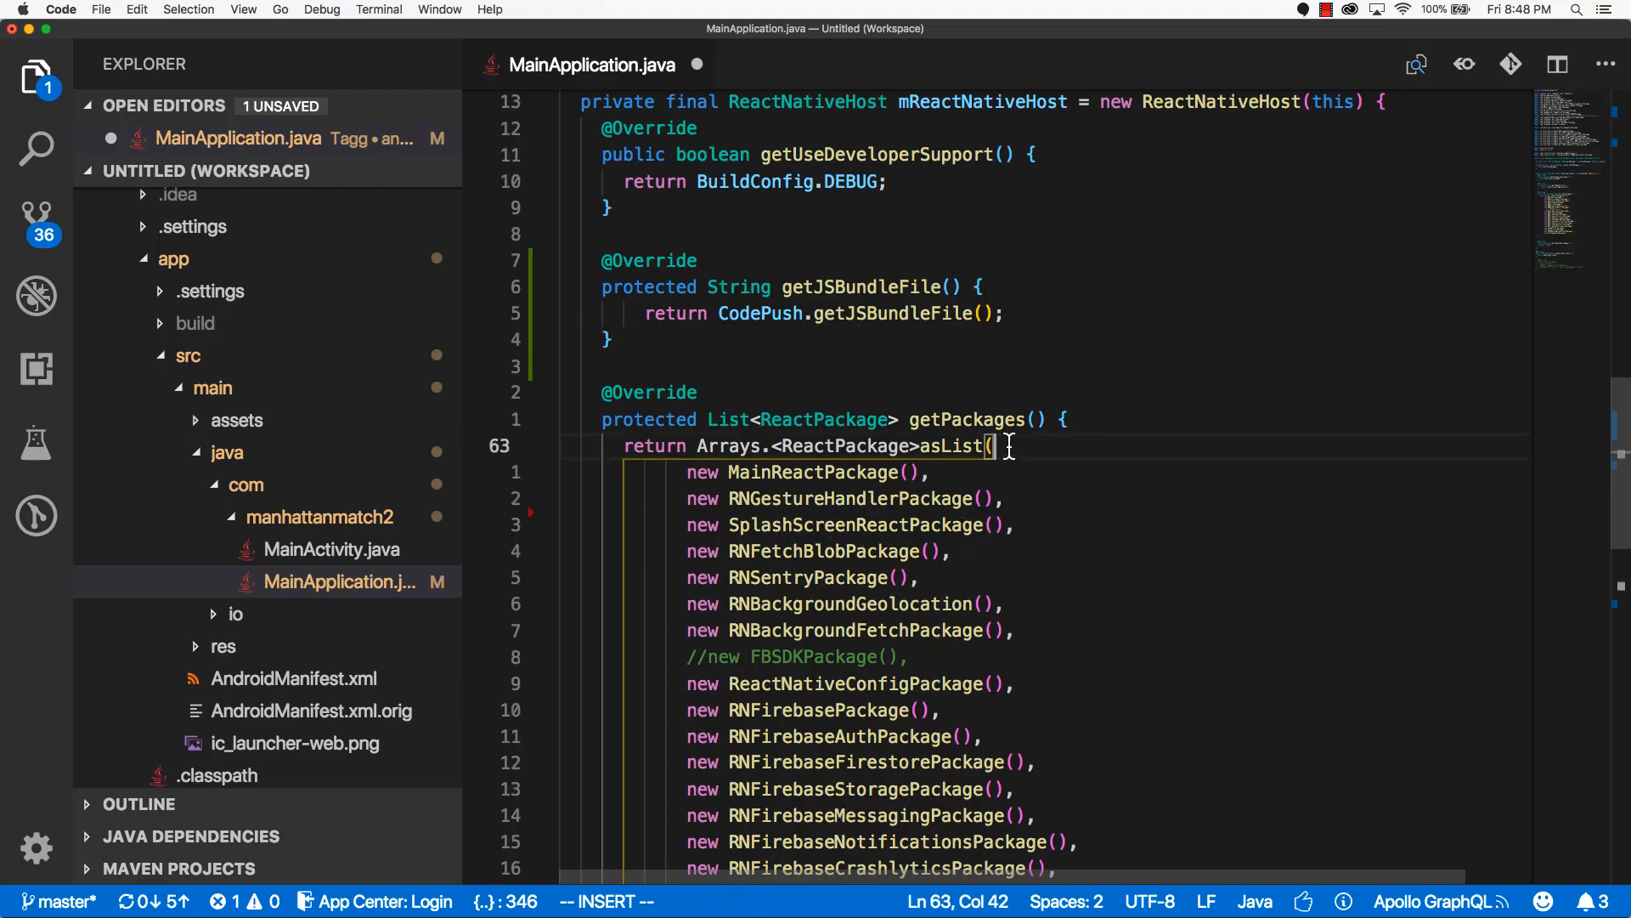
pyautogui.write('new CodePush("deployment-key-here", MainApplication.this, BuildConfig.DEBUG)')
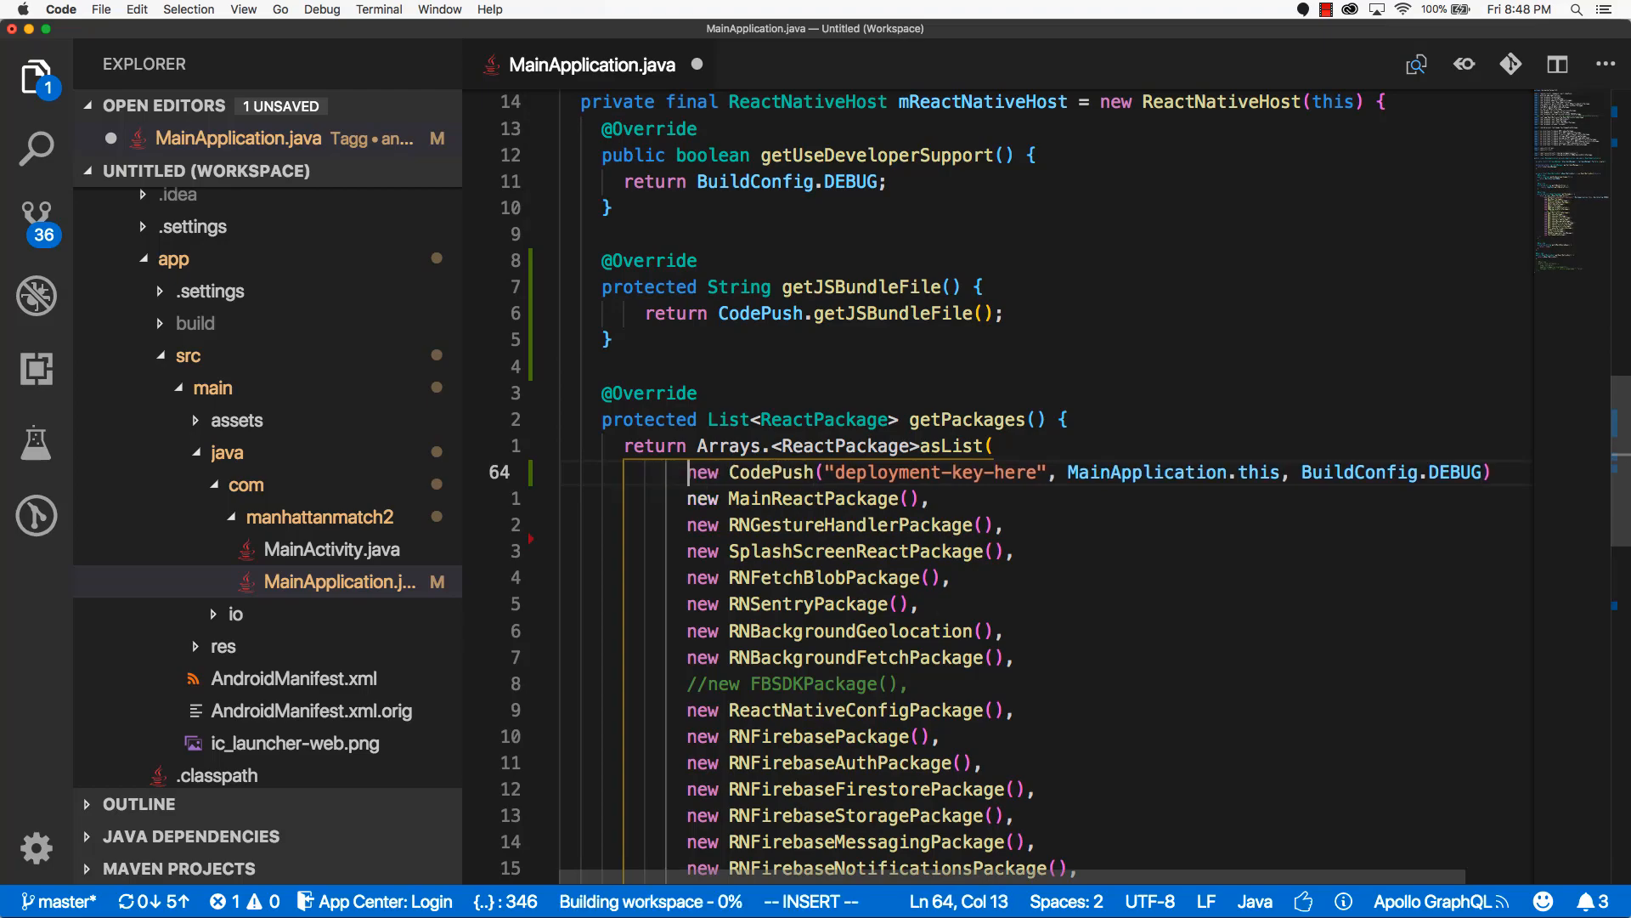
pyautogui.click(1487, 472)
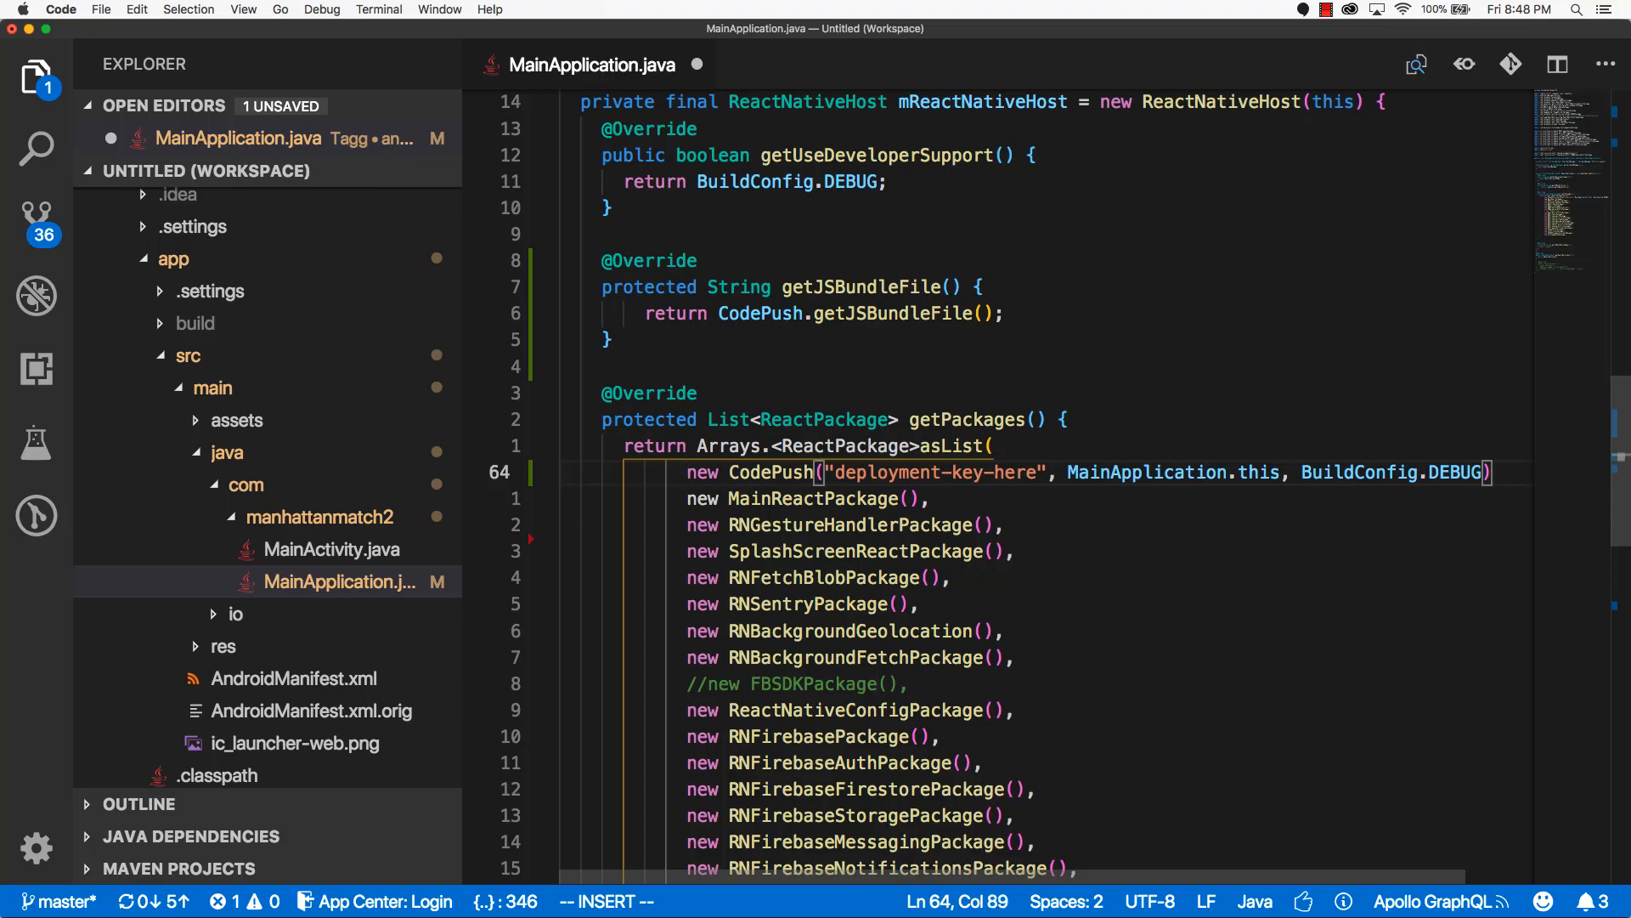
pyautogui.write(',')
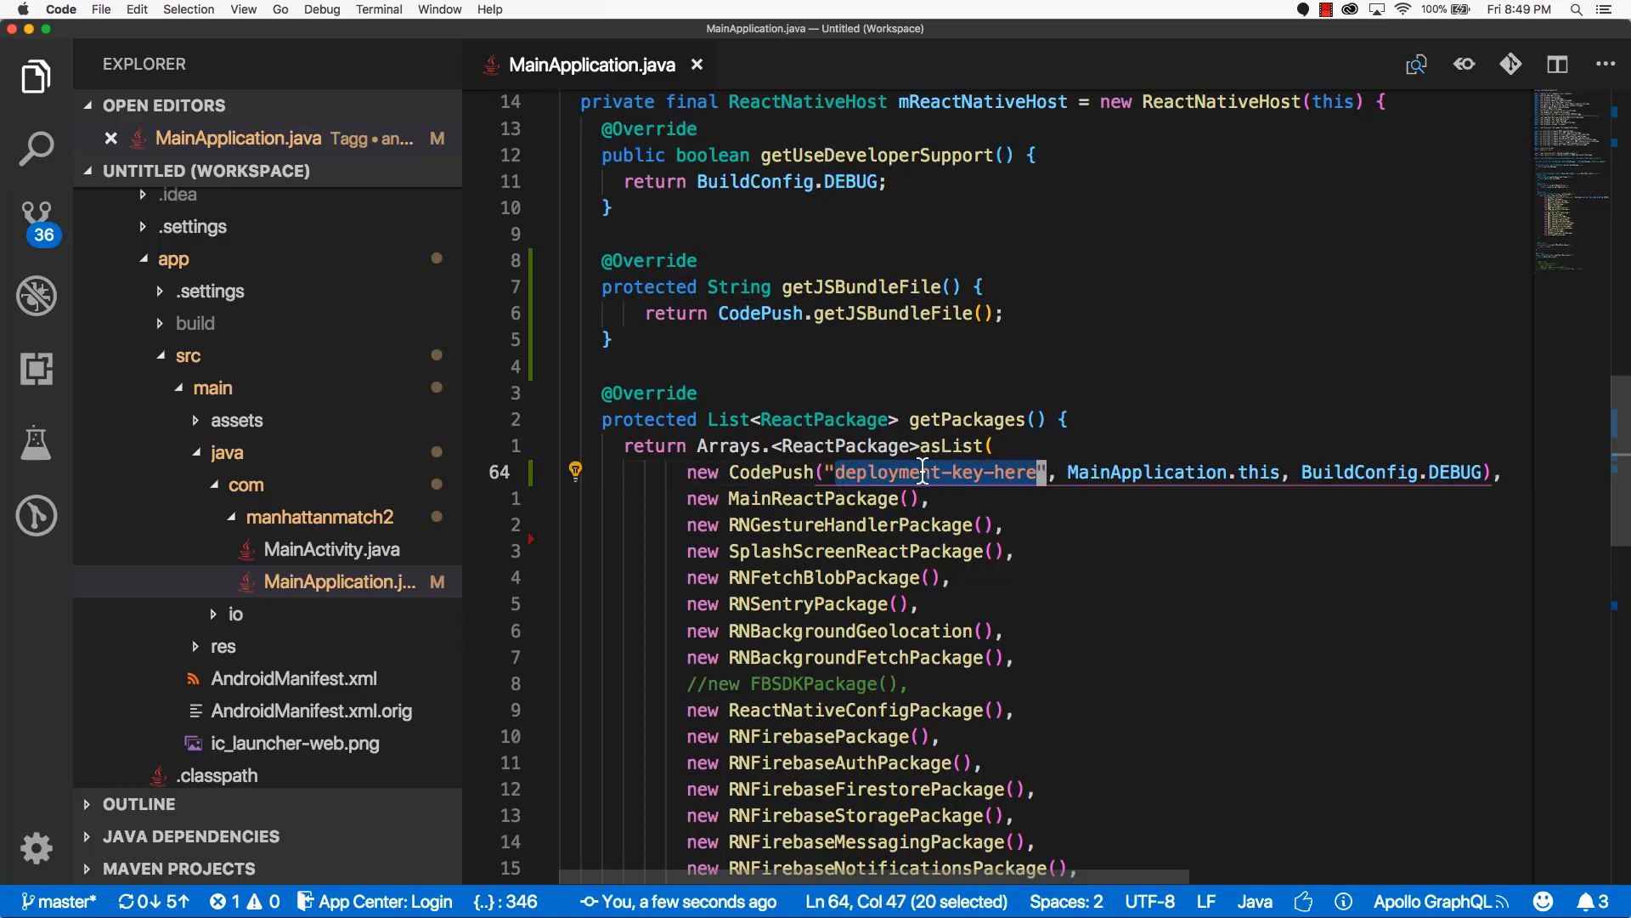
pyautogui.click(970, 473)
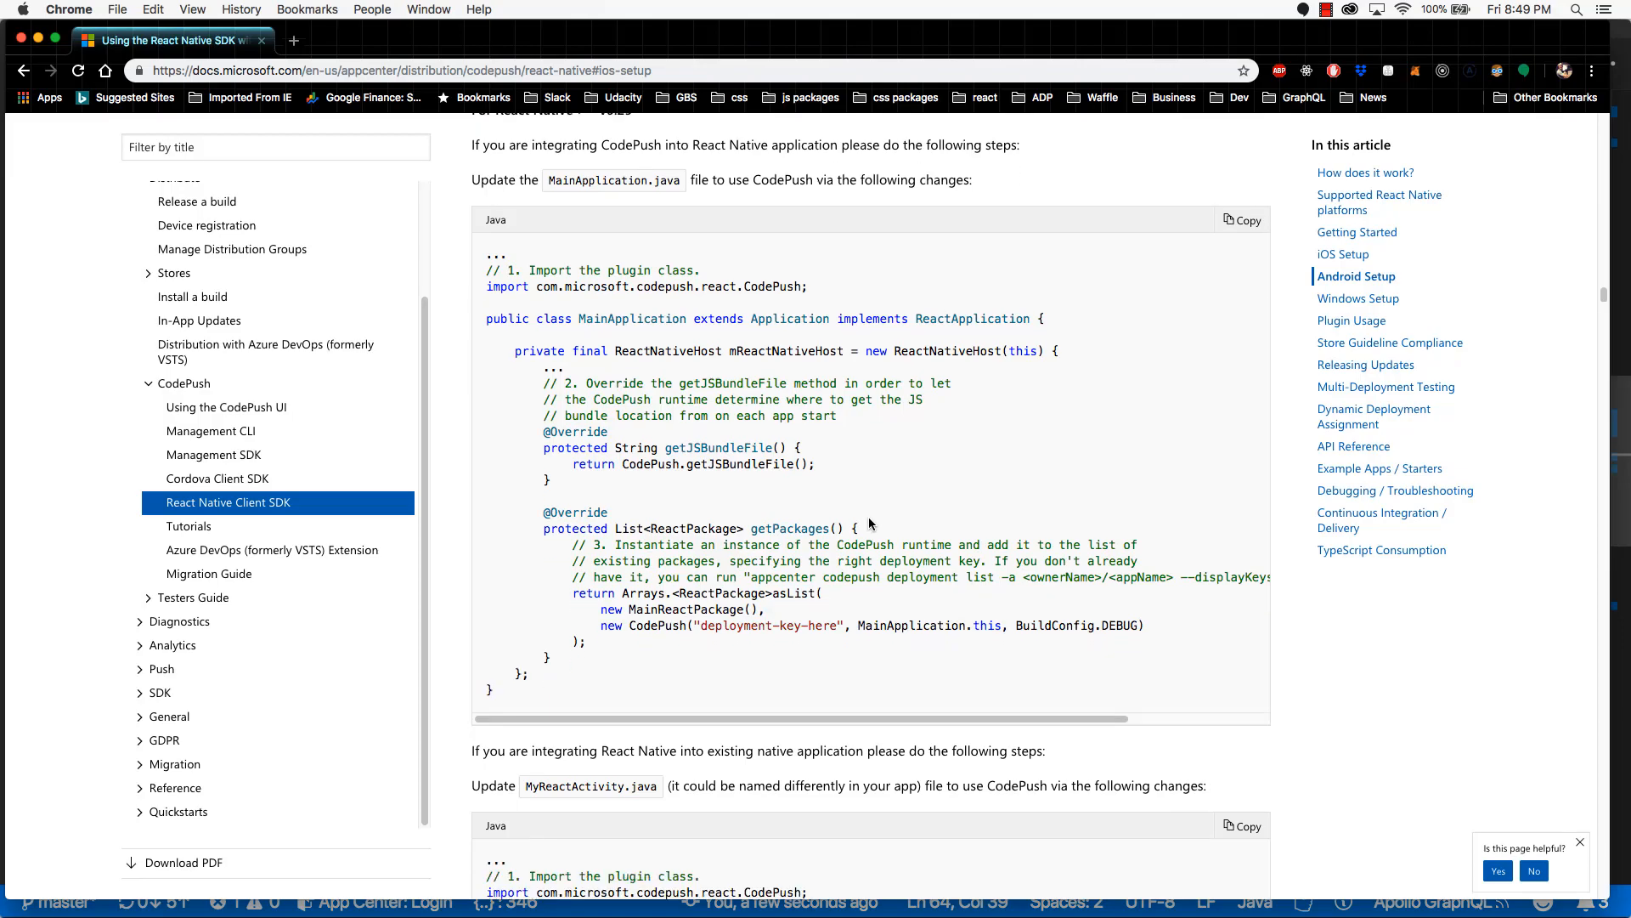
# Scroll the CodePush guide down to the MyReactActivity.java section
pyautogui.scroll(-3)
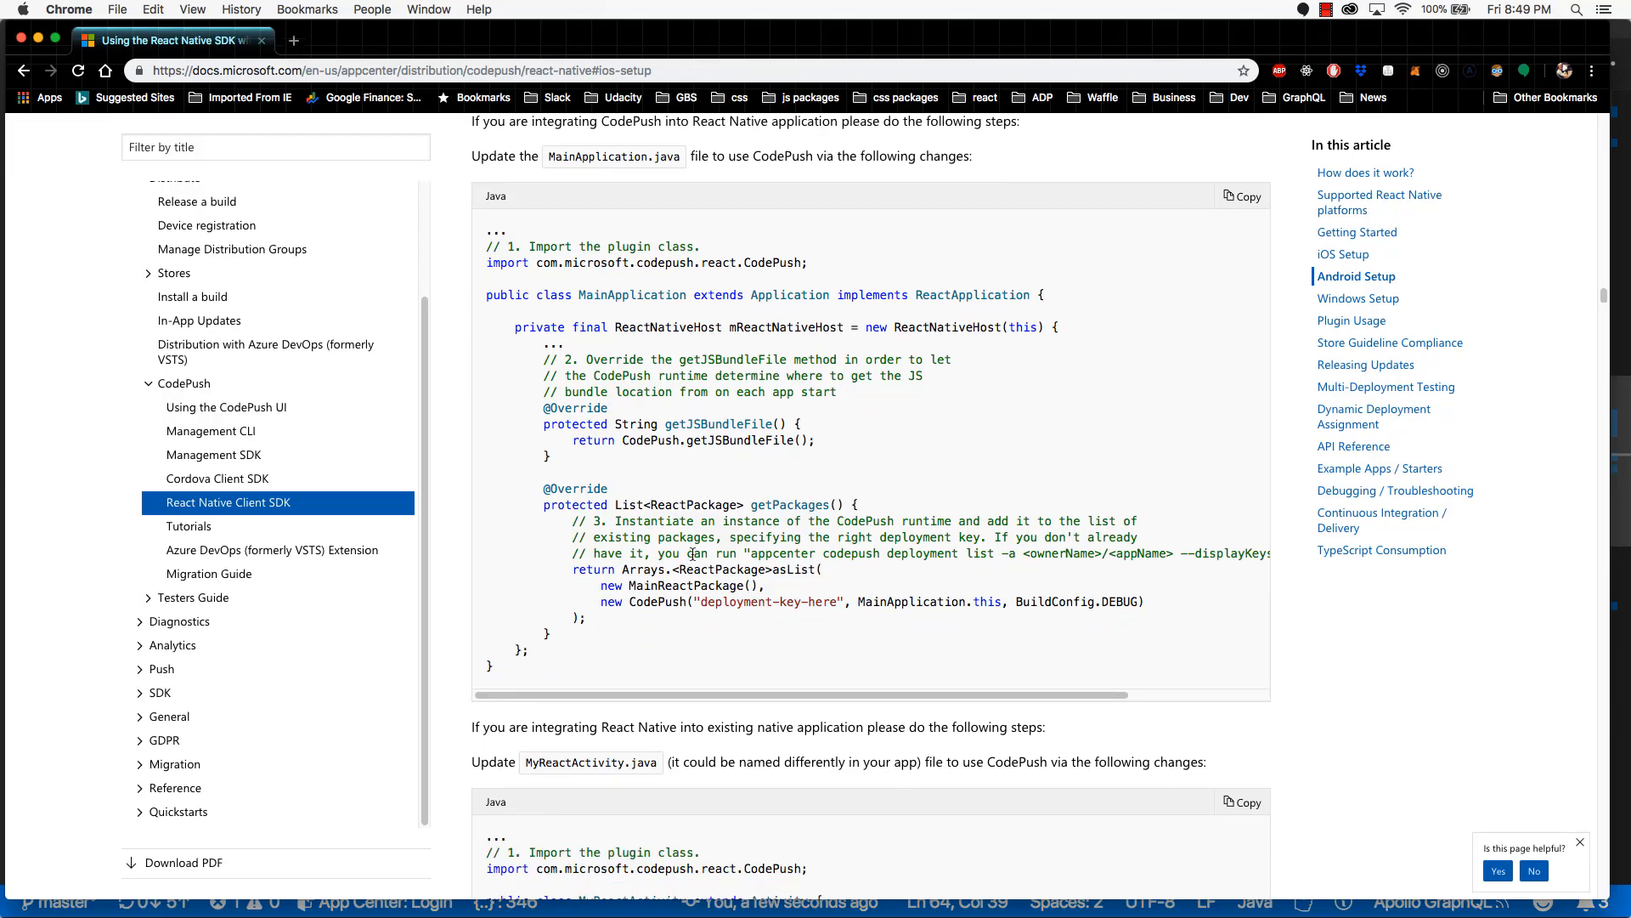
pyautogui.scroll(-3)
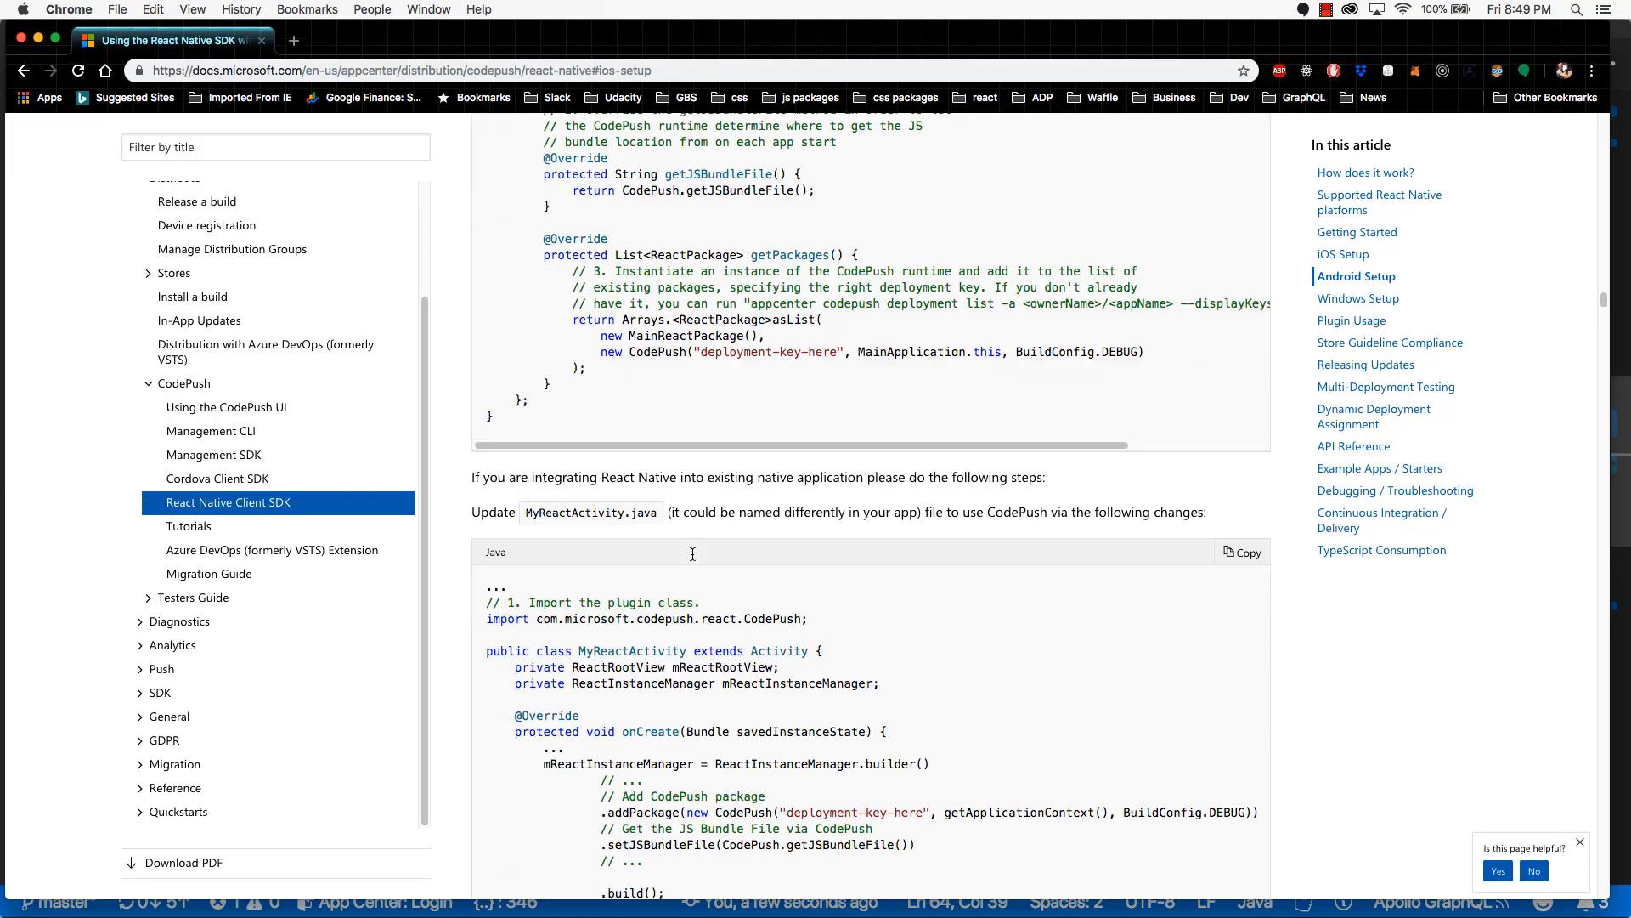